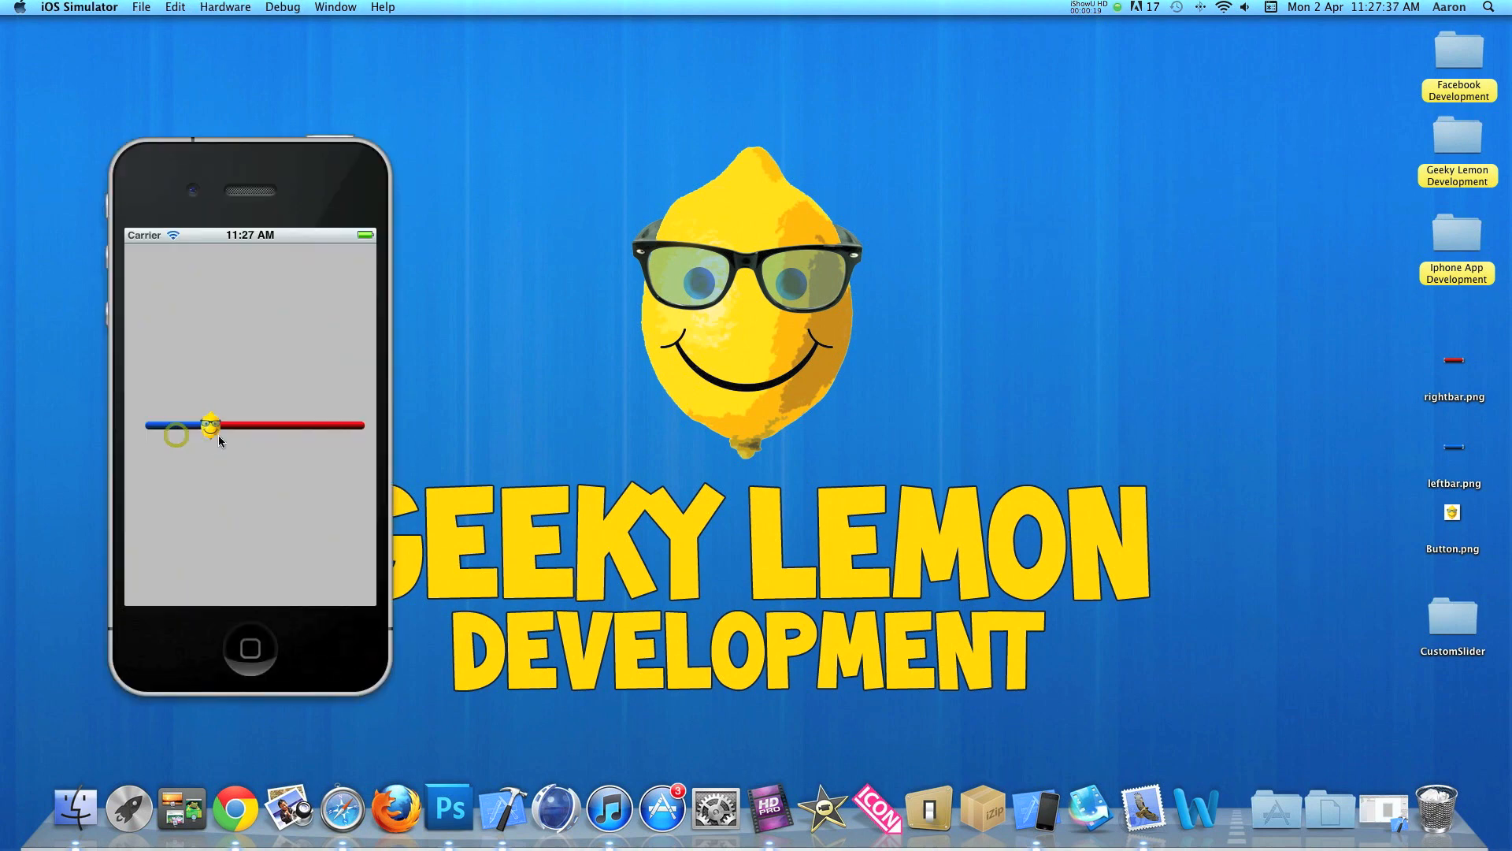
- Drag the button thumb toward the blue end, then across to the red end of the track
drag(210, 425, 218, 429)
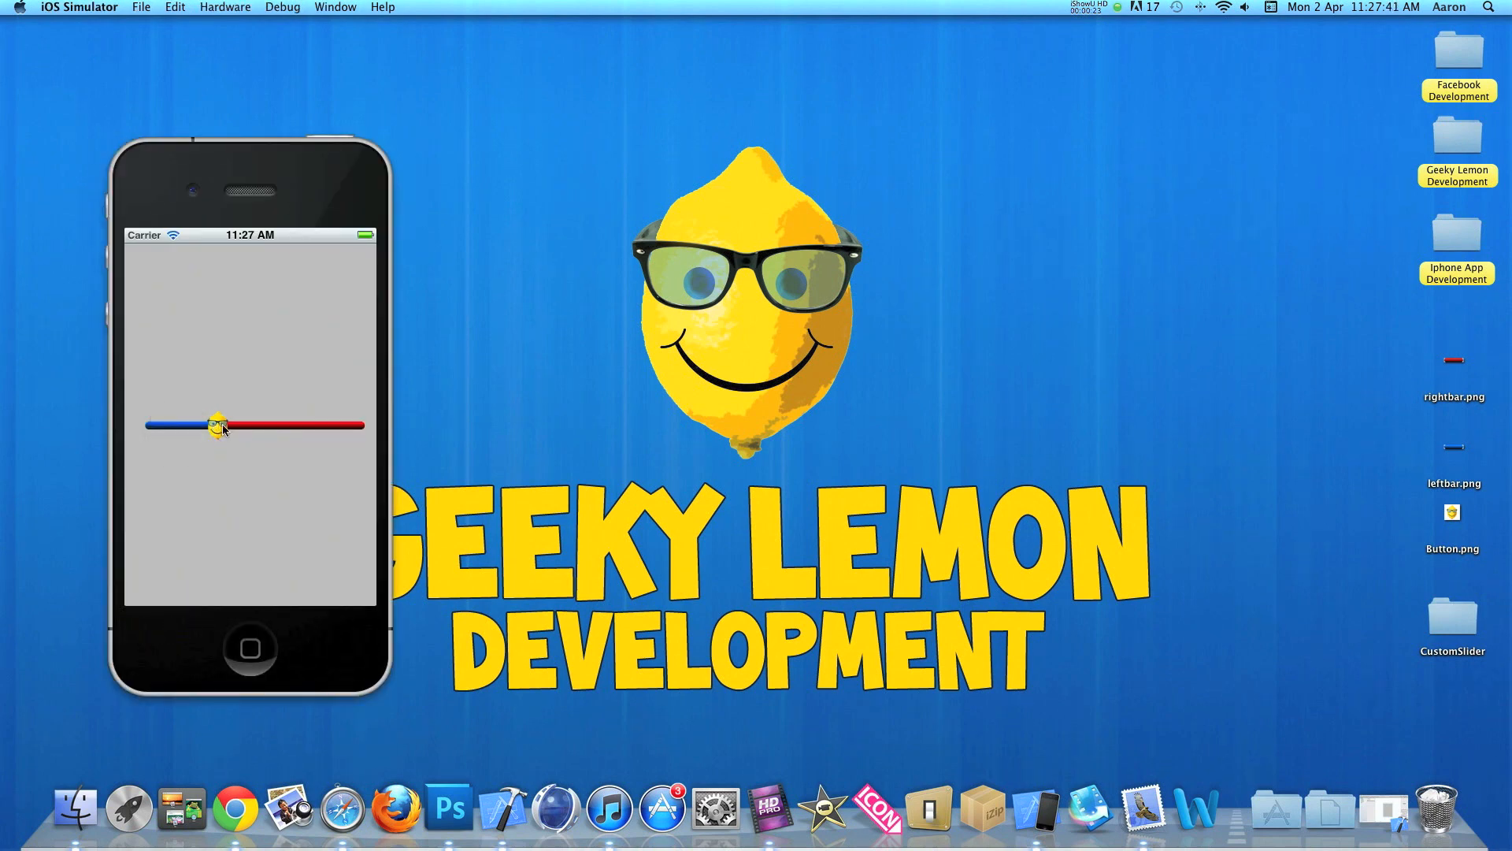
drag(217, 423, 228, 427)
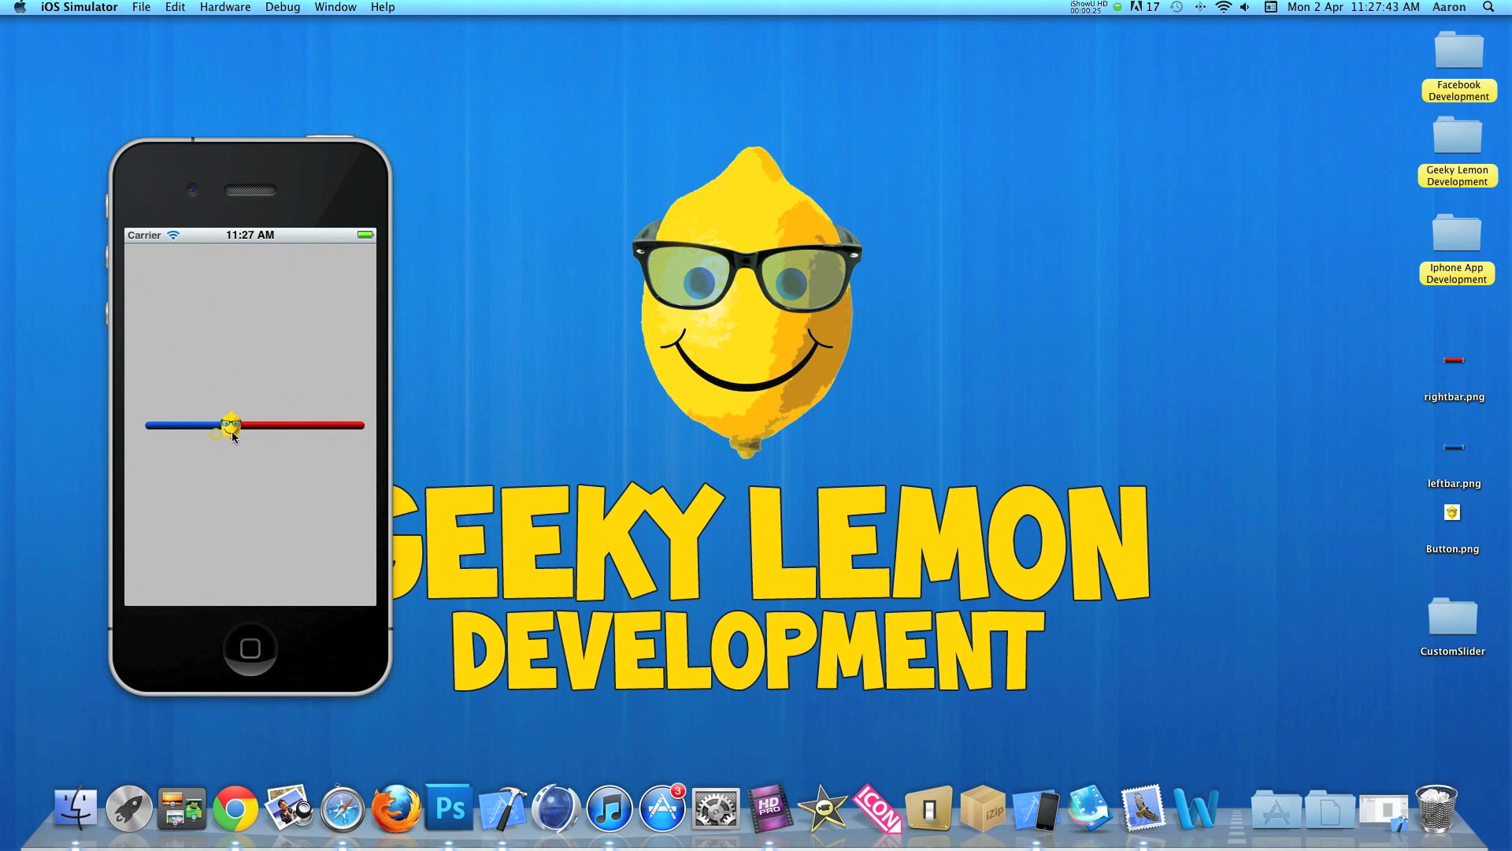
drag(230, 425, 192, 426)
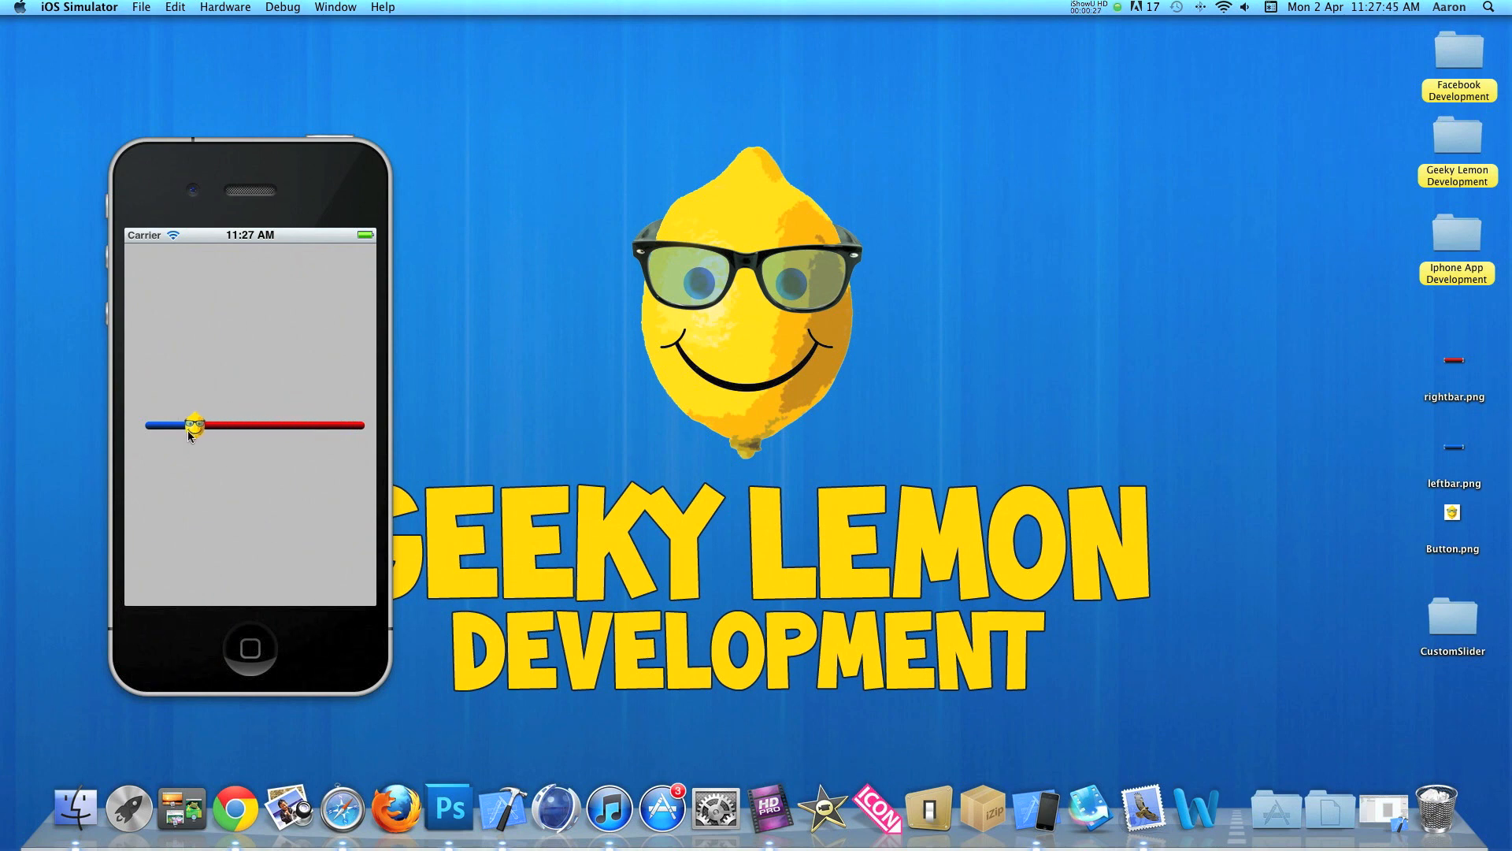
drag(192, 424, 302, 425)
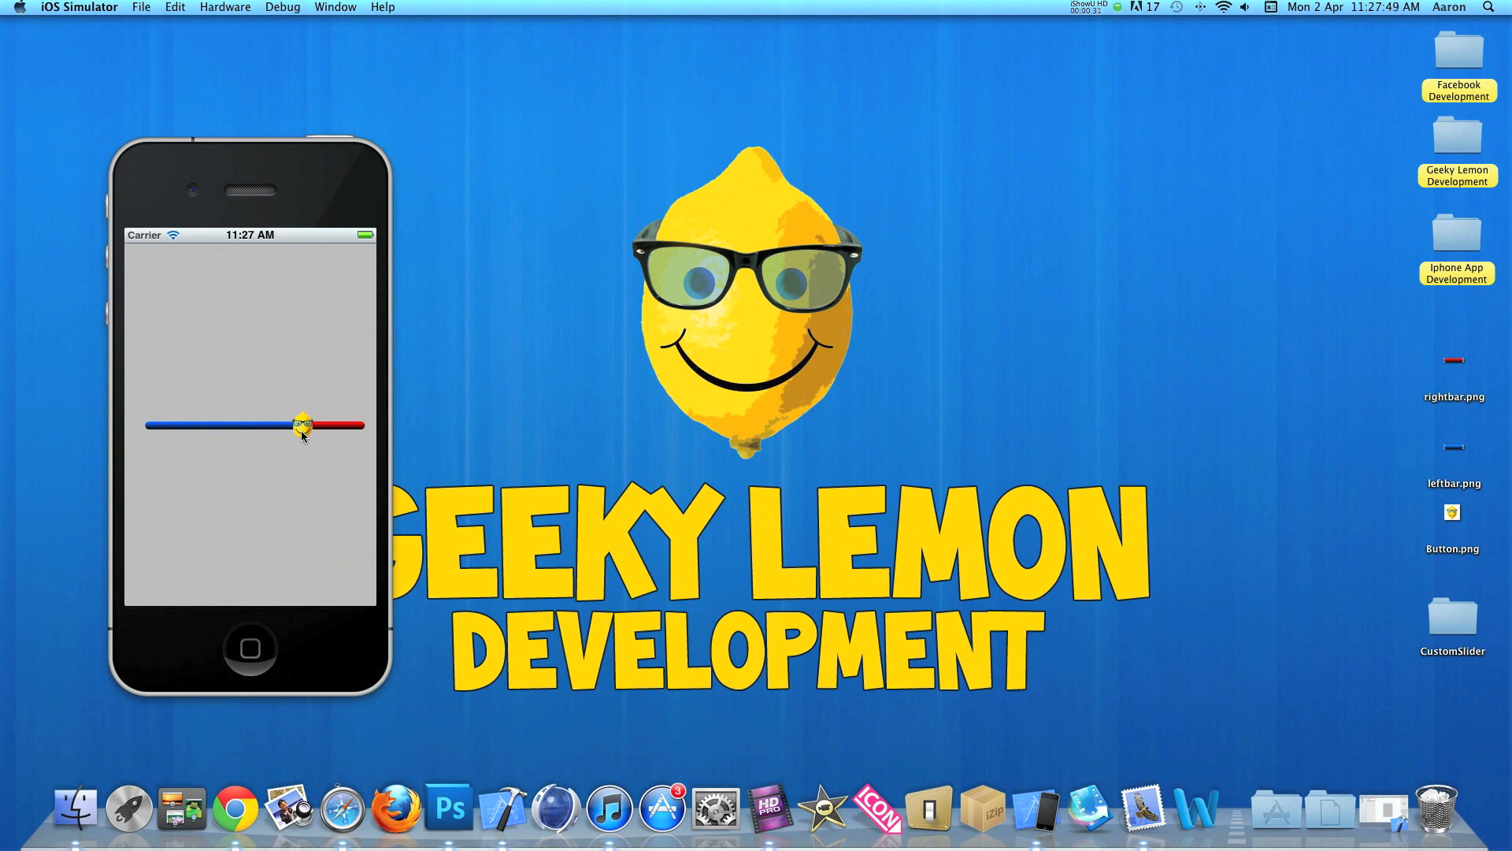
mouse_move(431, 427)
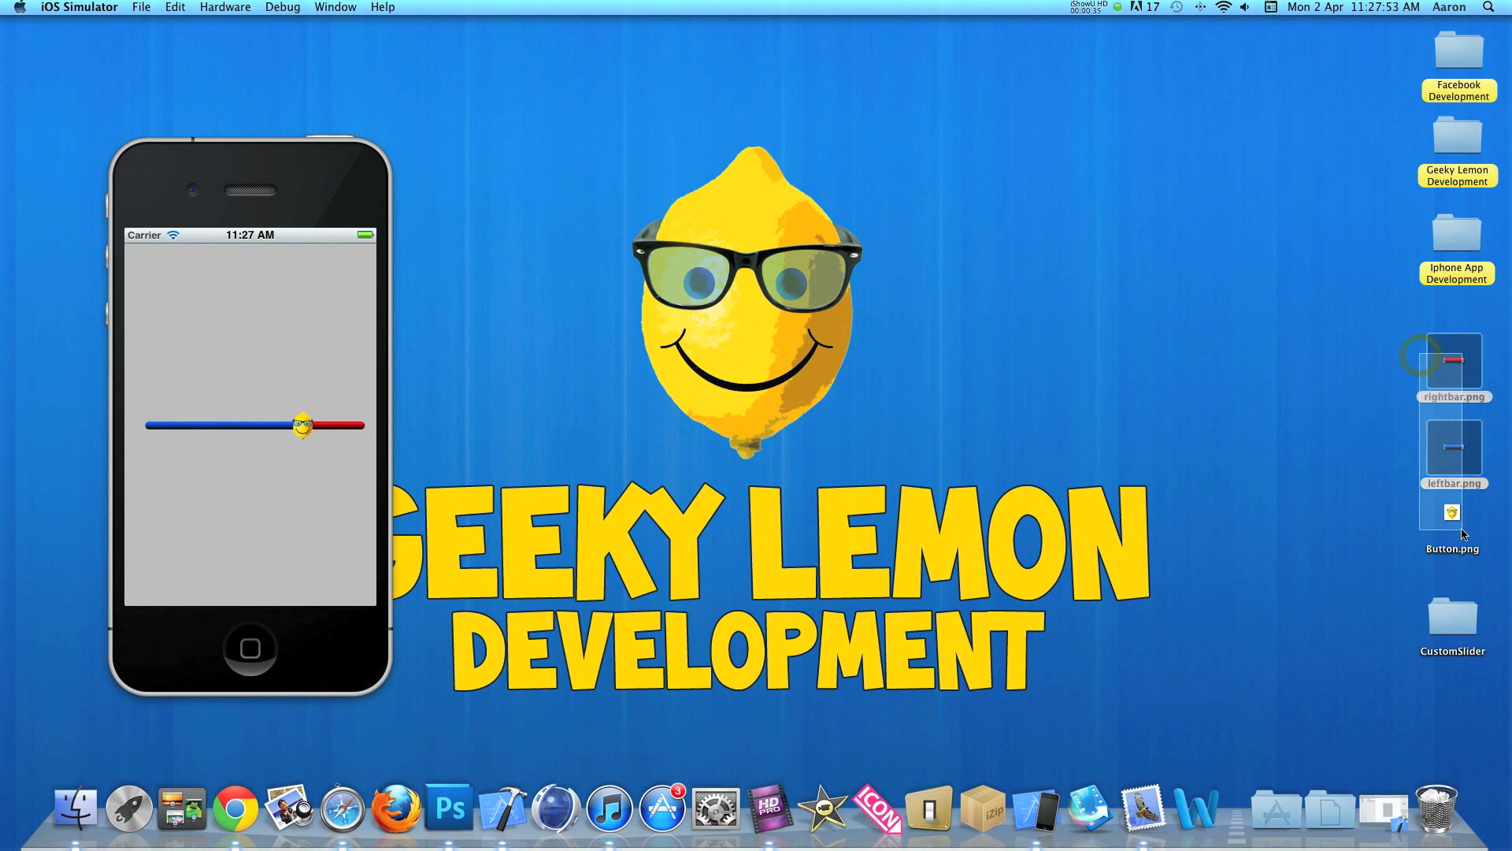
click(1272, 444)
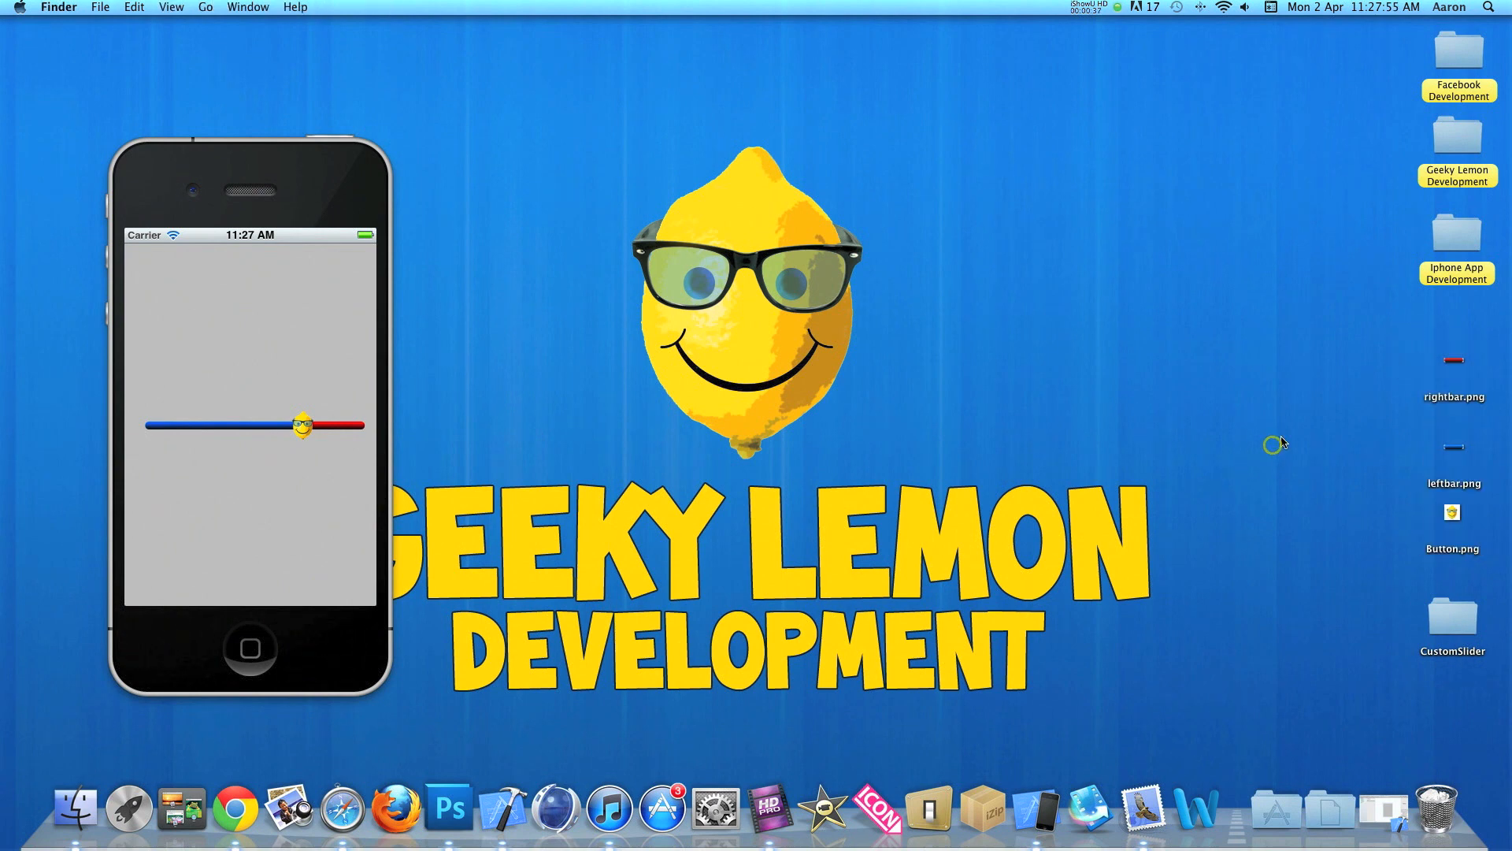
mouse_move(1458, 529)
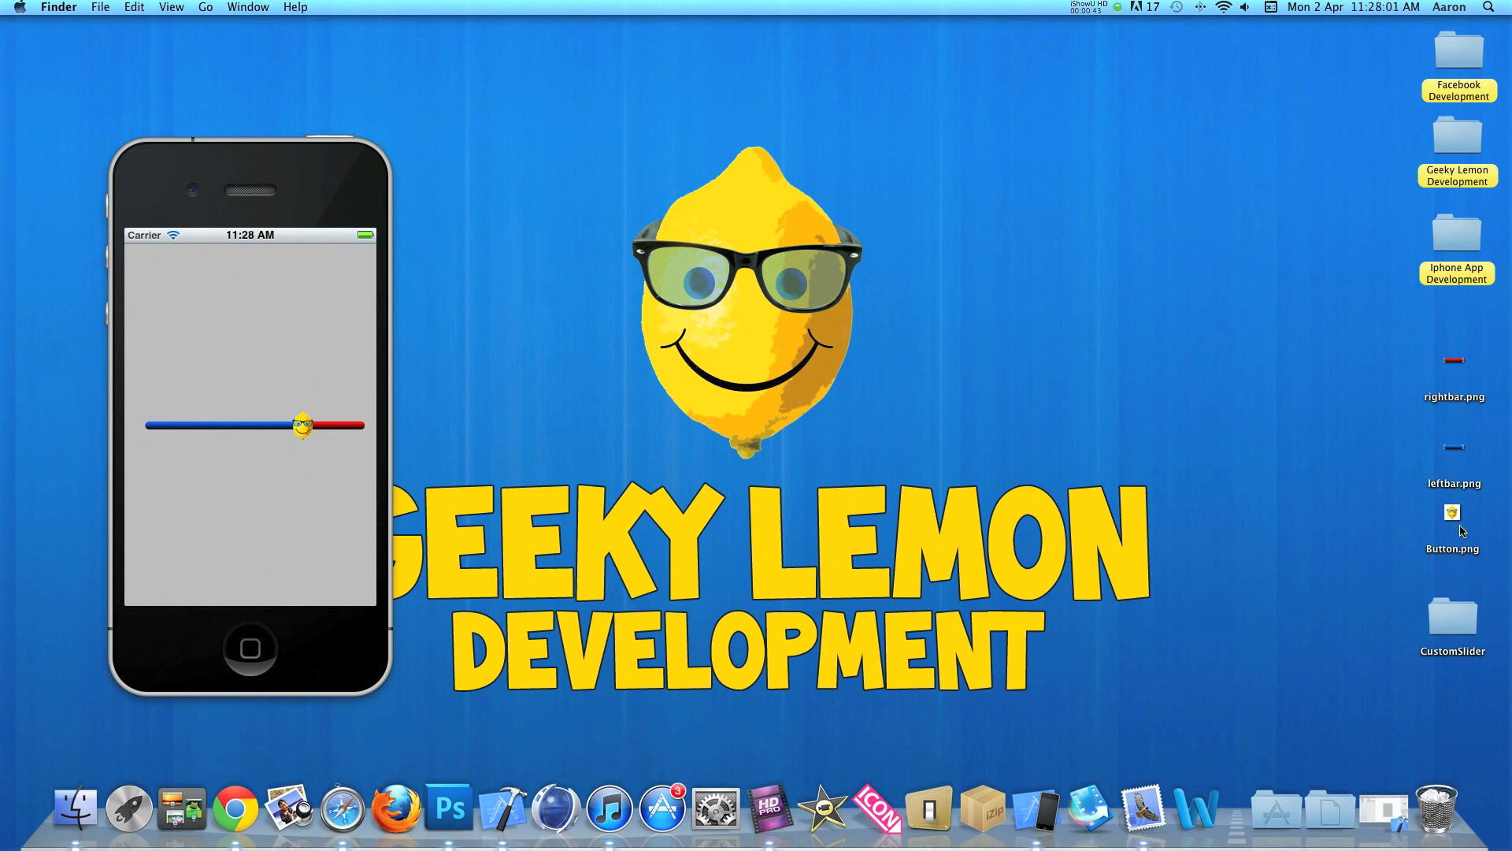
mouse_move(1455, 446)
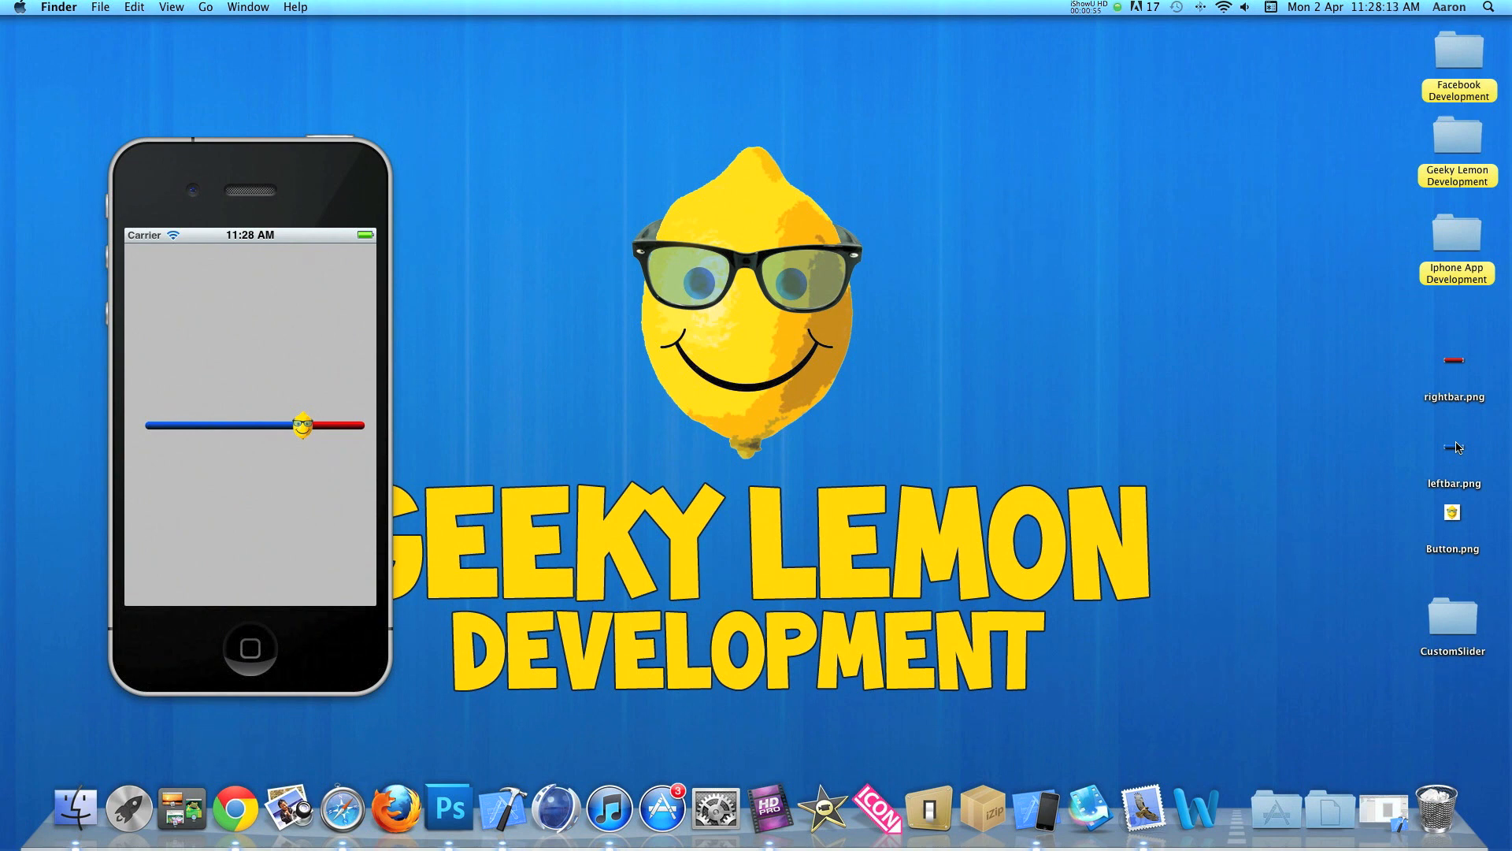
mouse_move(1354, 484)
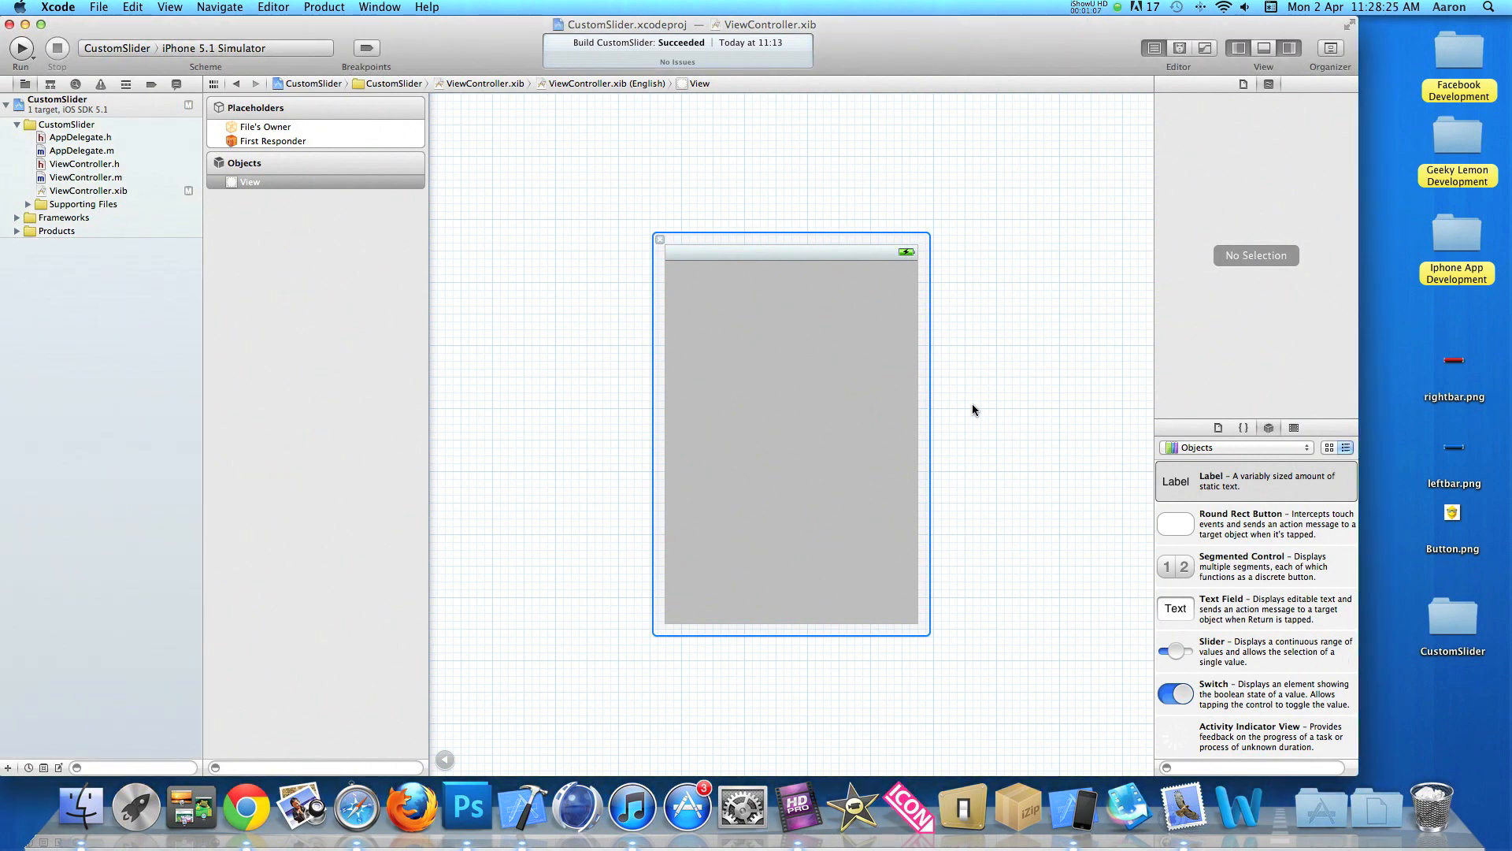
- Add rightbar.png, leftbar.png and Button.png to CustomSlider, copying them into the project folder
click(250, 182)
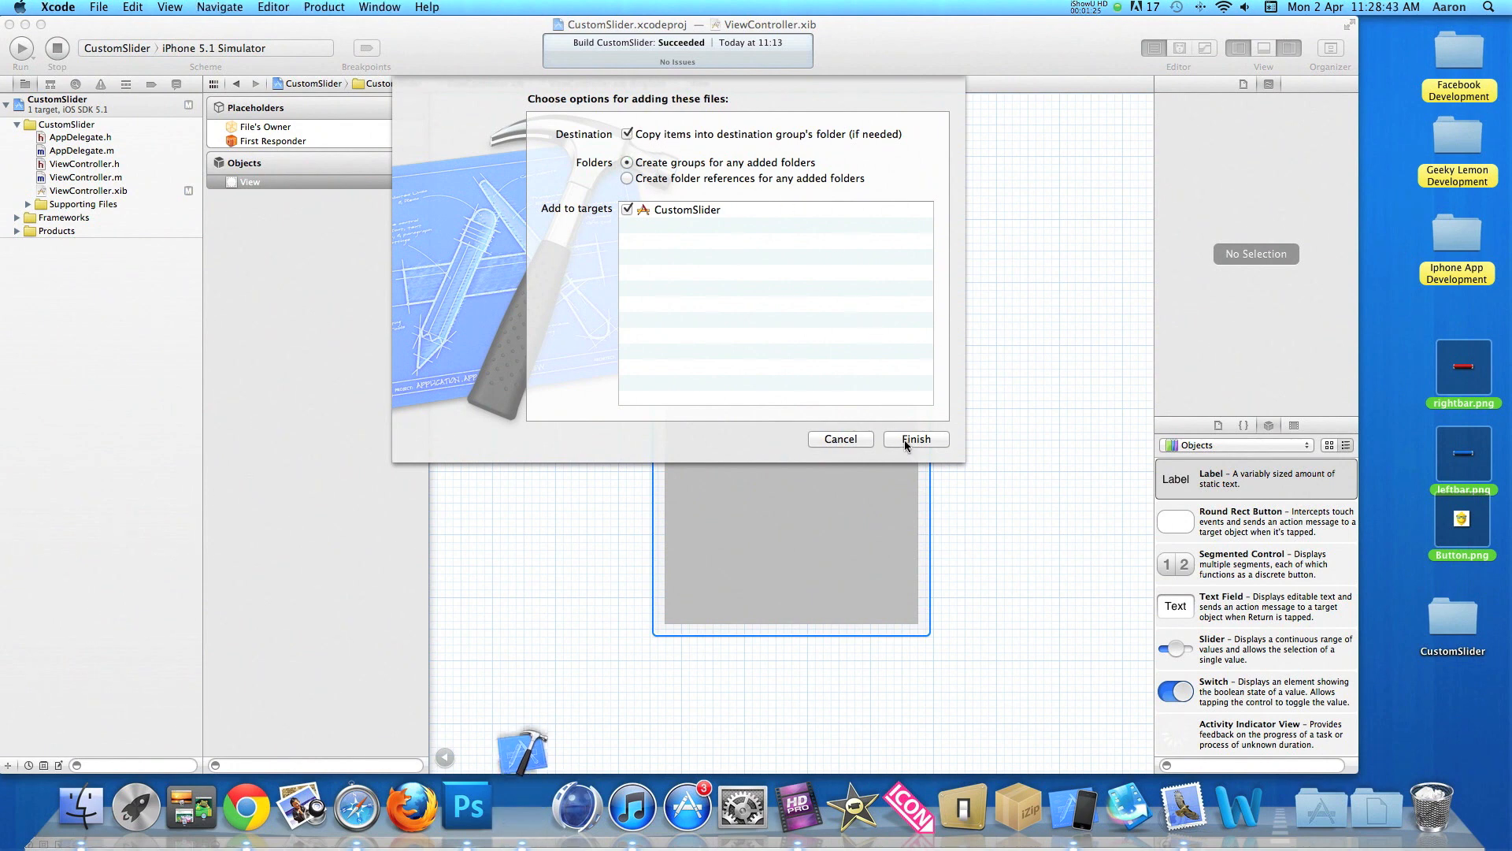
click(914, 440)
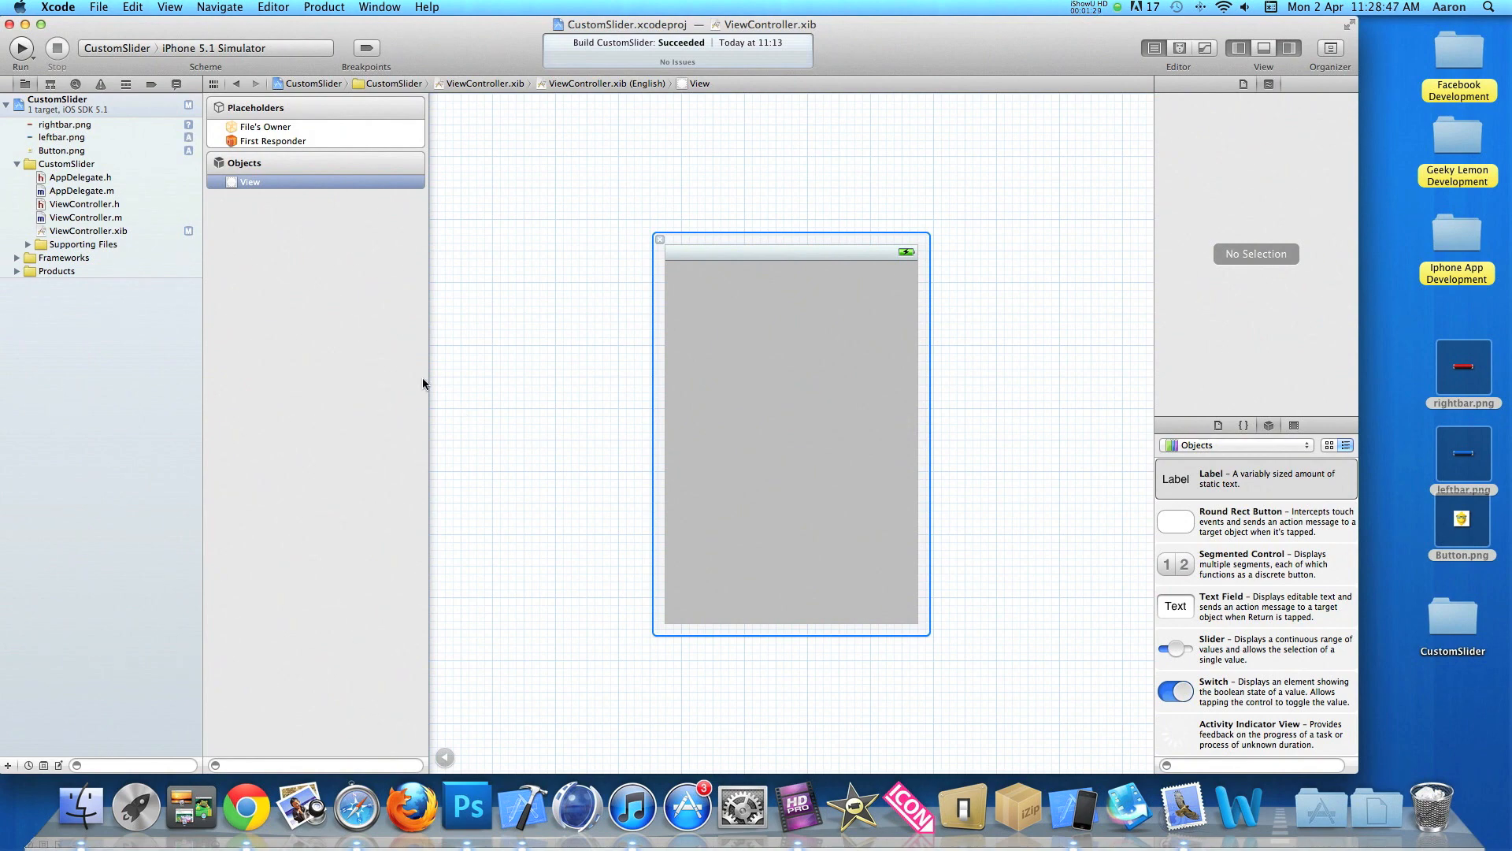
click(83, 203)
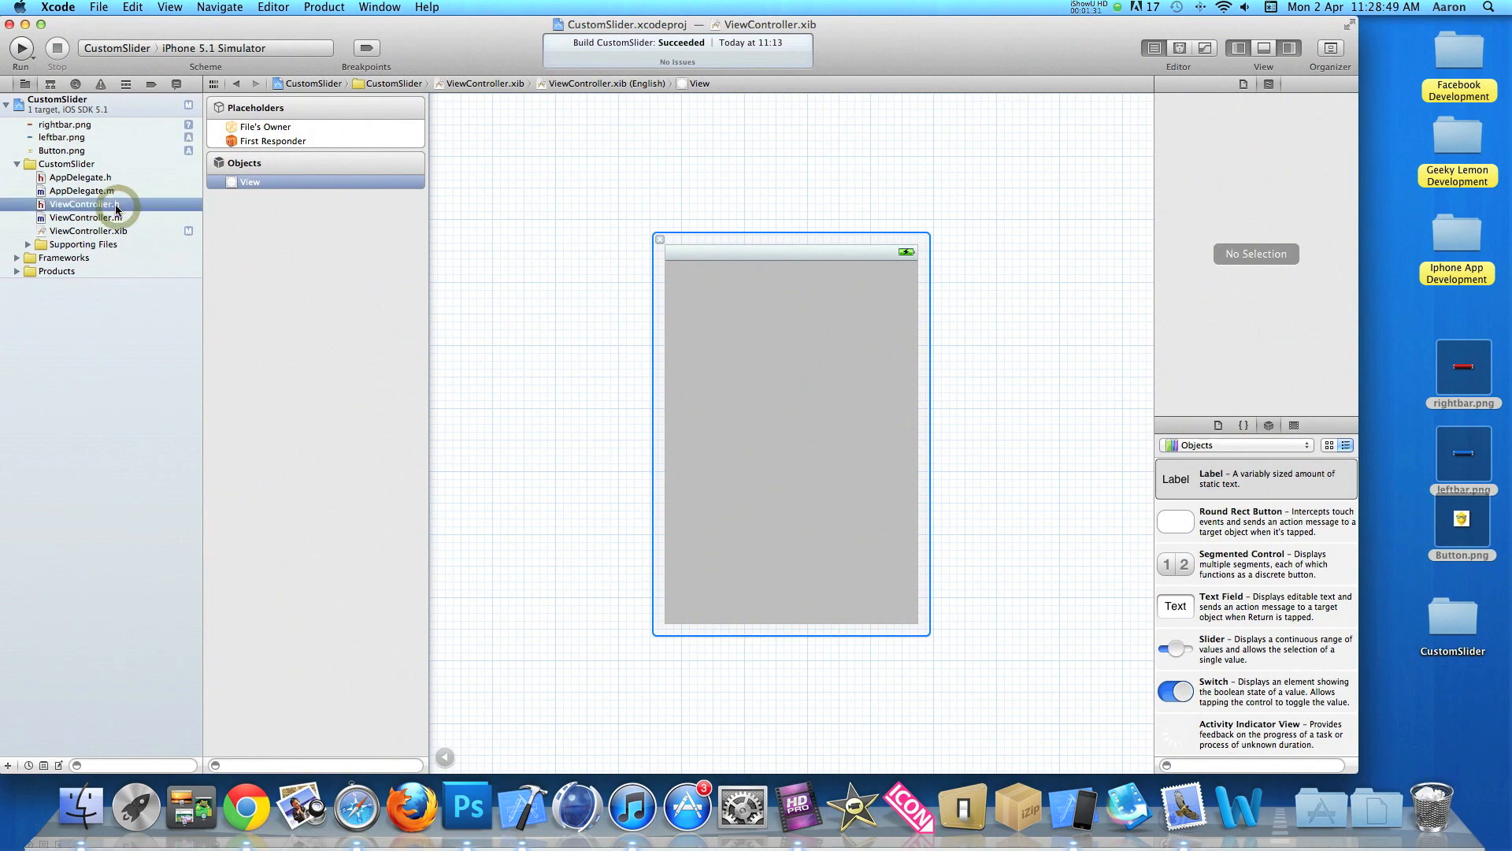
click(82, 203)
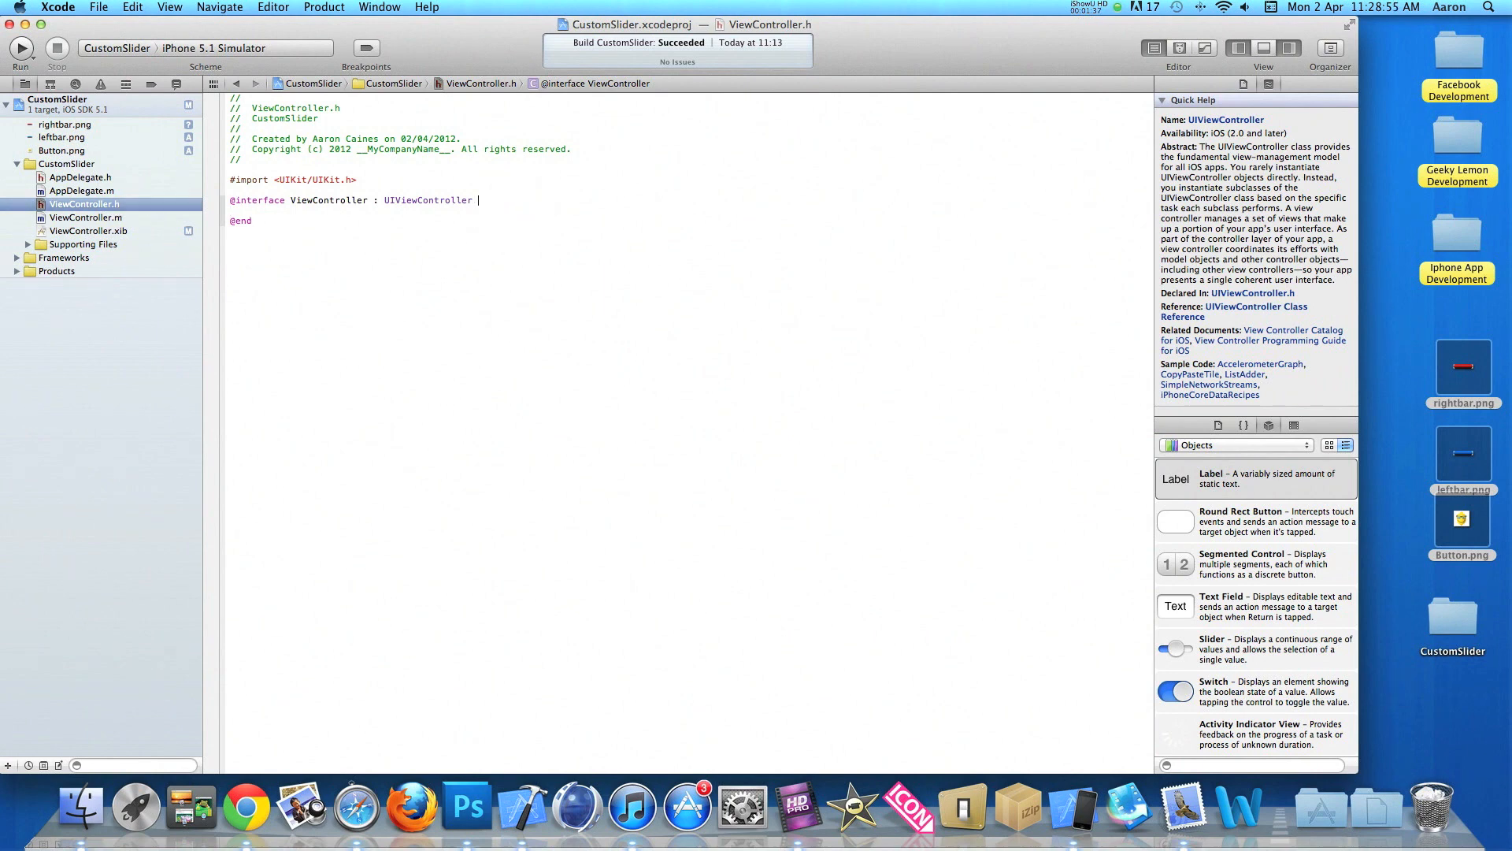
text({)
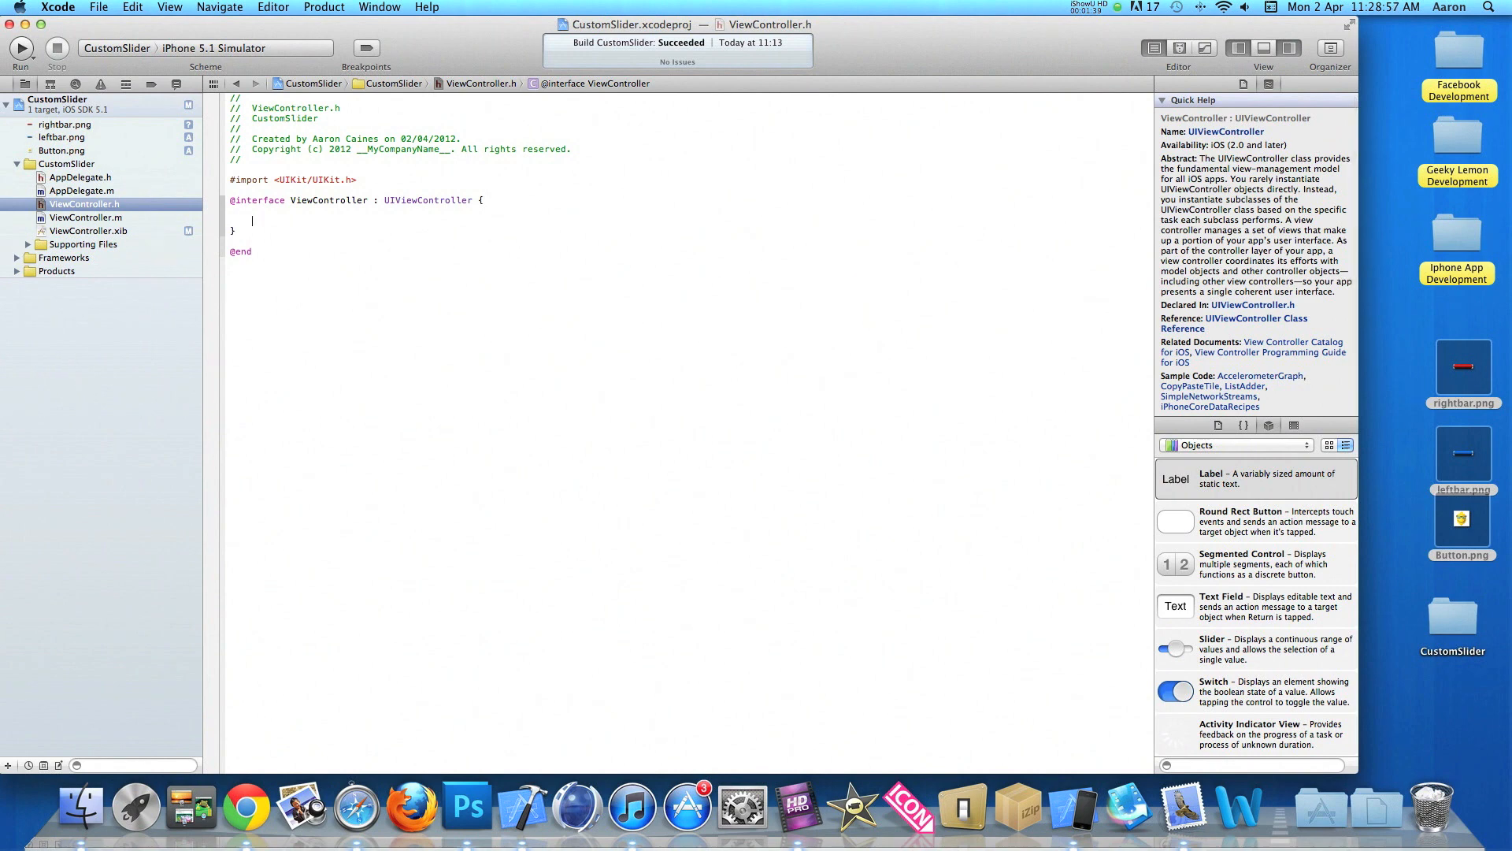
text(IB)
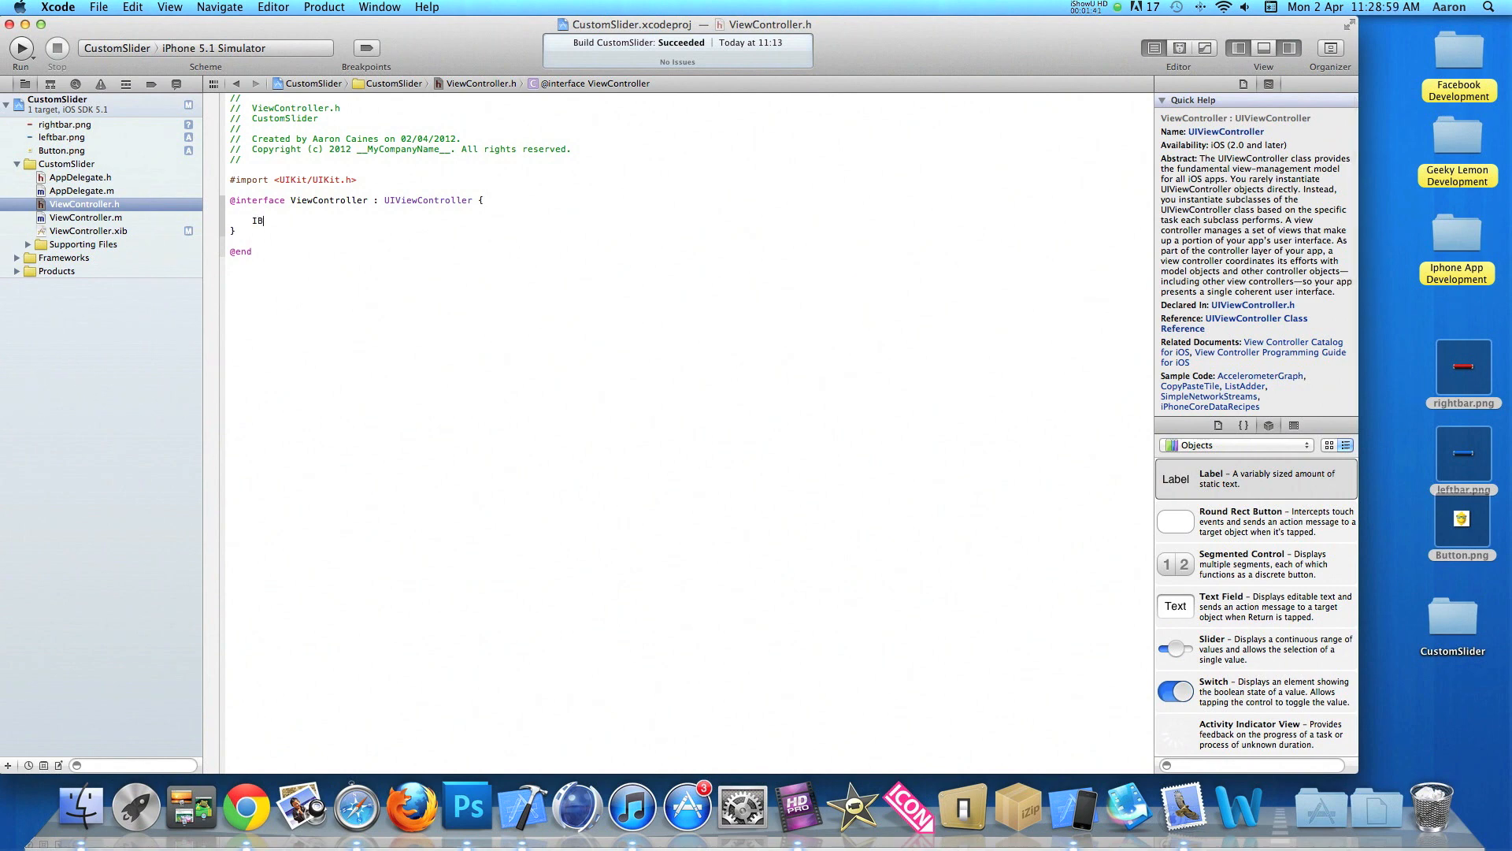
text(Outlet UI)
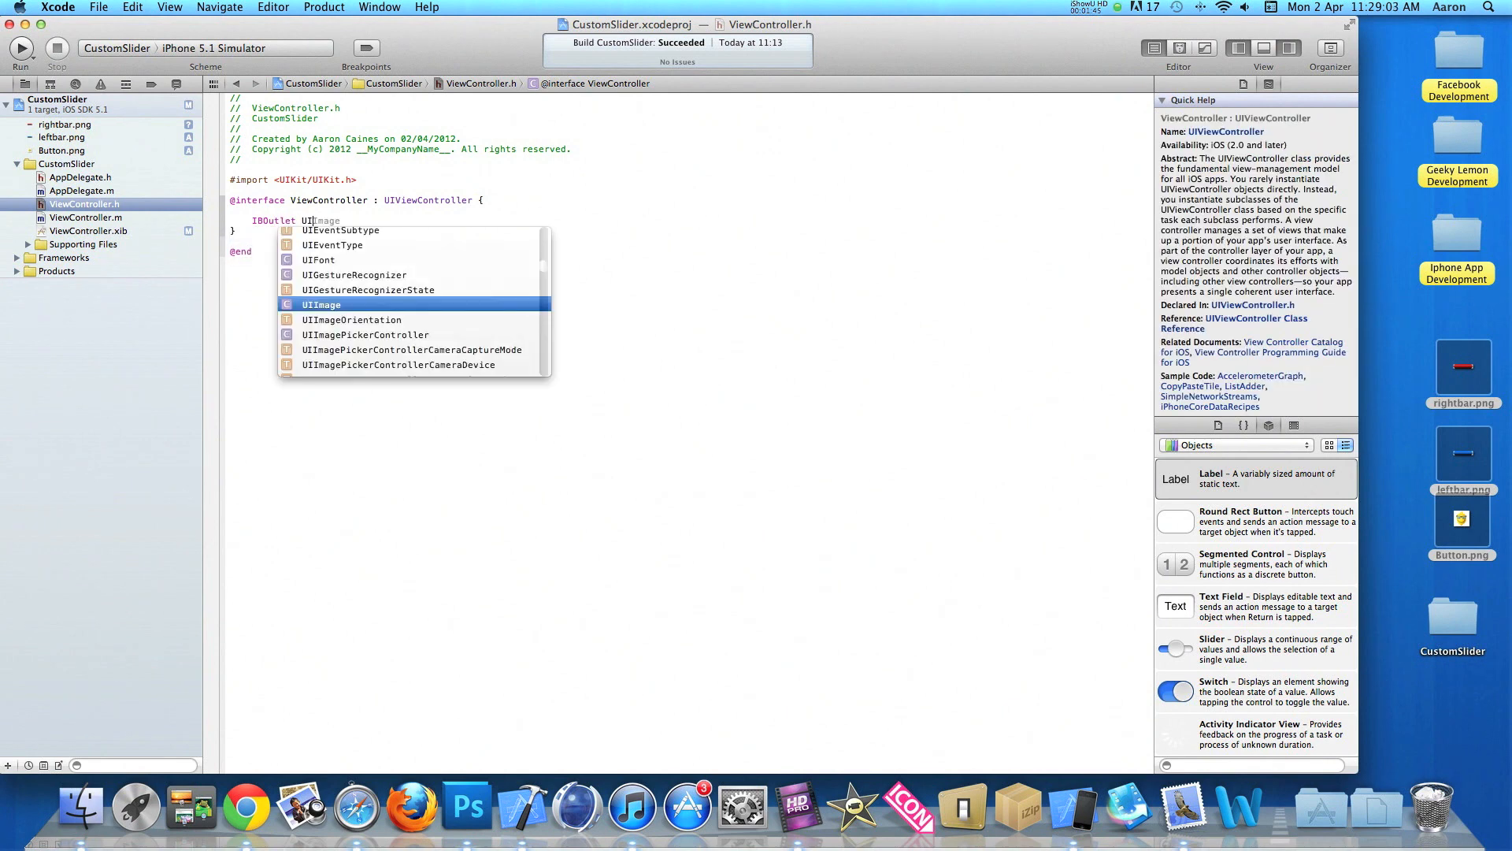
text(Slider)
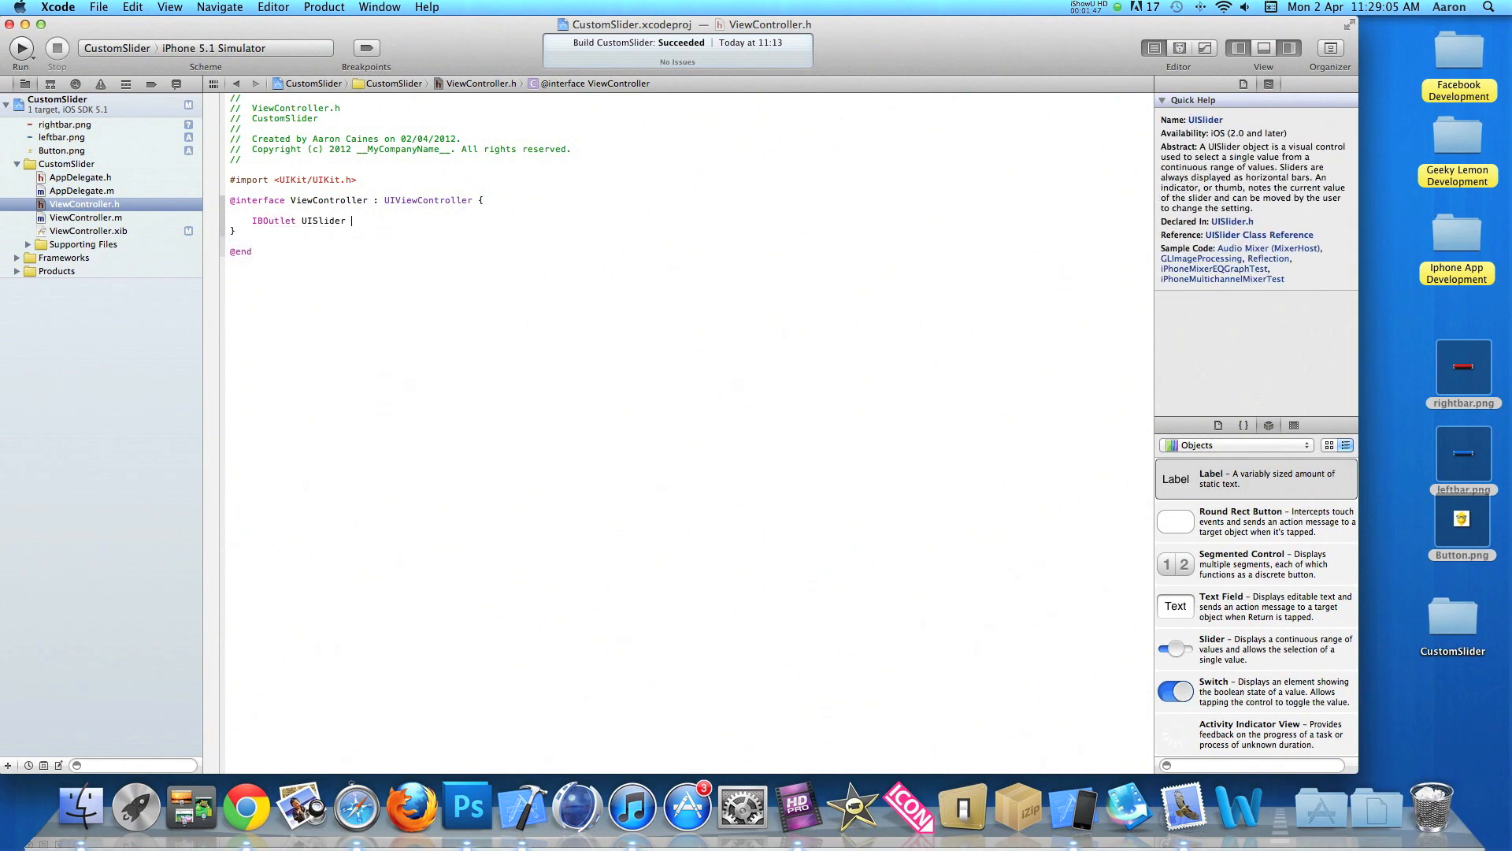
text(*s)
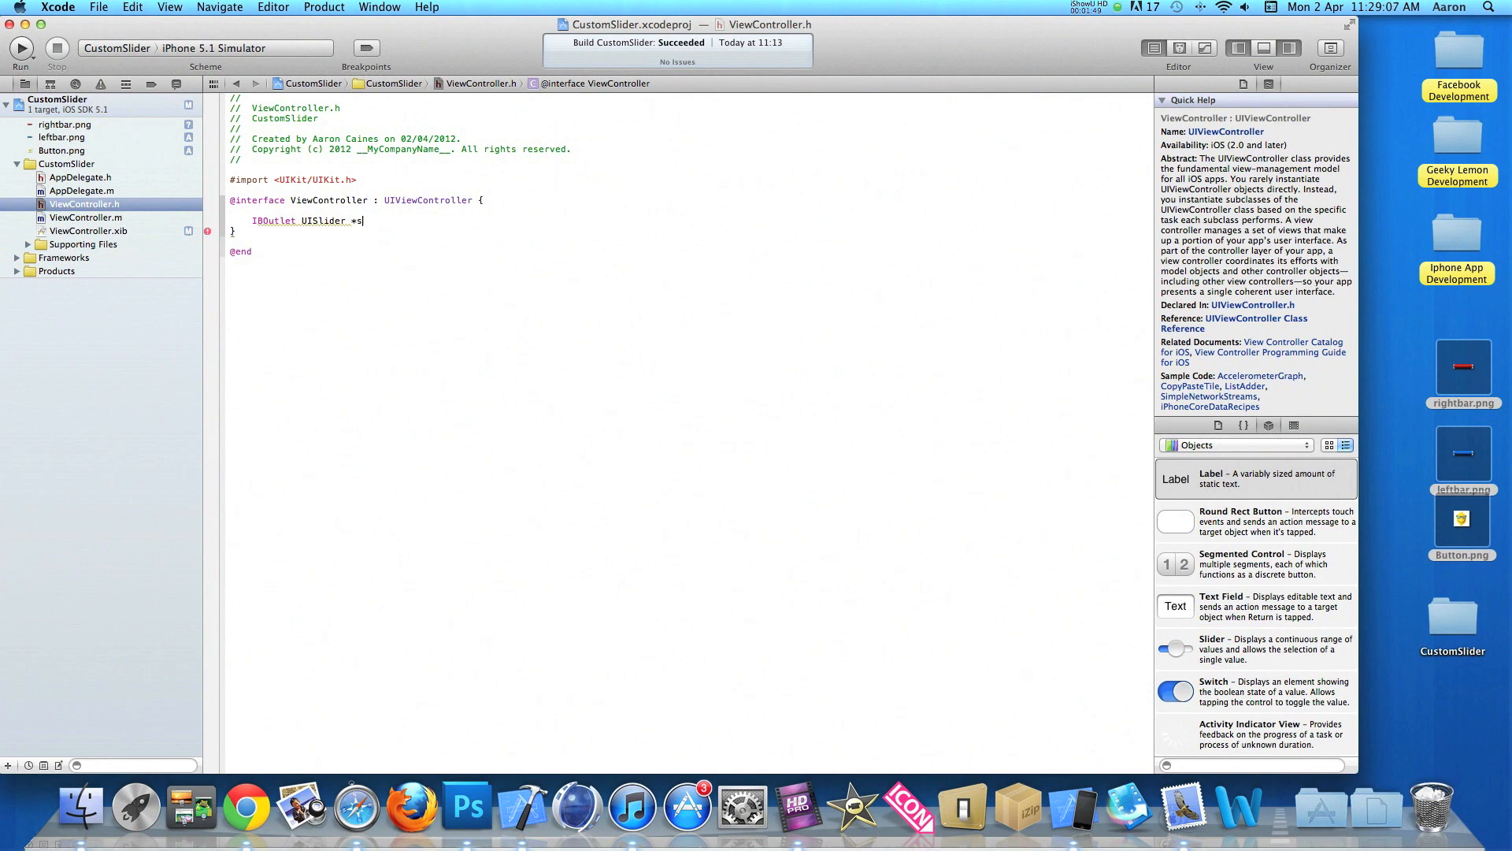
text(lider;)
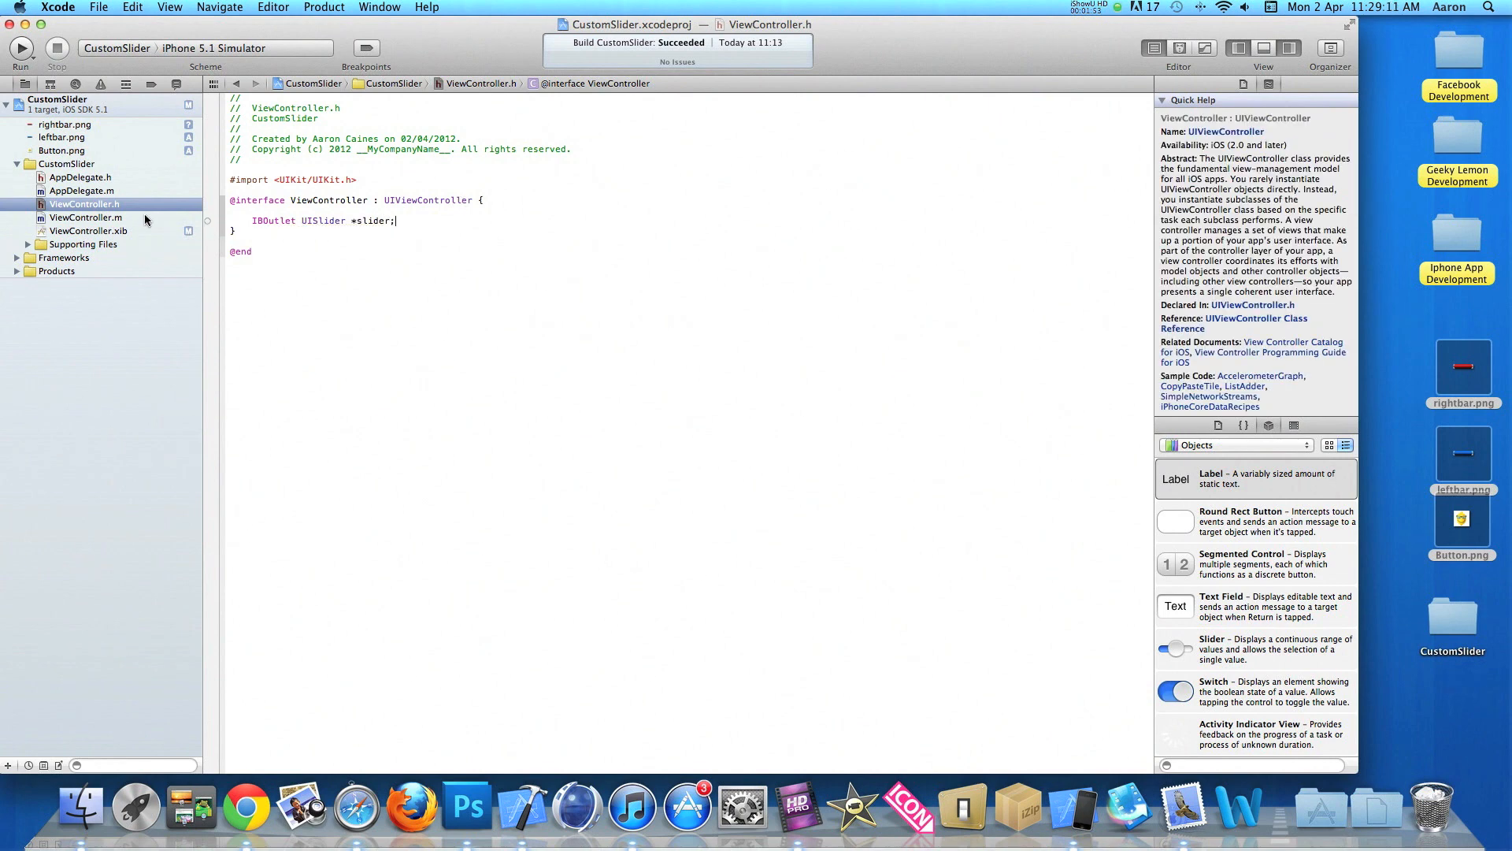
- In ViewController.m, place the insertion point inside viewDidLoad after the super call
click(85, 218)
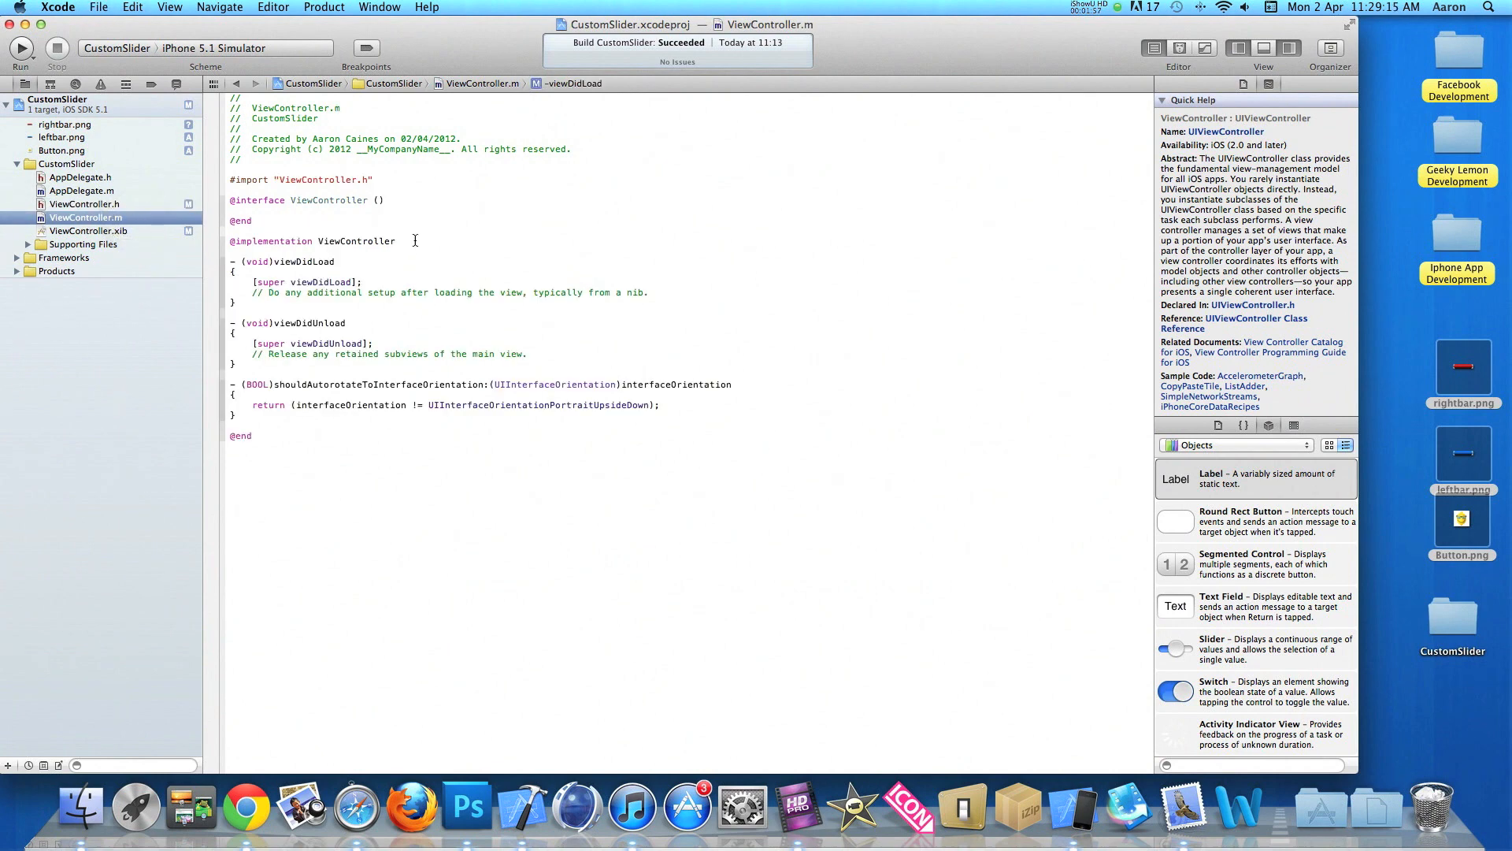
click(397, 240)
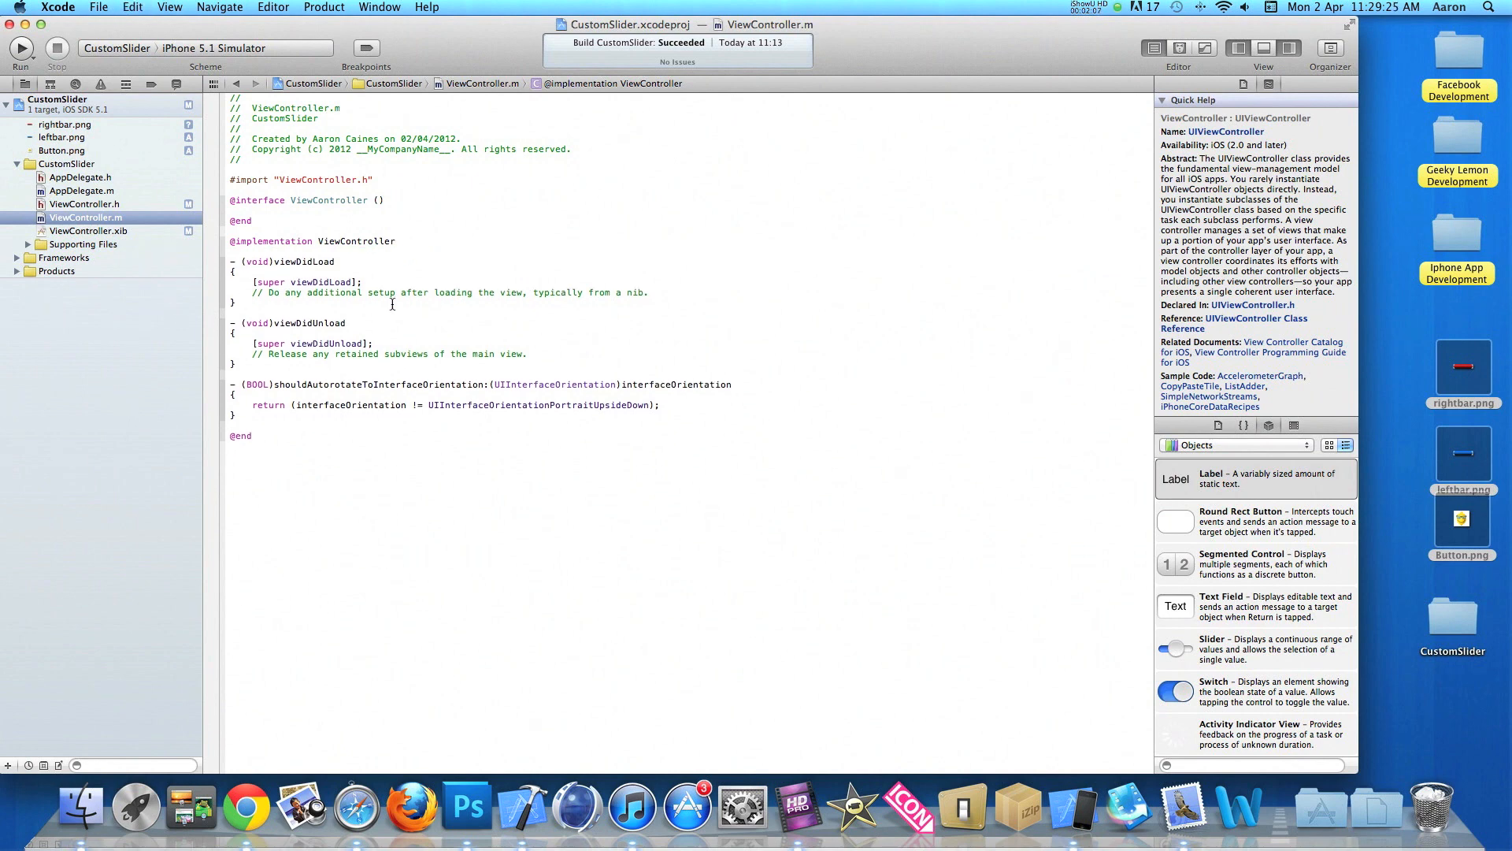
click(367, 282)
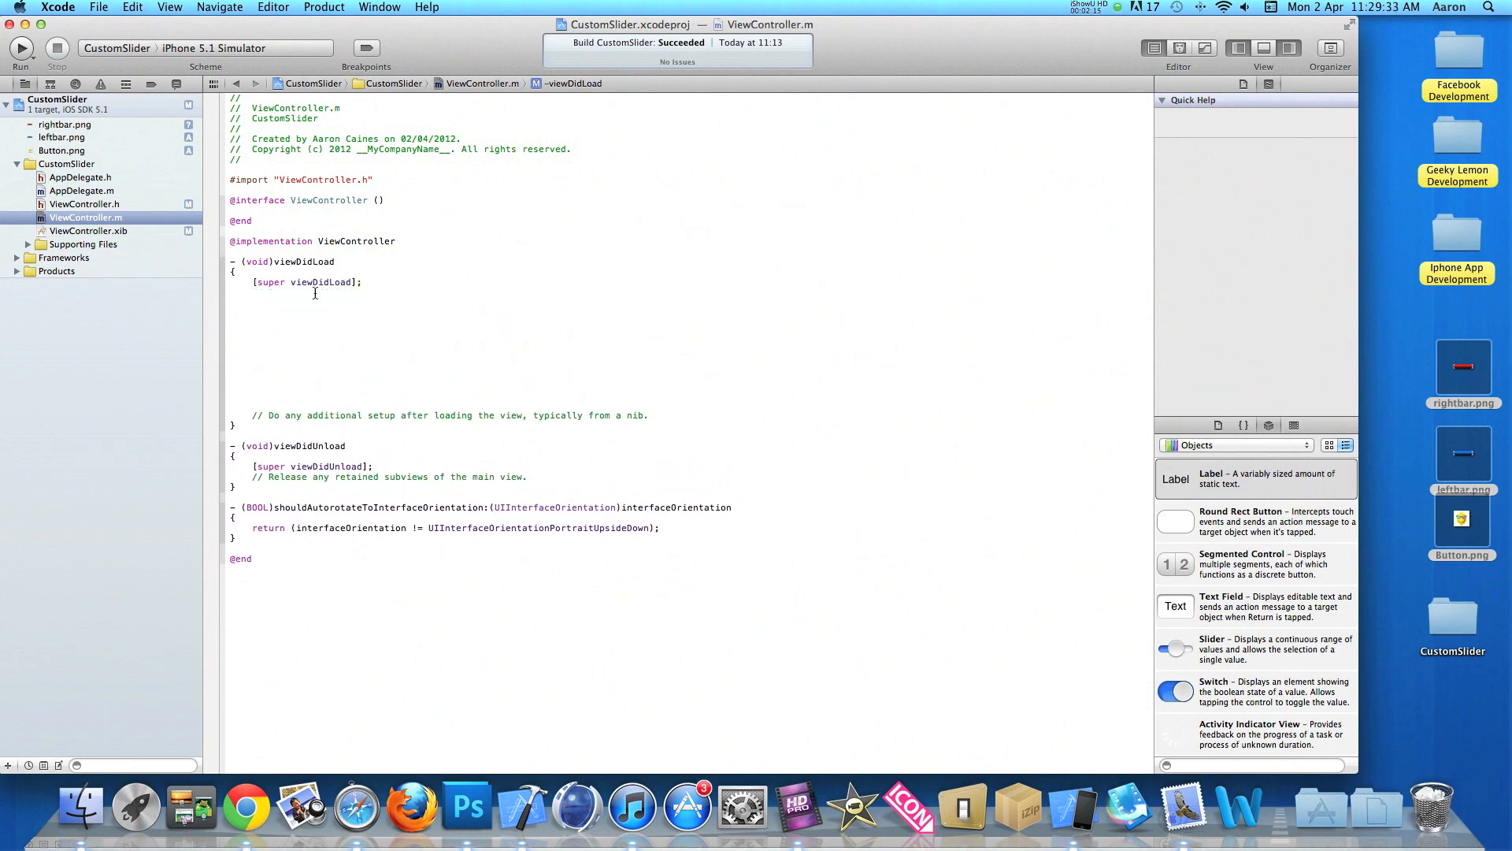
click(252, 312)
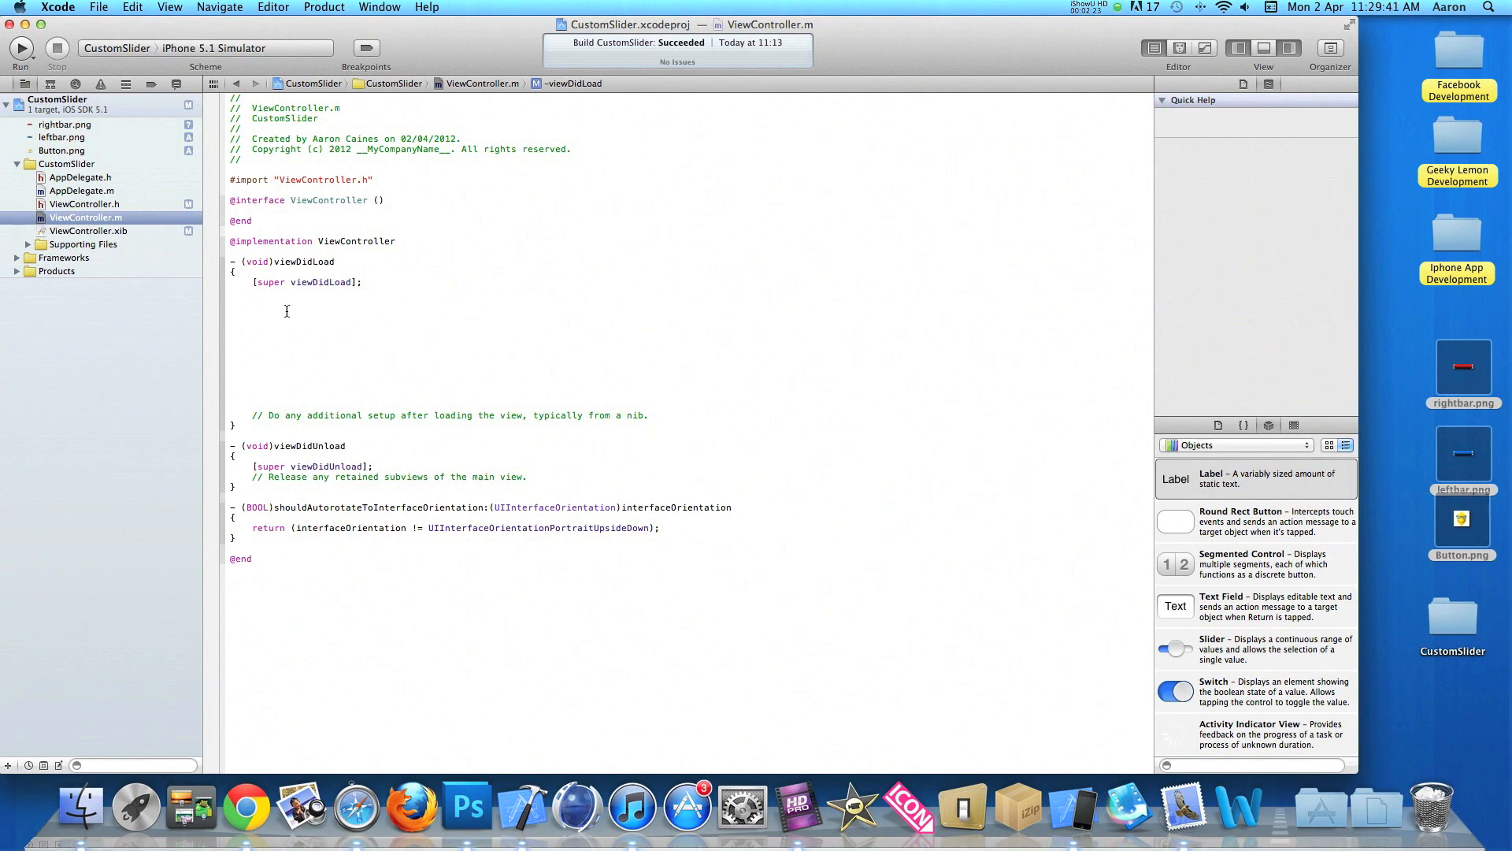
click(287, 312)
text(UIImage)
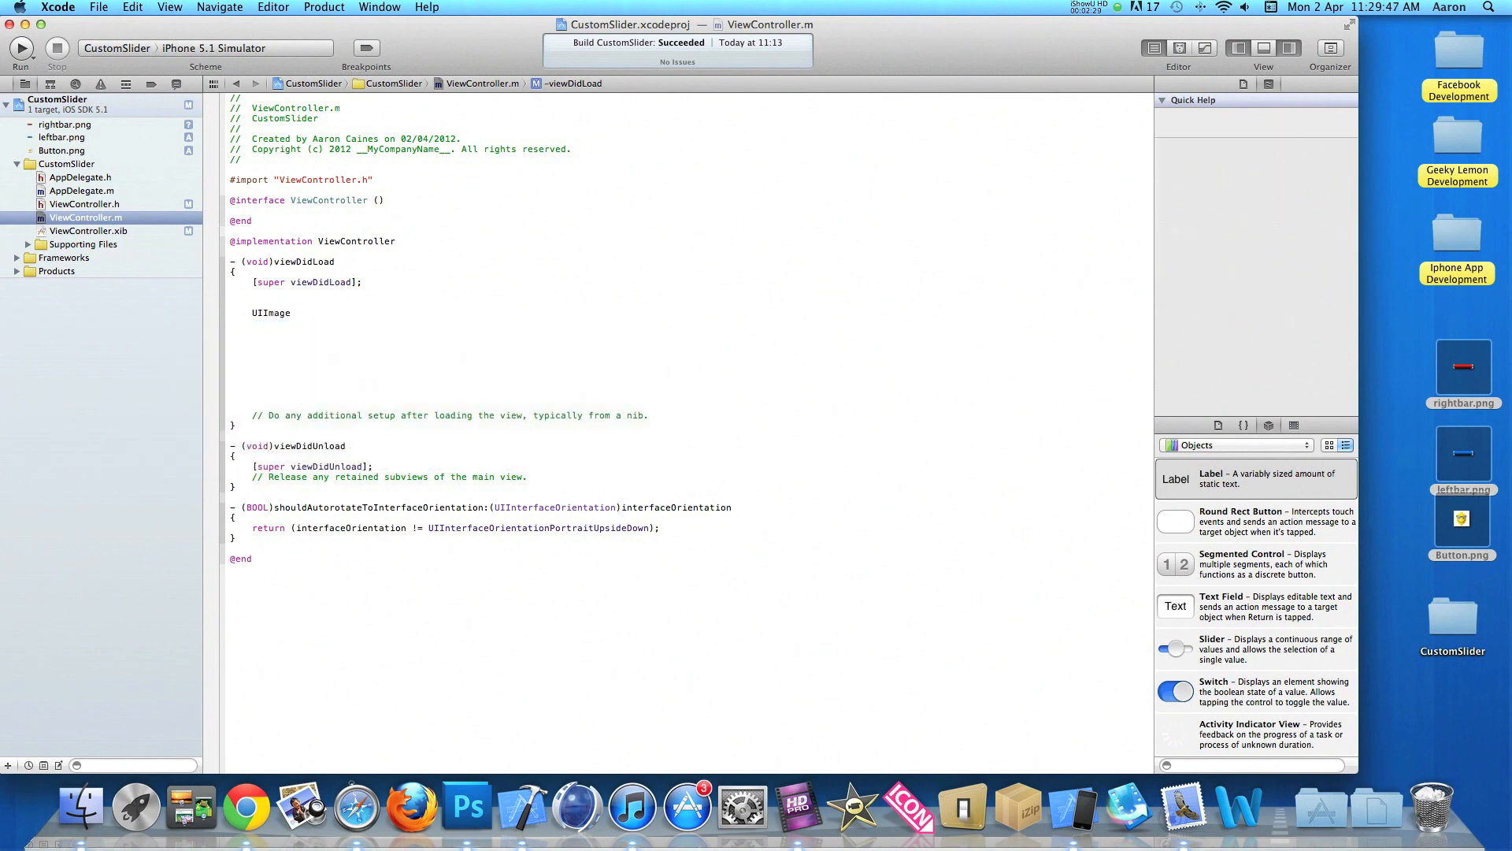
- Add UIImage *minImage = [UIImage imageNamed:@"leftbar.png"]; using code completion
text(*)
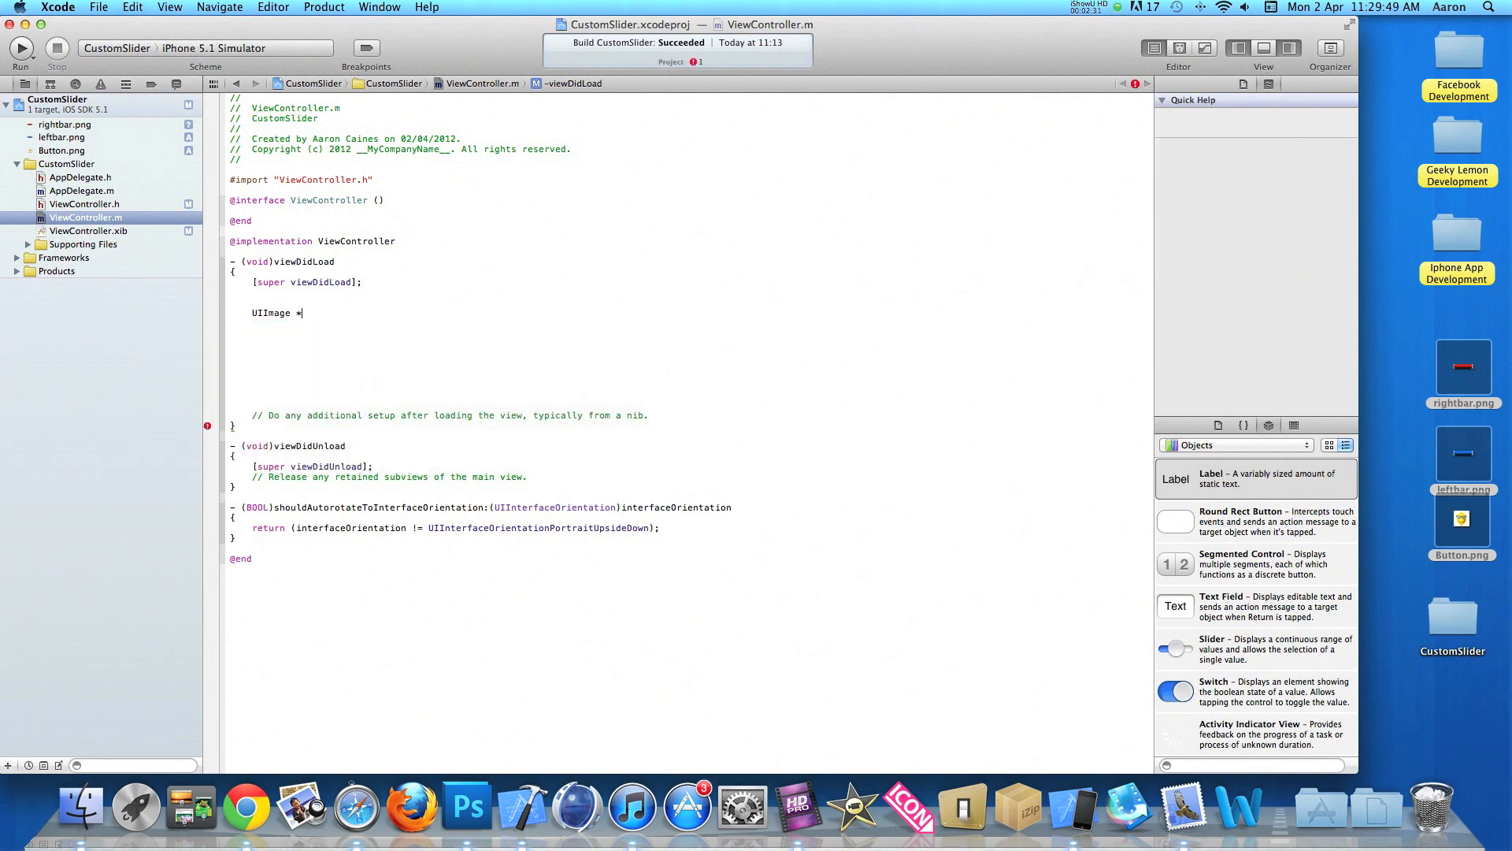
text(m)
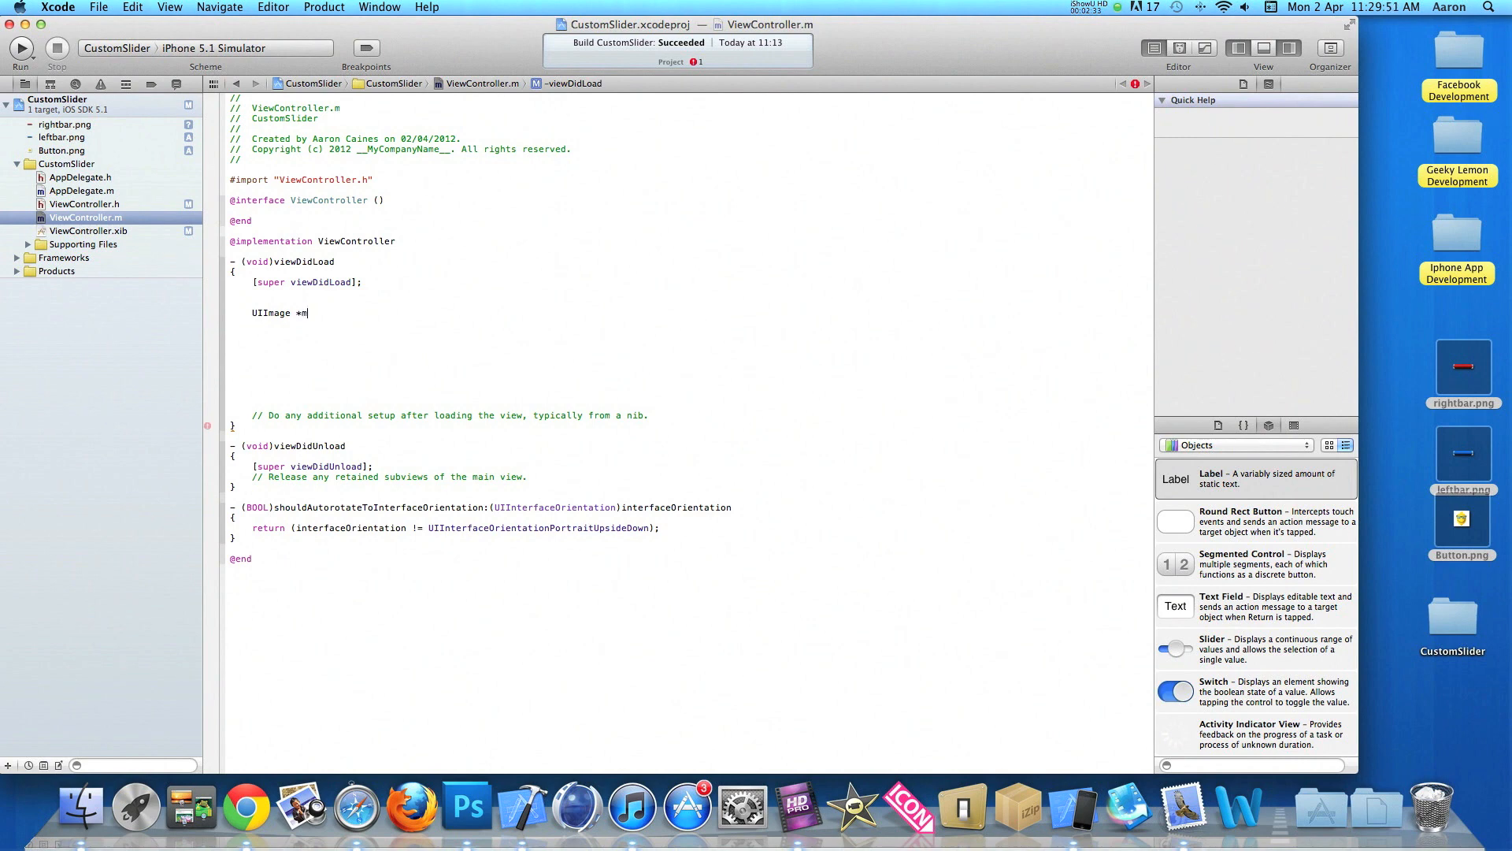
text(inImage =)
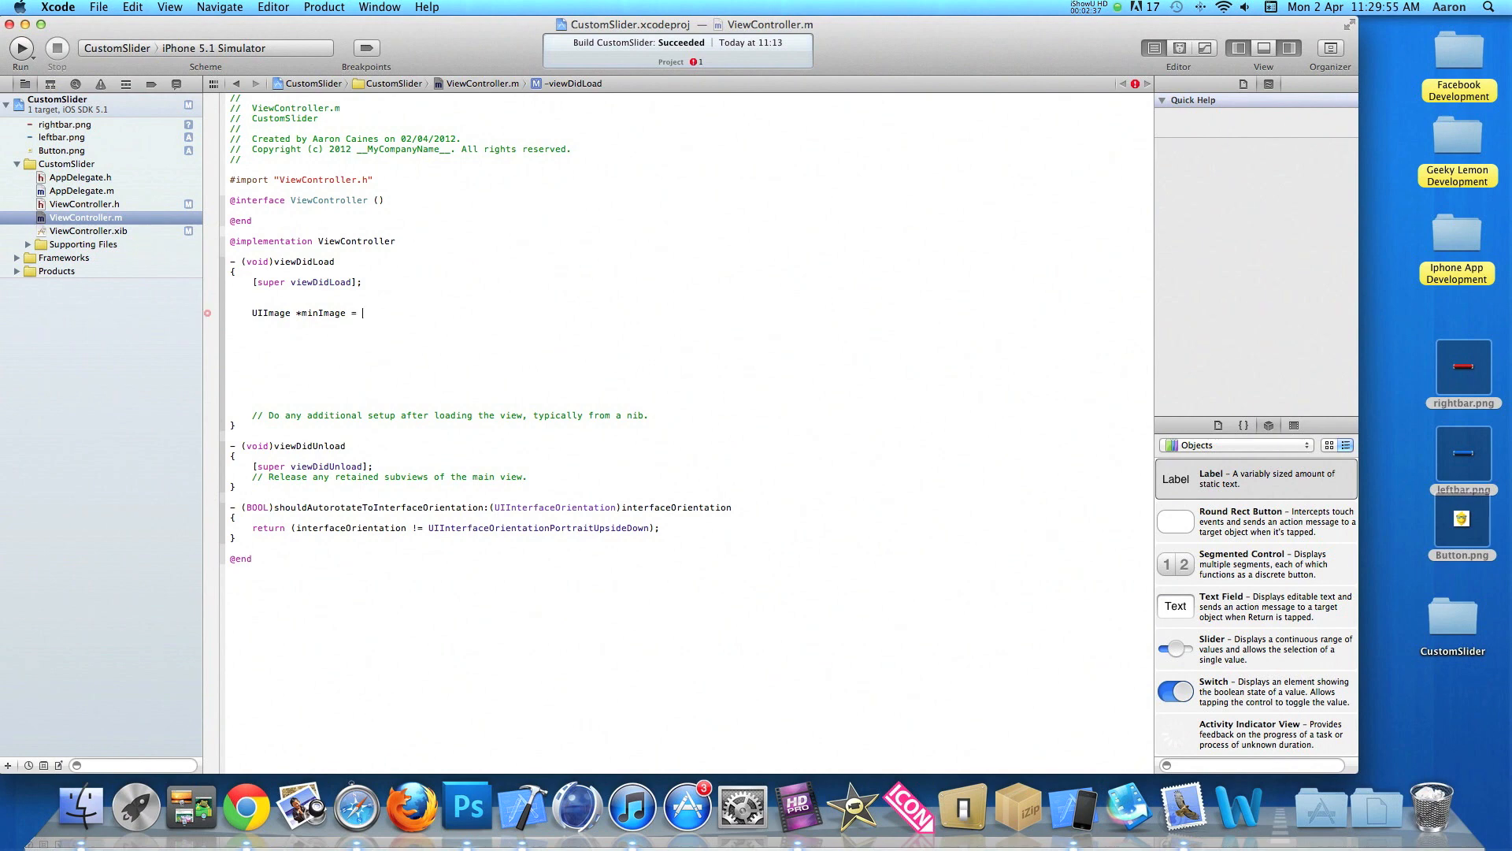
text([UIImage)
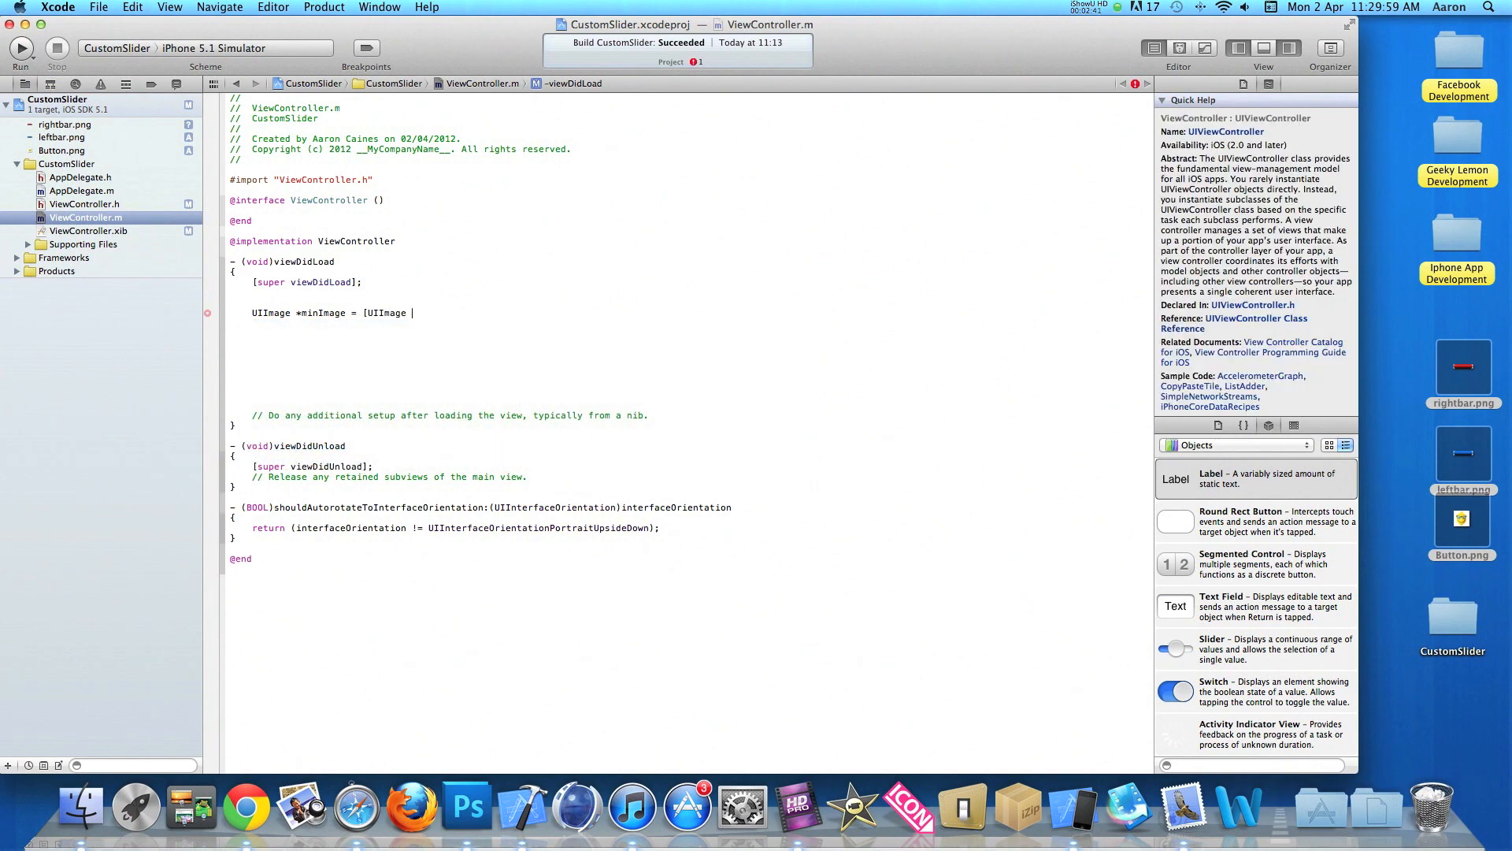
text(imageNamed:)
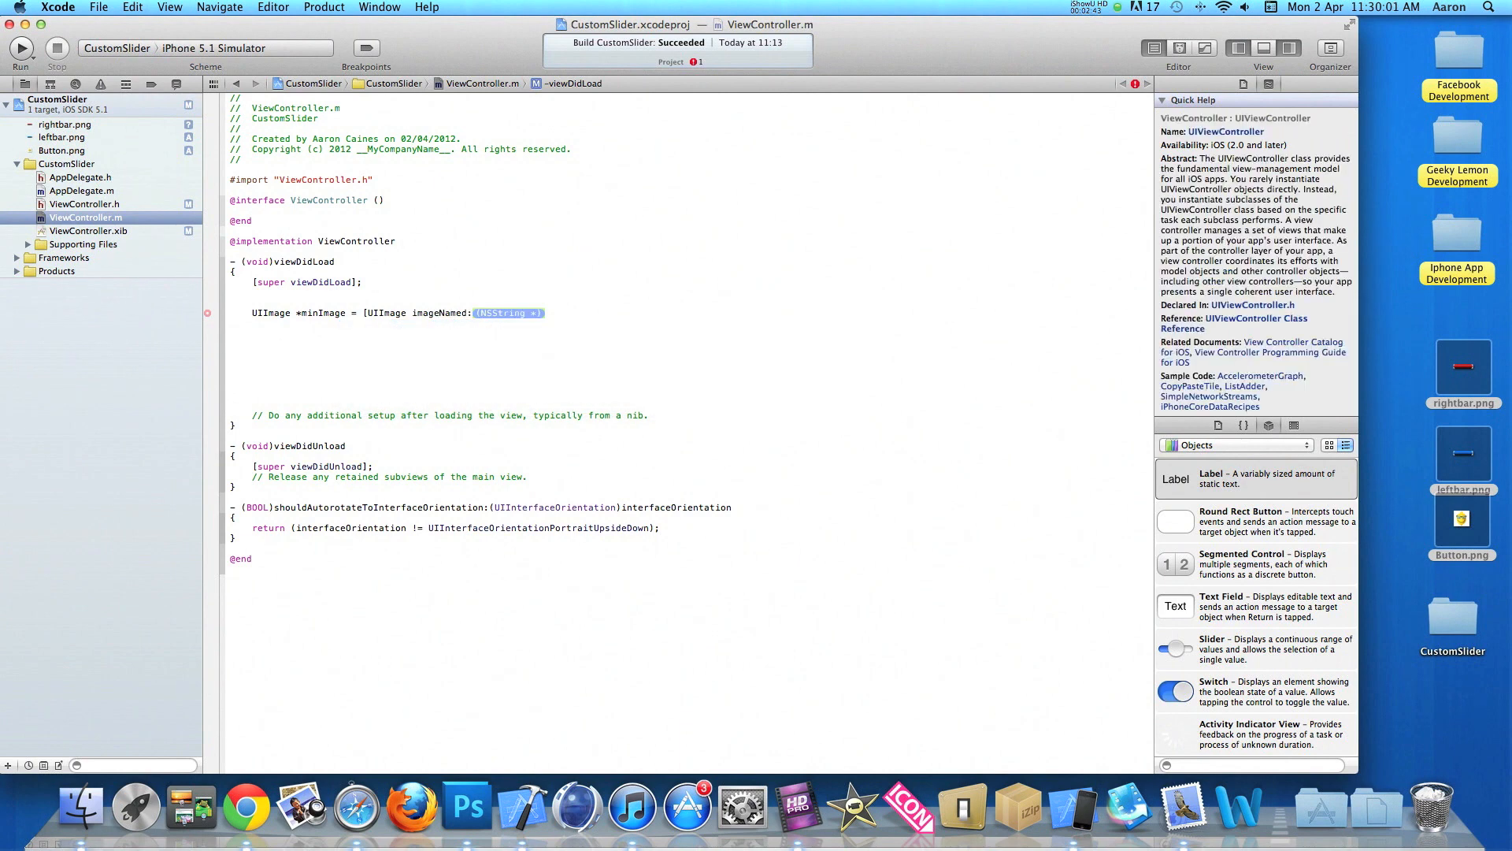
text(@"")
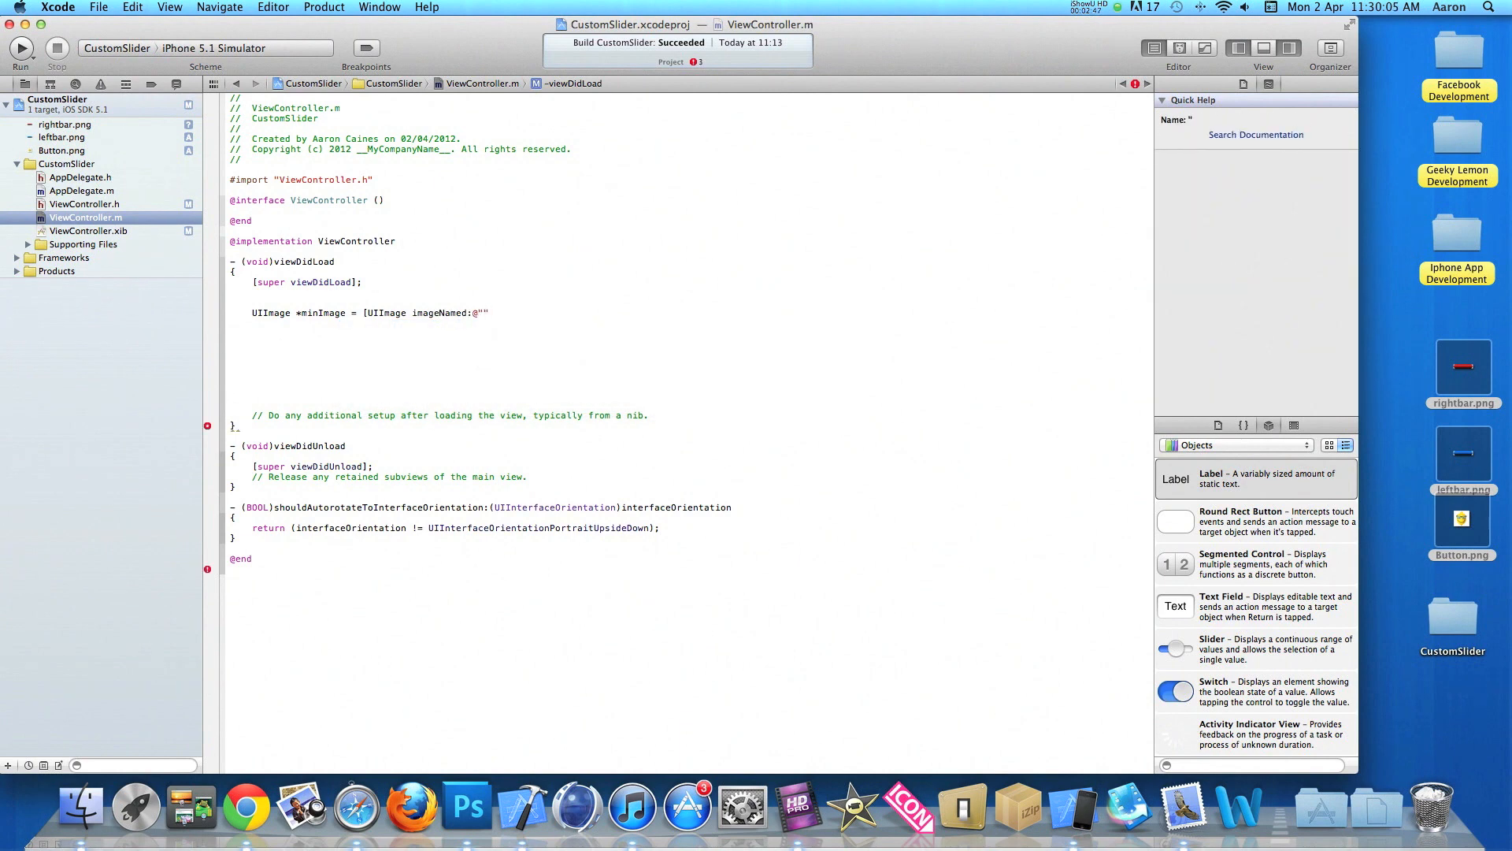
text(leftba)
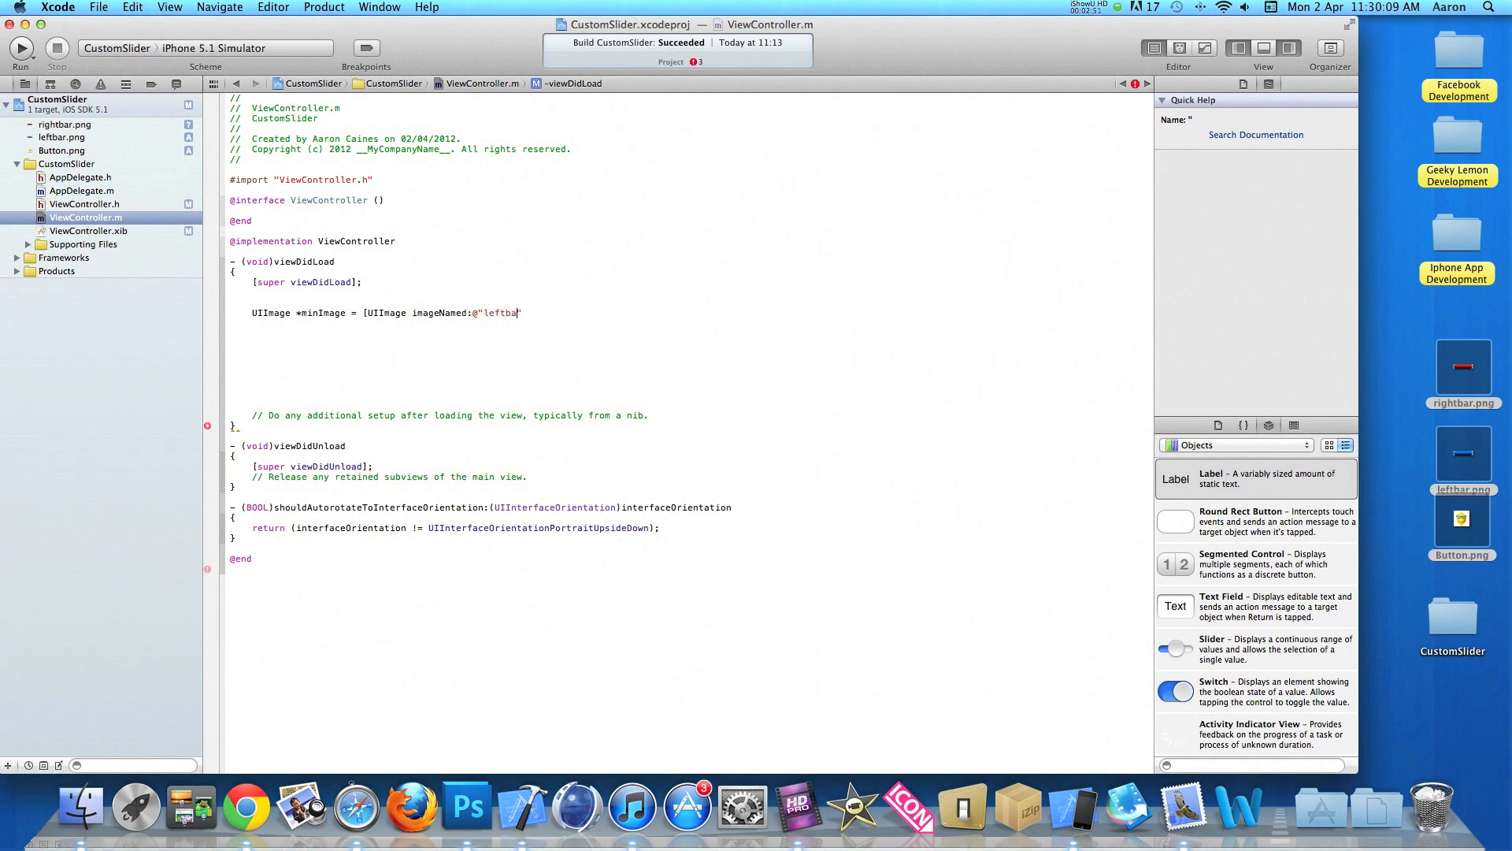
text(.p)
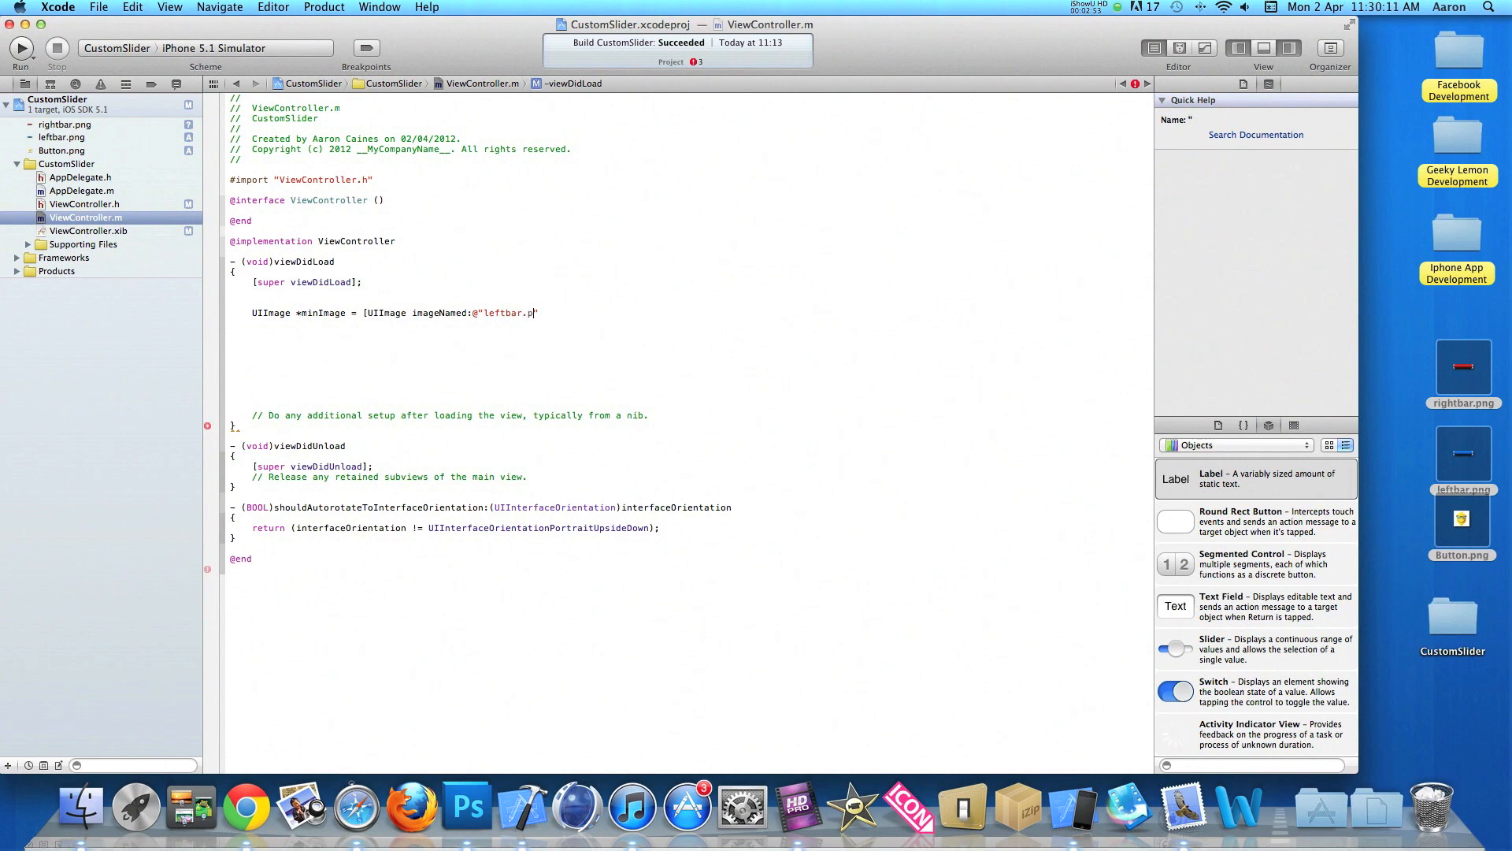
text(ng")
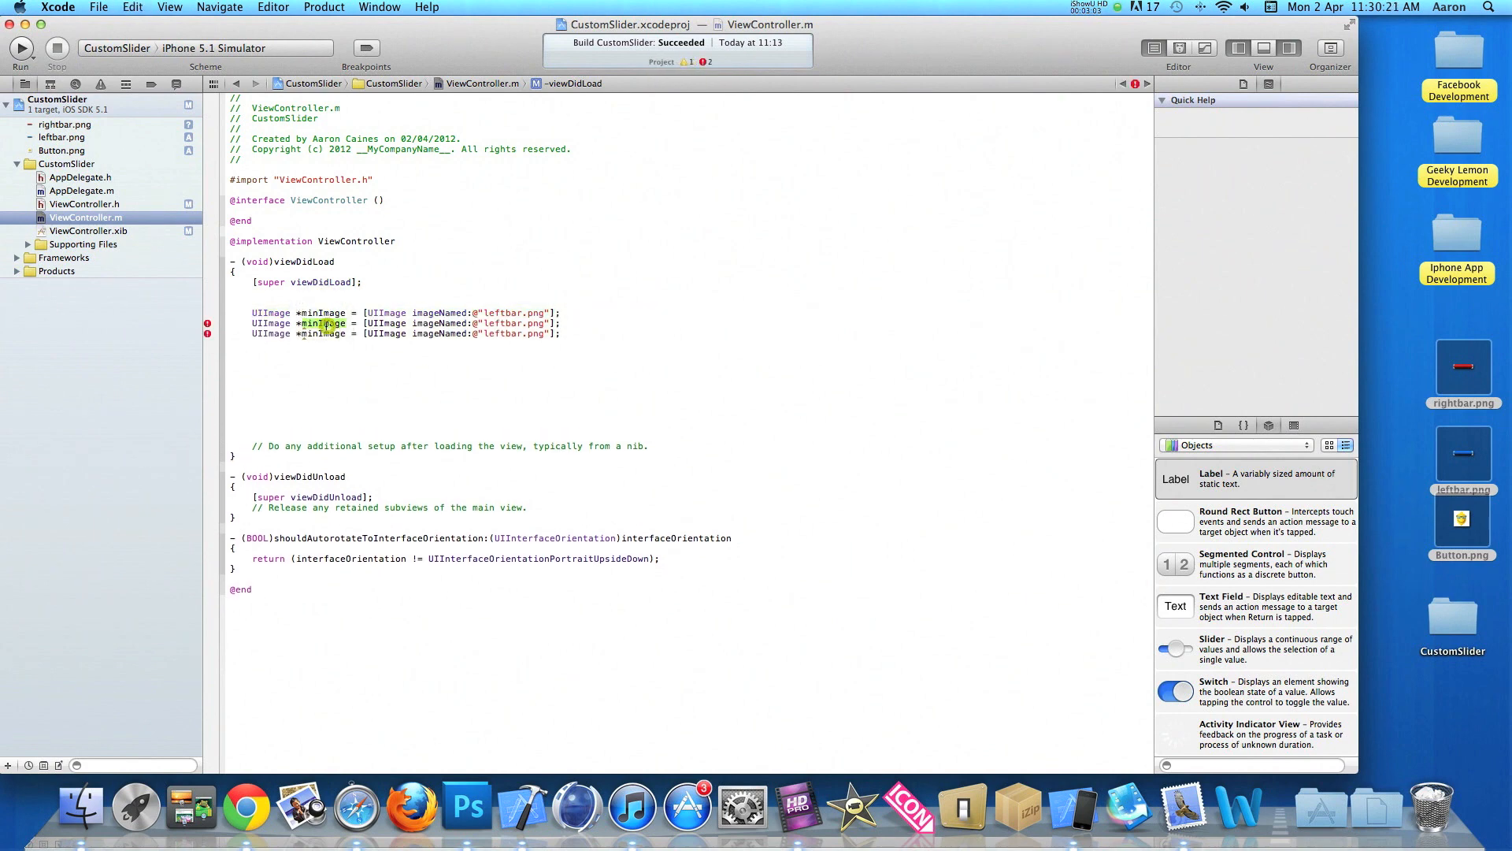
- Rename the pasted lines so maxImage loads rightbar.png and thumbImage loads Button.png
click(323, 323)
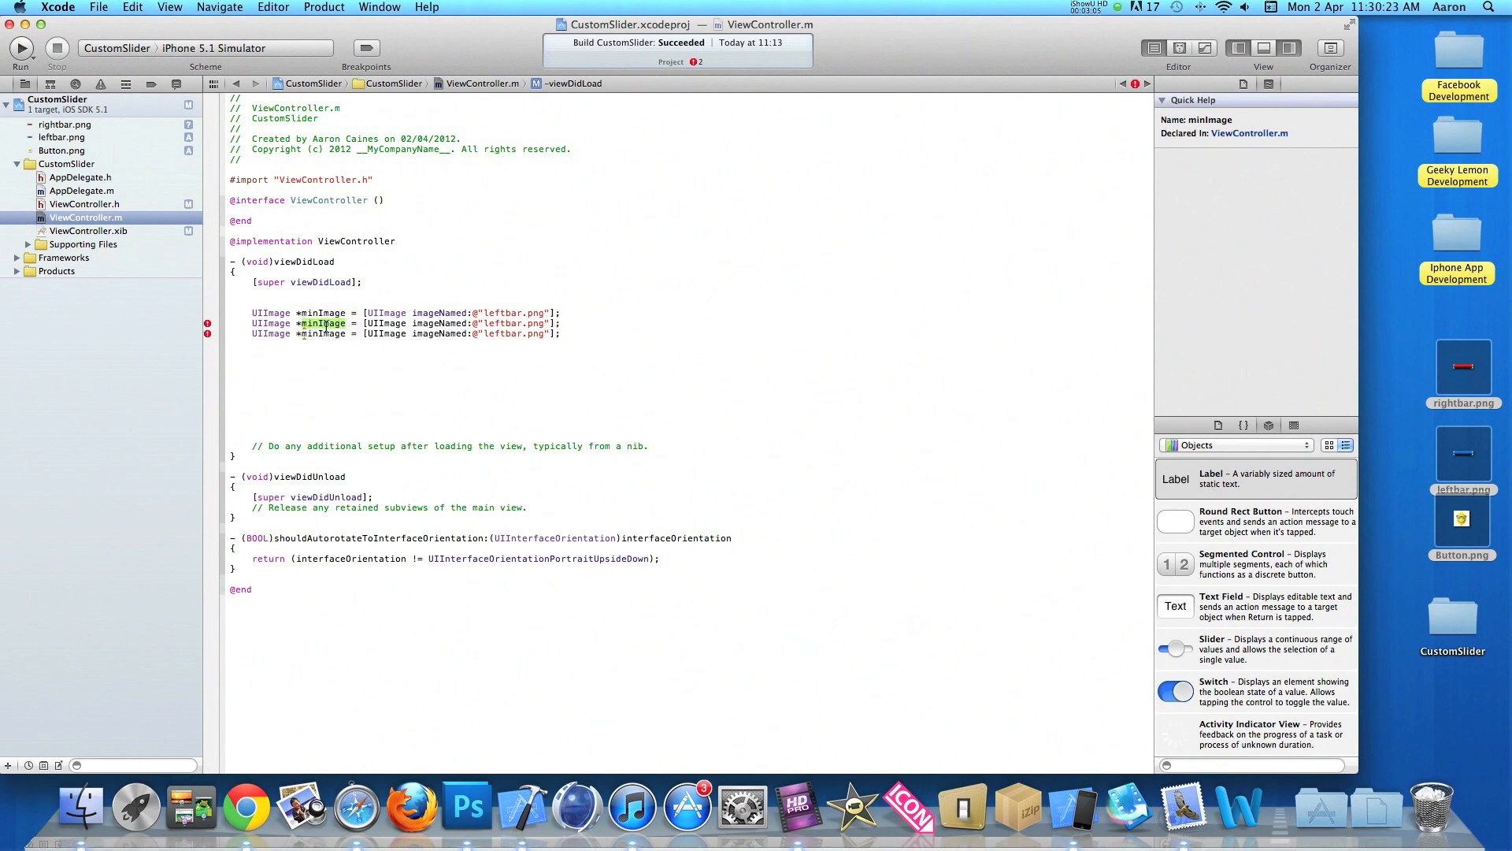
text(maxImage)
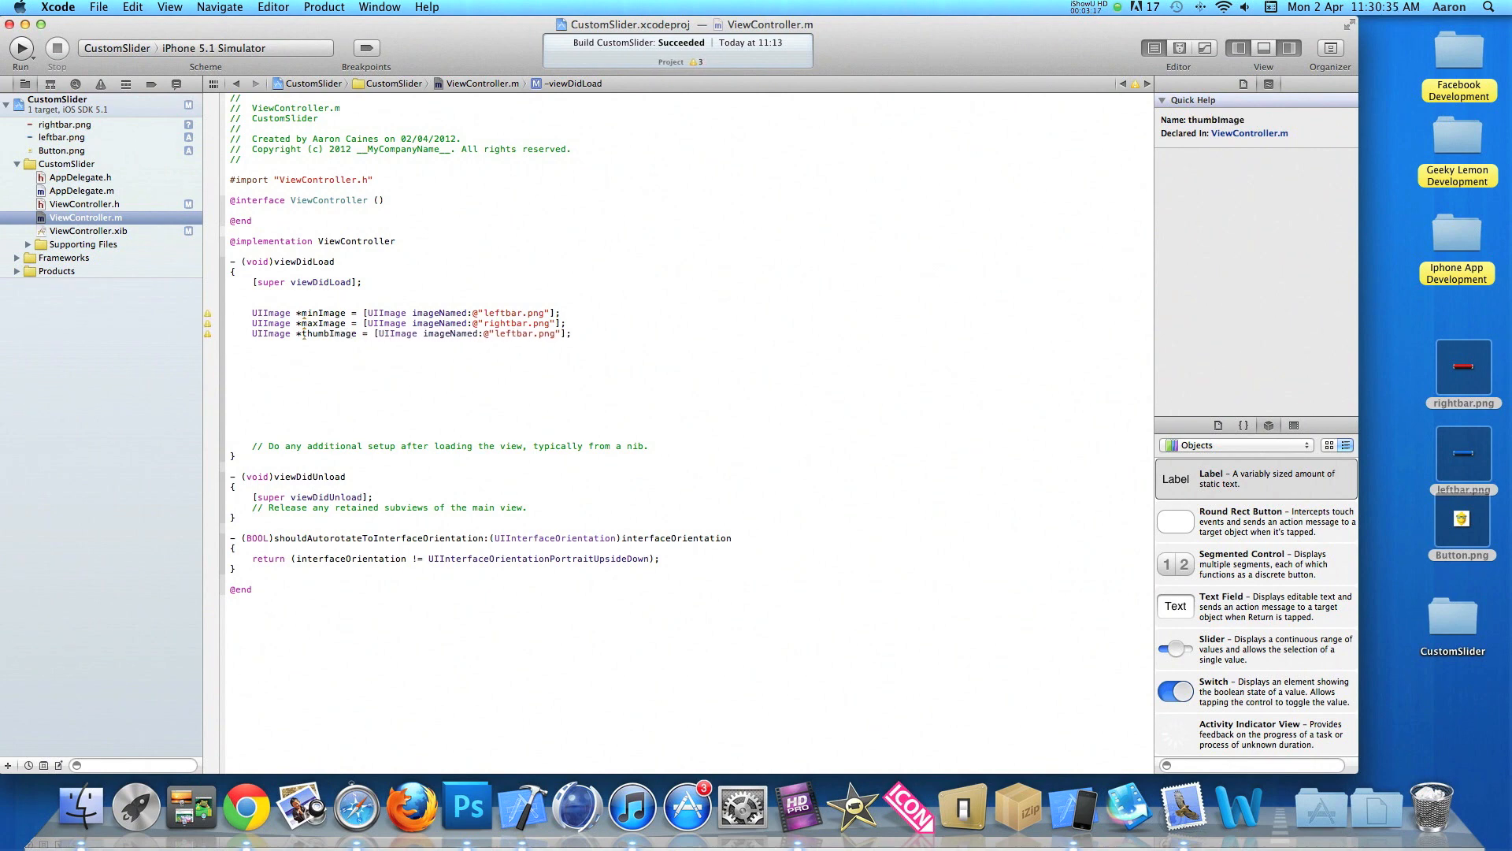
double_click(514, 332)
text(Button)
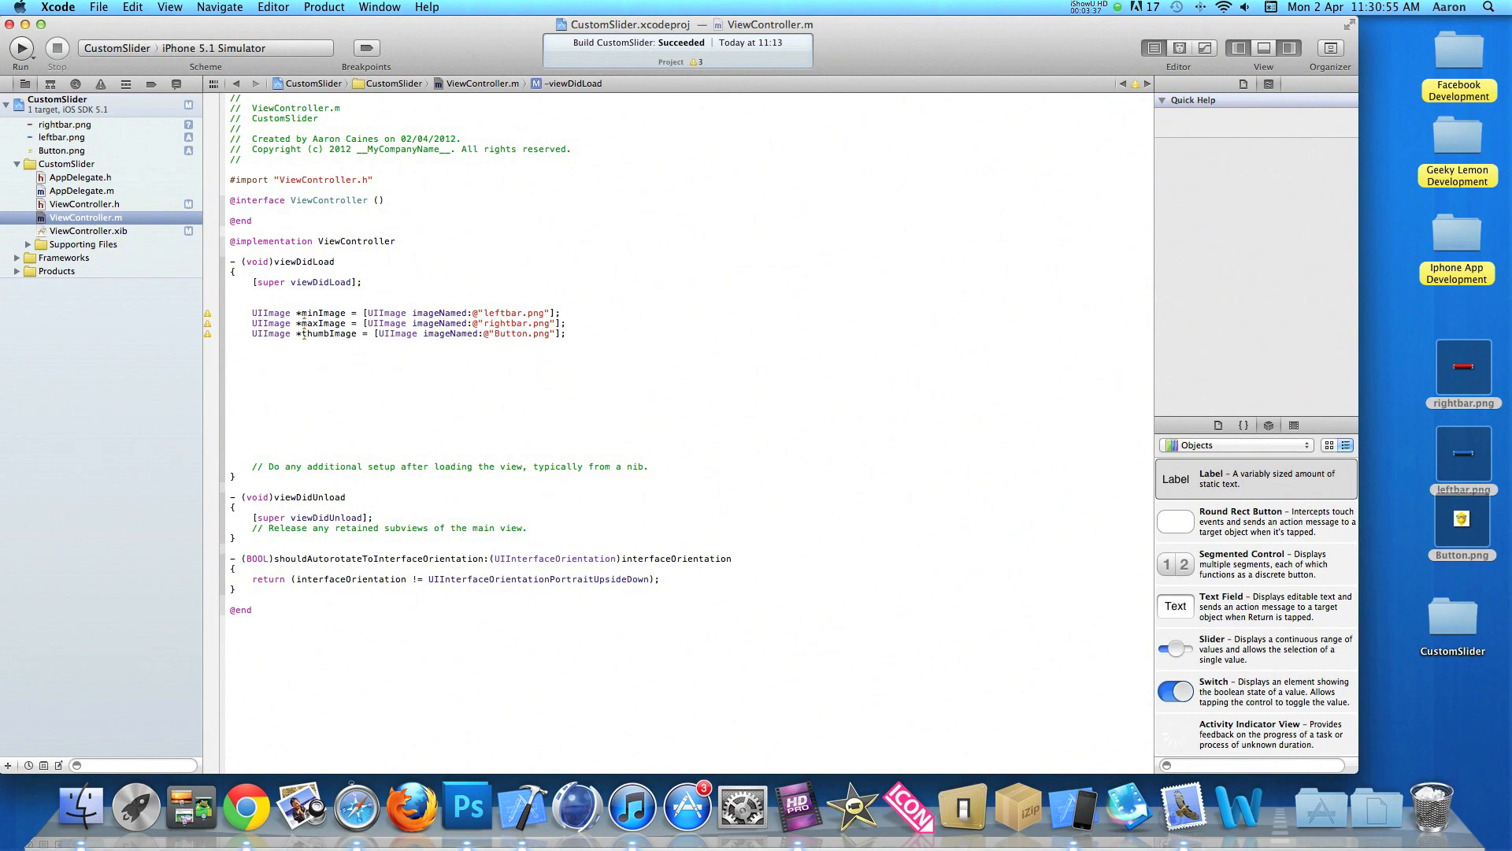
- Reassign minImage as stretchableImageWithLeftCapWidth:10.0 topCapHeight:0.0
text(minImage)
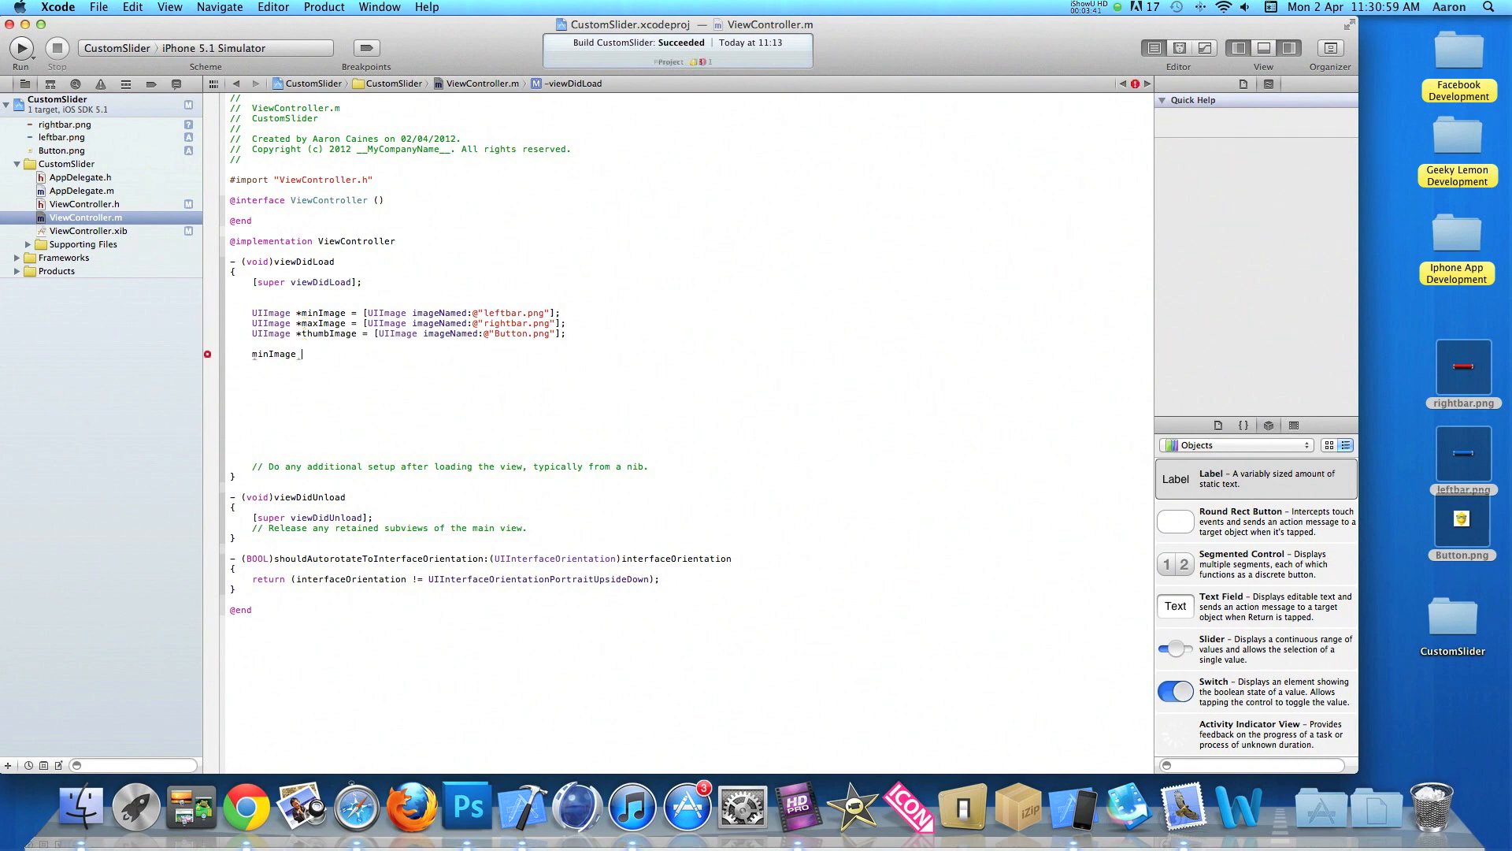
text(= [)
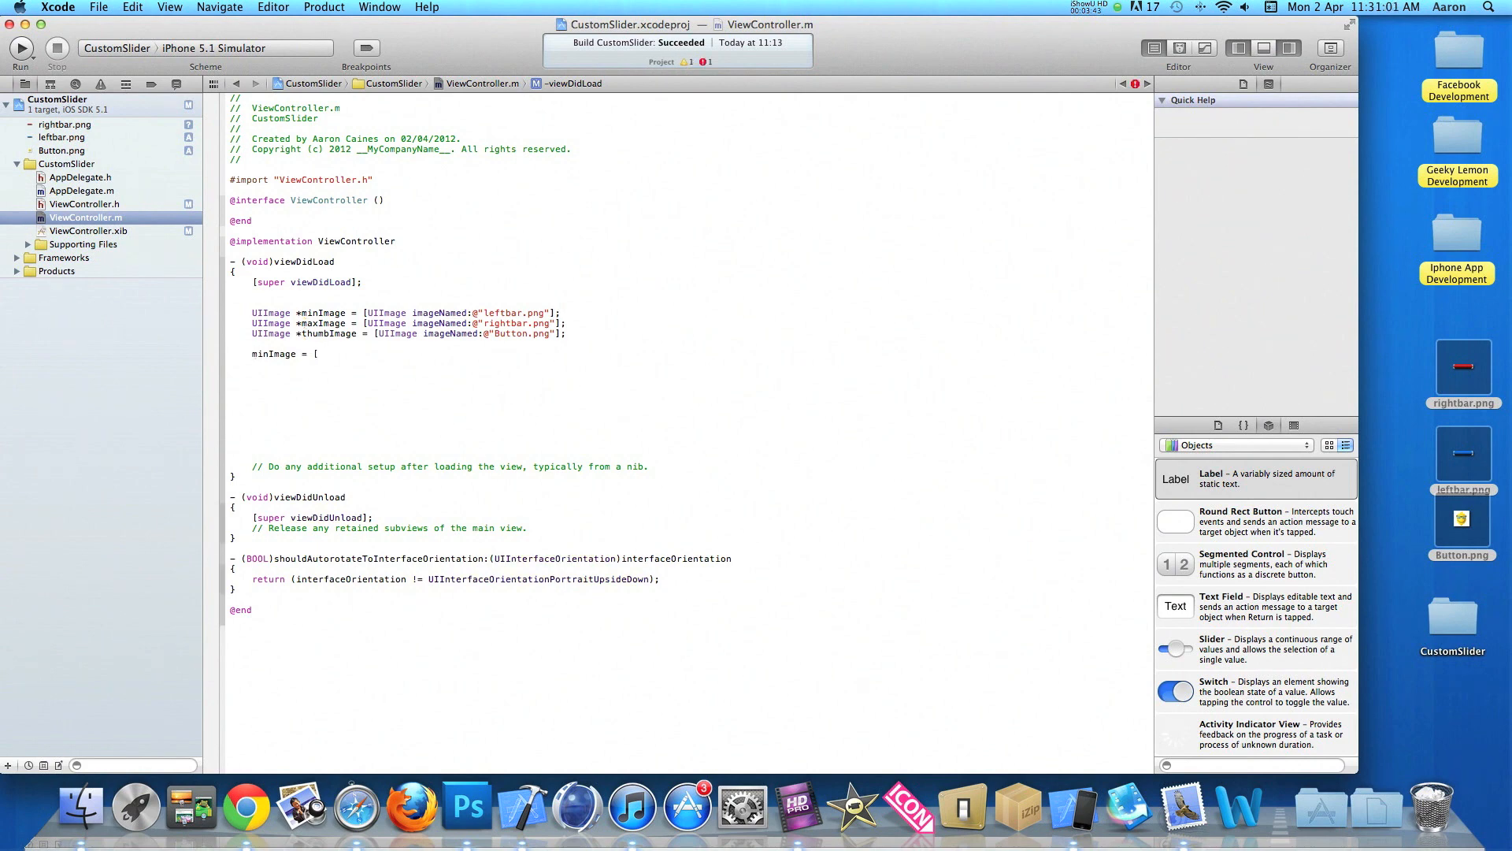
text(minImage str)
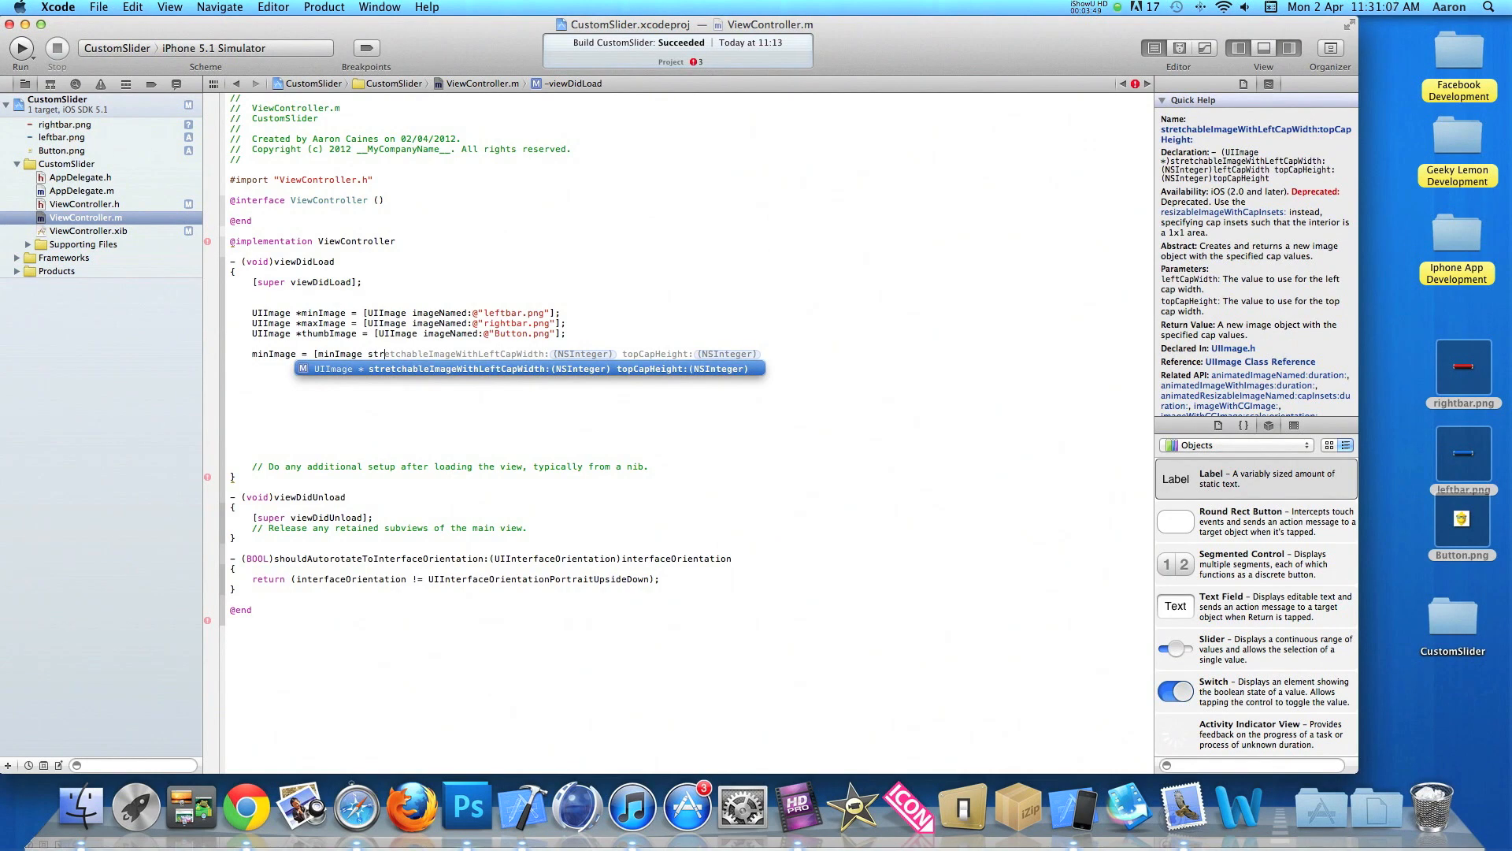
text(1 topCapHeight:)
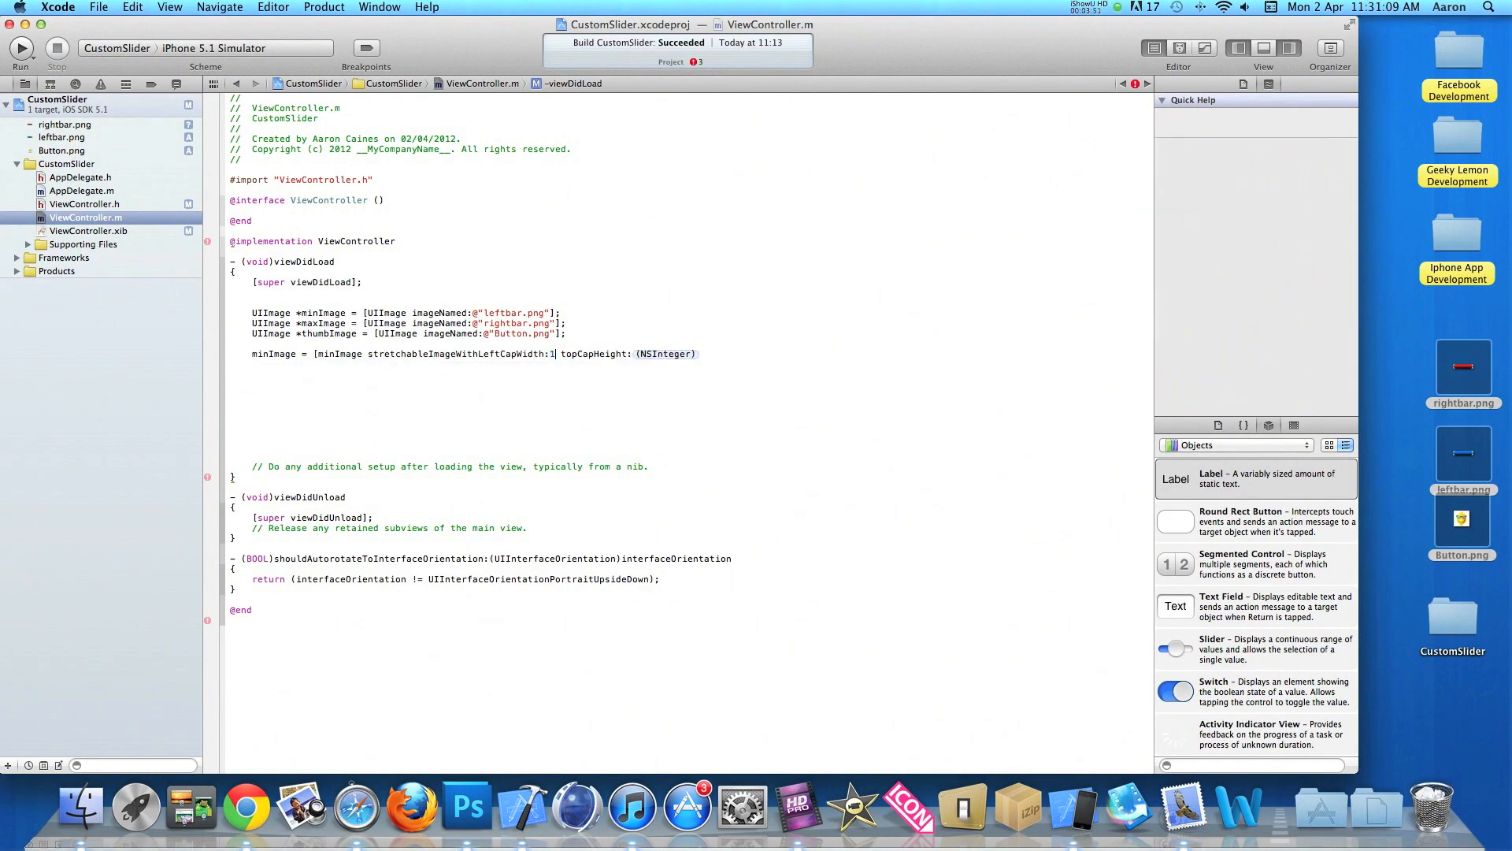
text(0.0)
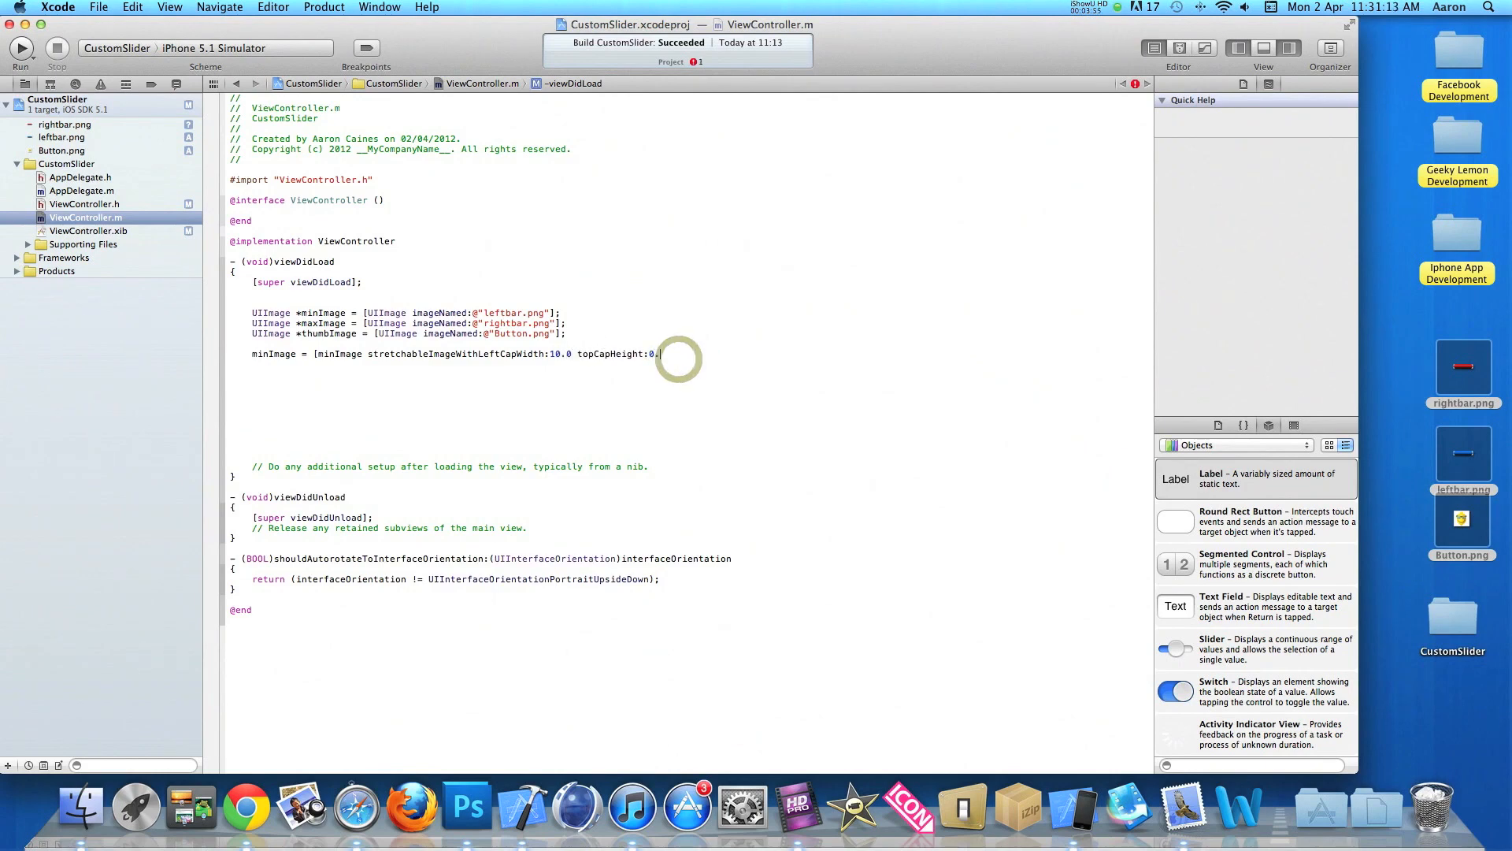
text(0.0];)
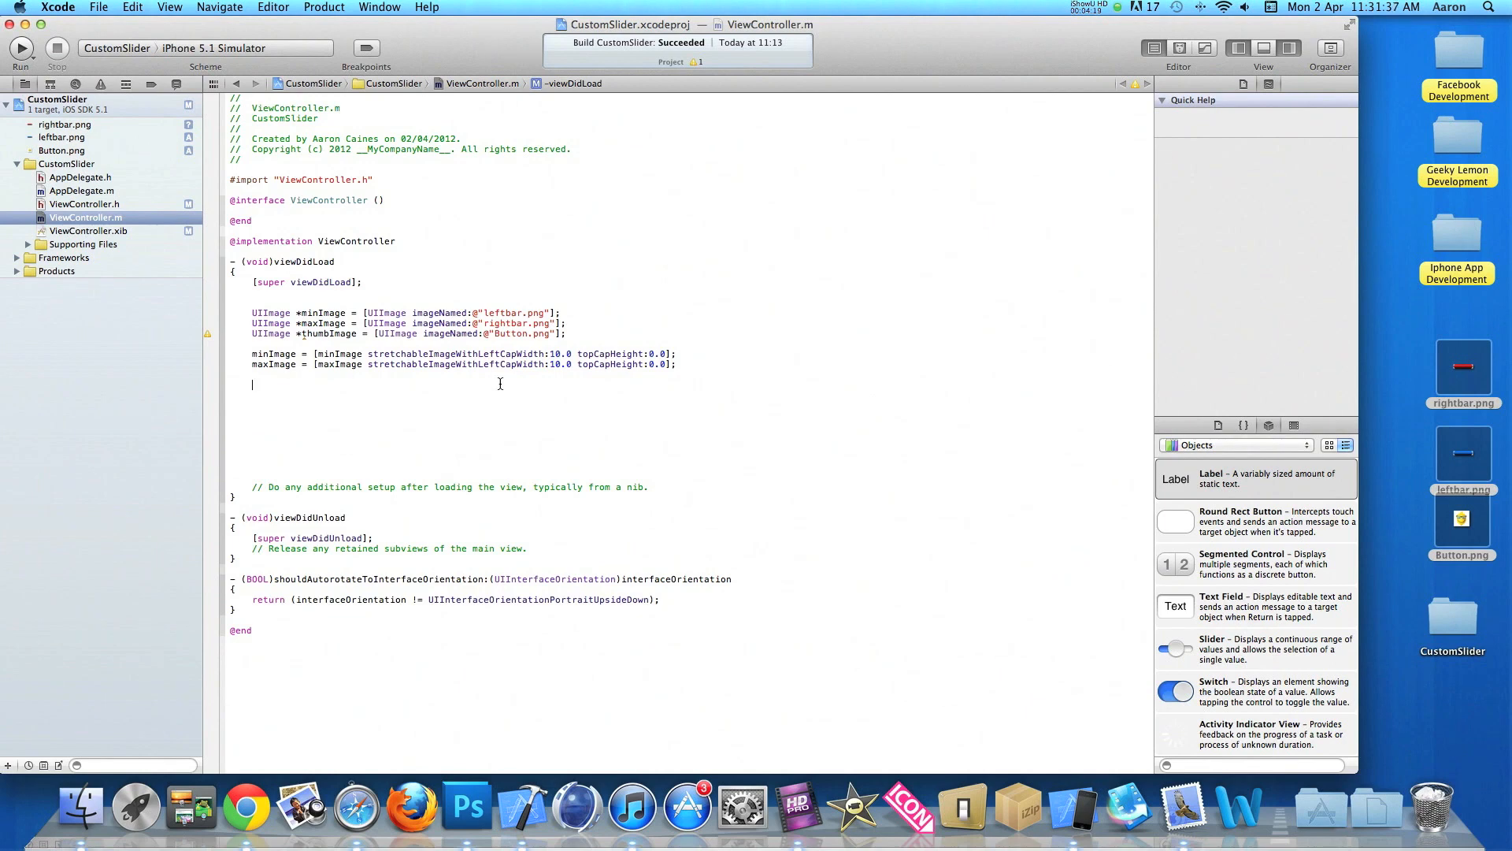
- Call [slider setMinimumTrackImage:minImage forState:UIControlStateNormal]
text([sl)
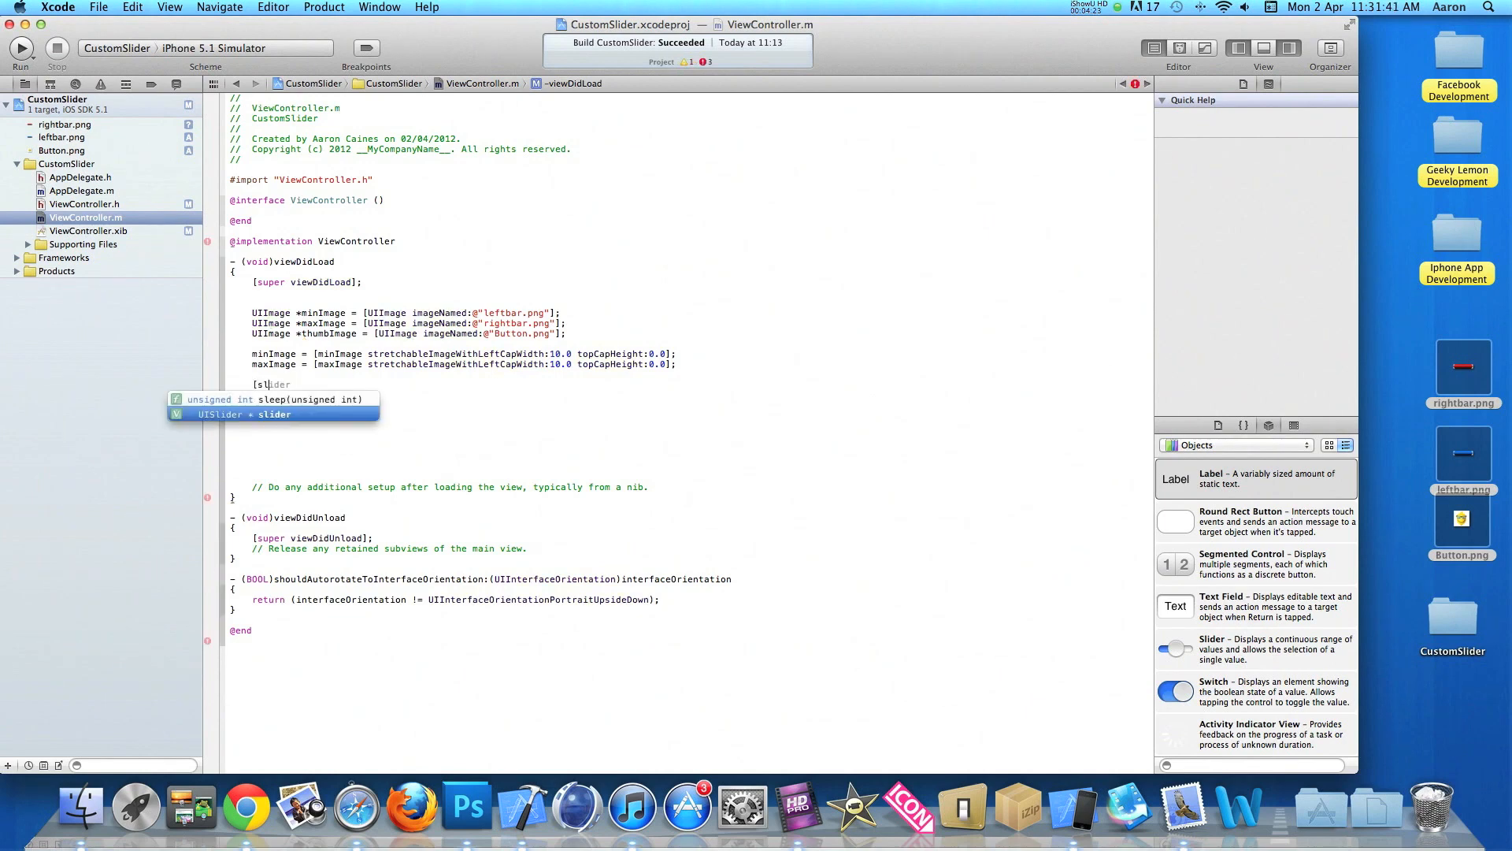
text(s)
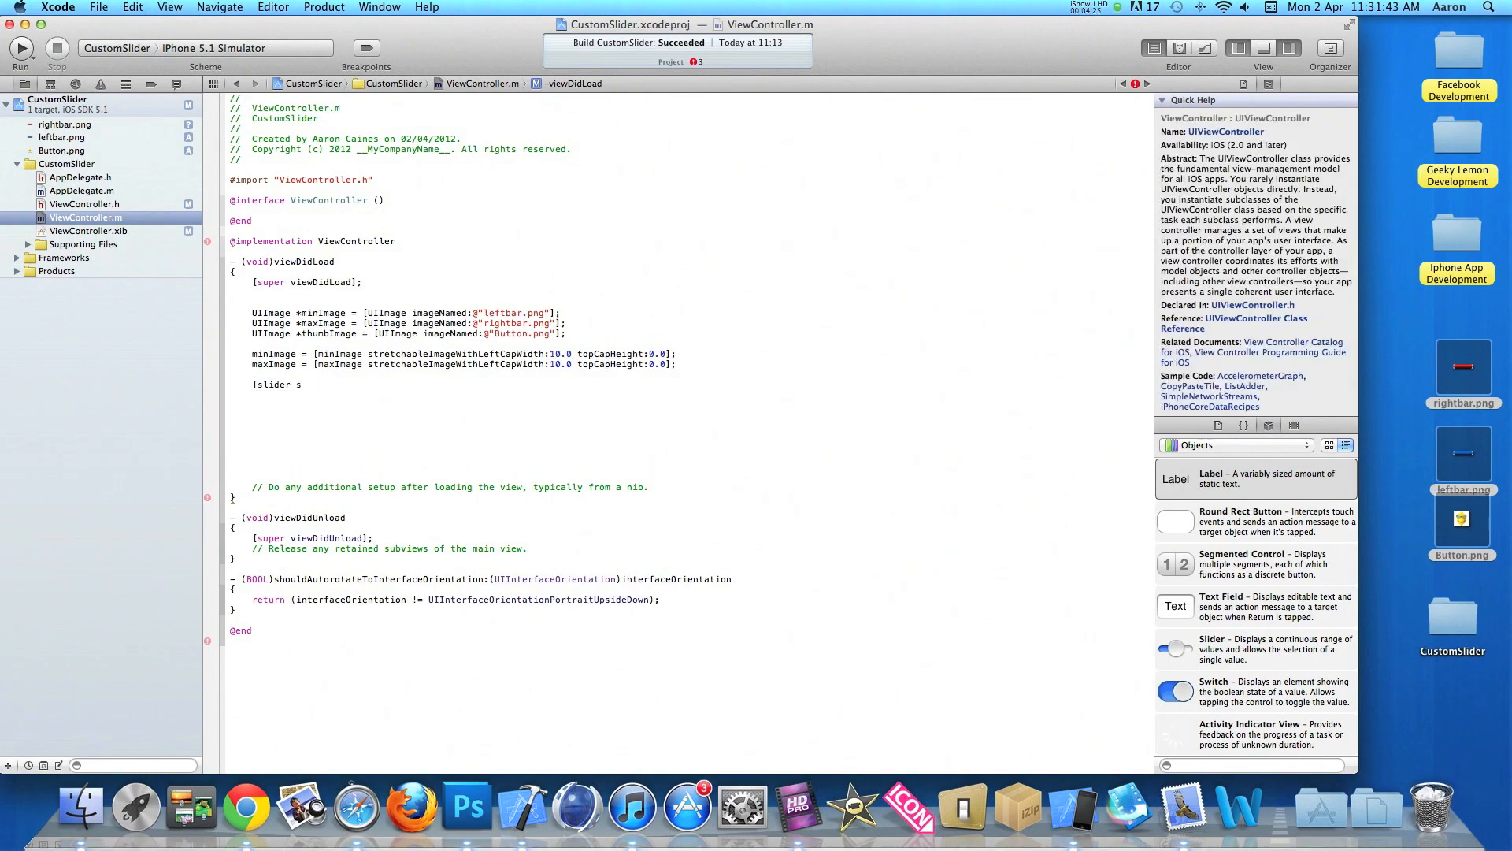
text(set)
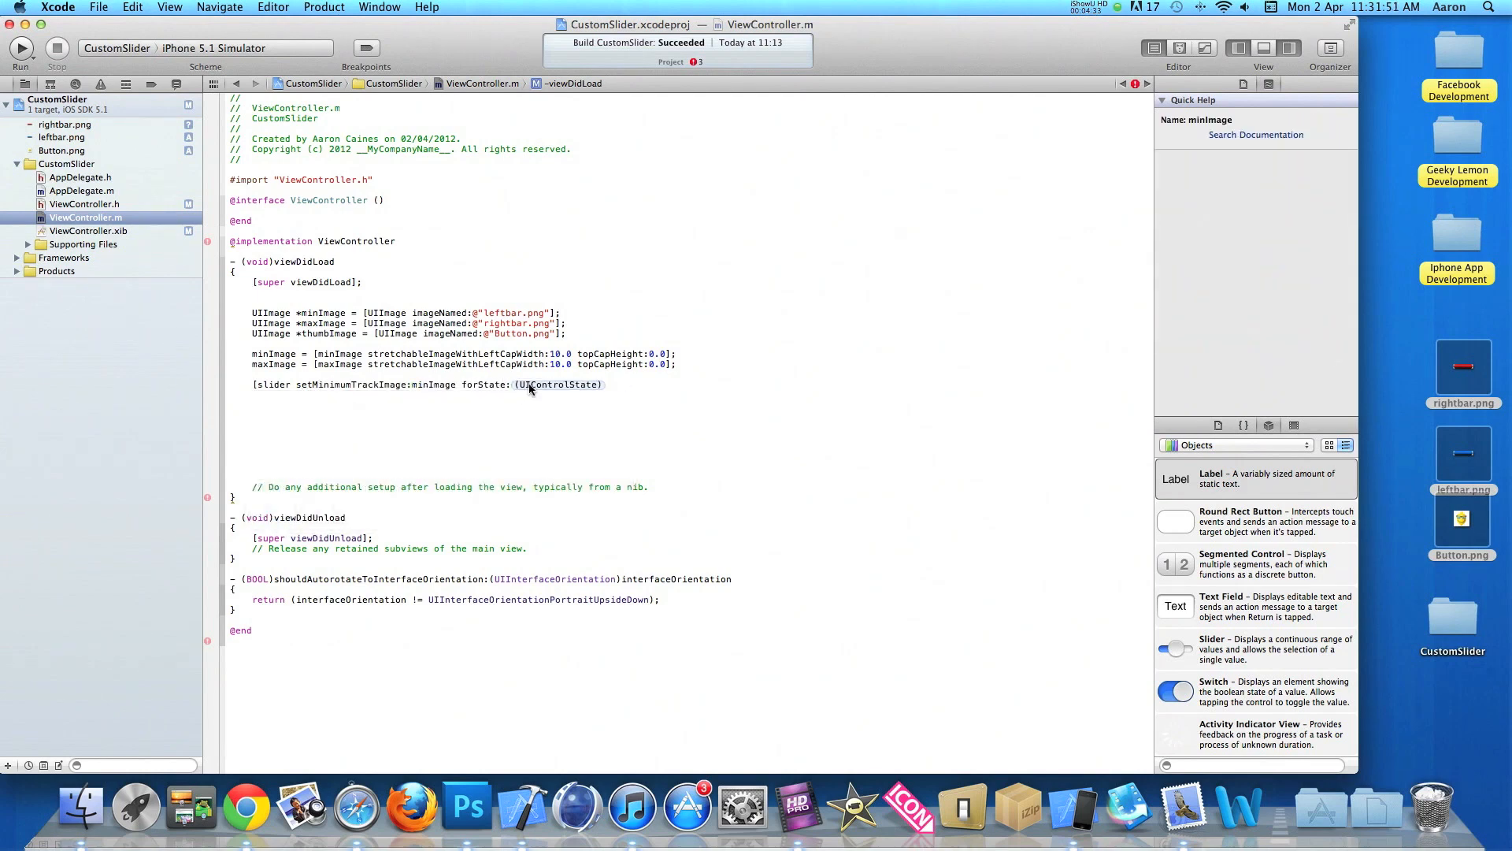
double_click(559, 385)
text(Normal];)
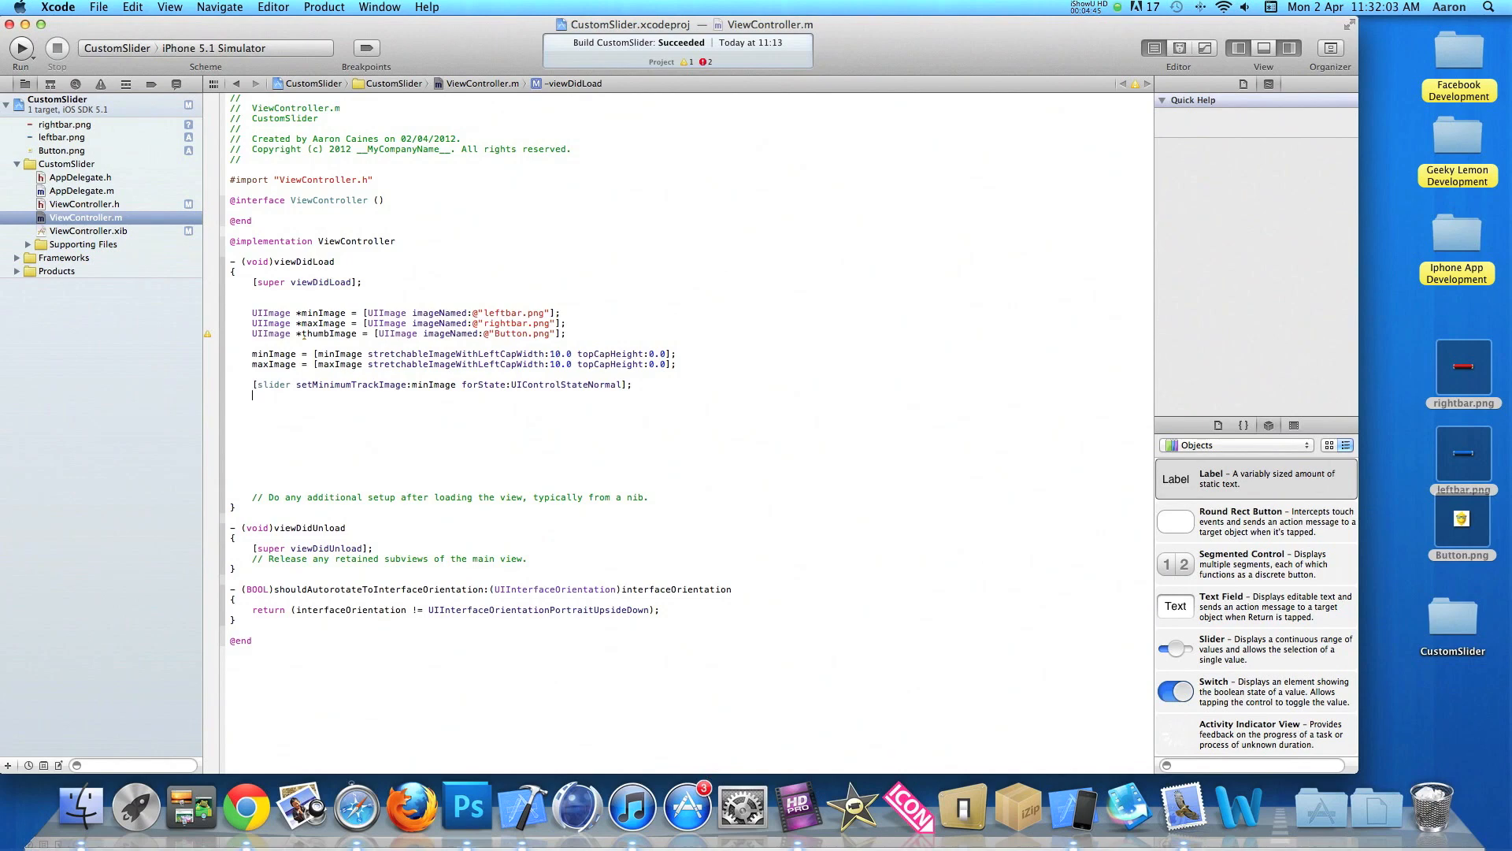
- Add setMaximumTrackImage:maxImage and setThumbImage:thumbImage calls for UIControlStateNormal
text([)
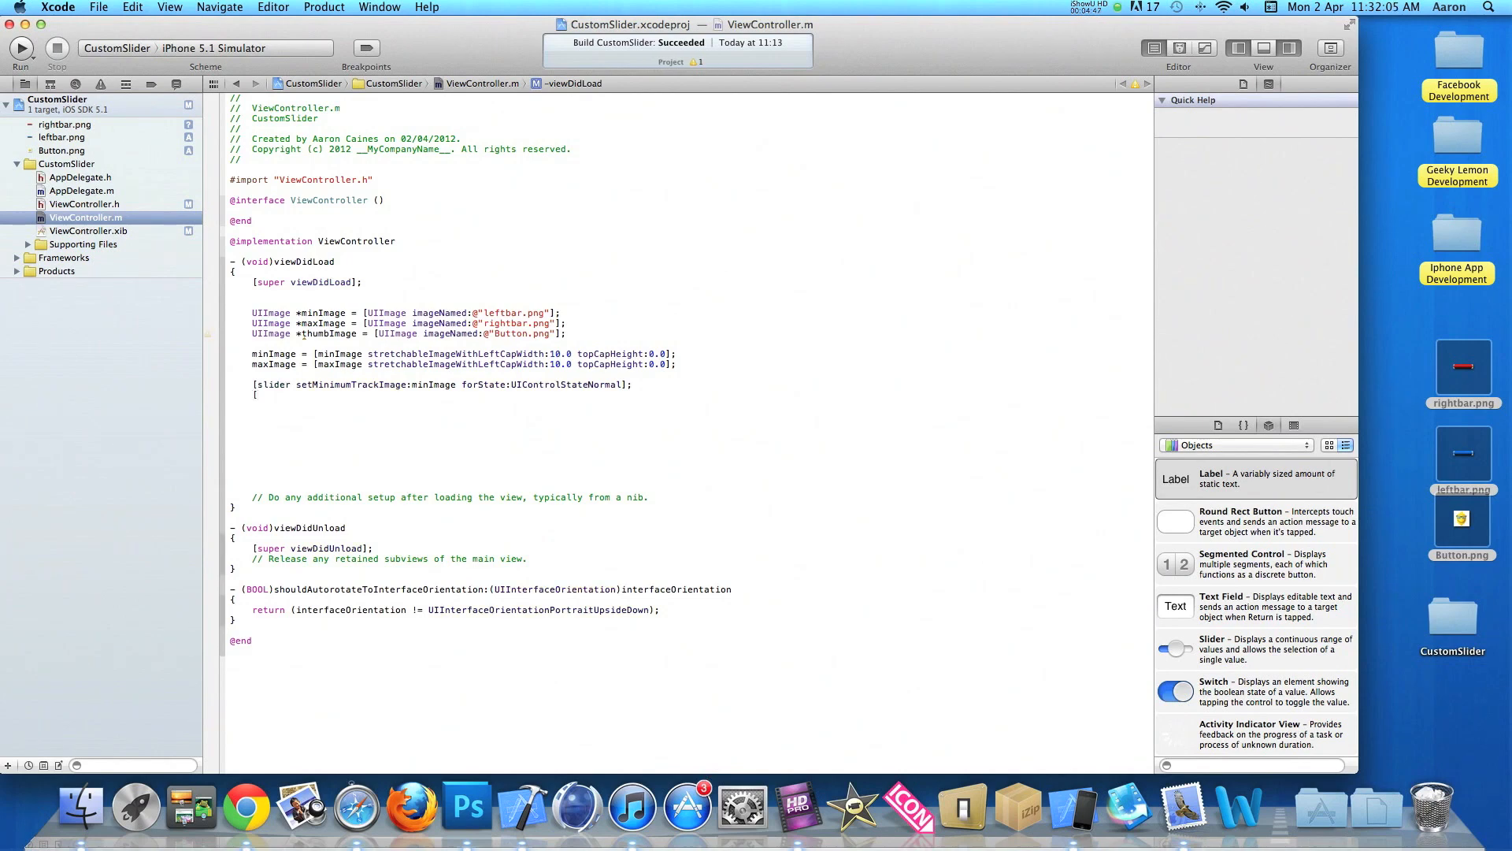
text([slider setMaximumTrackImage:maxImage forState:UIControlStateNormal];)
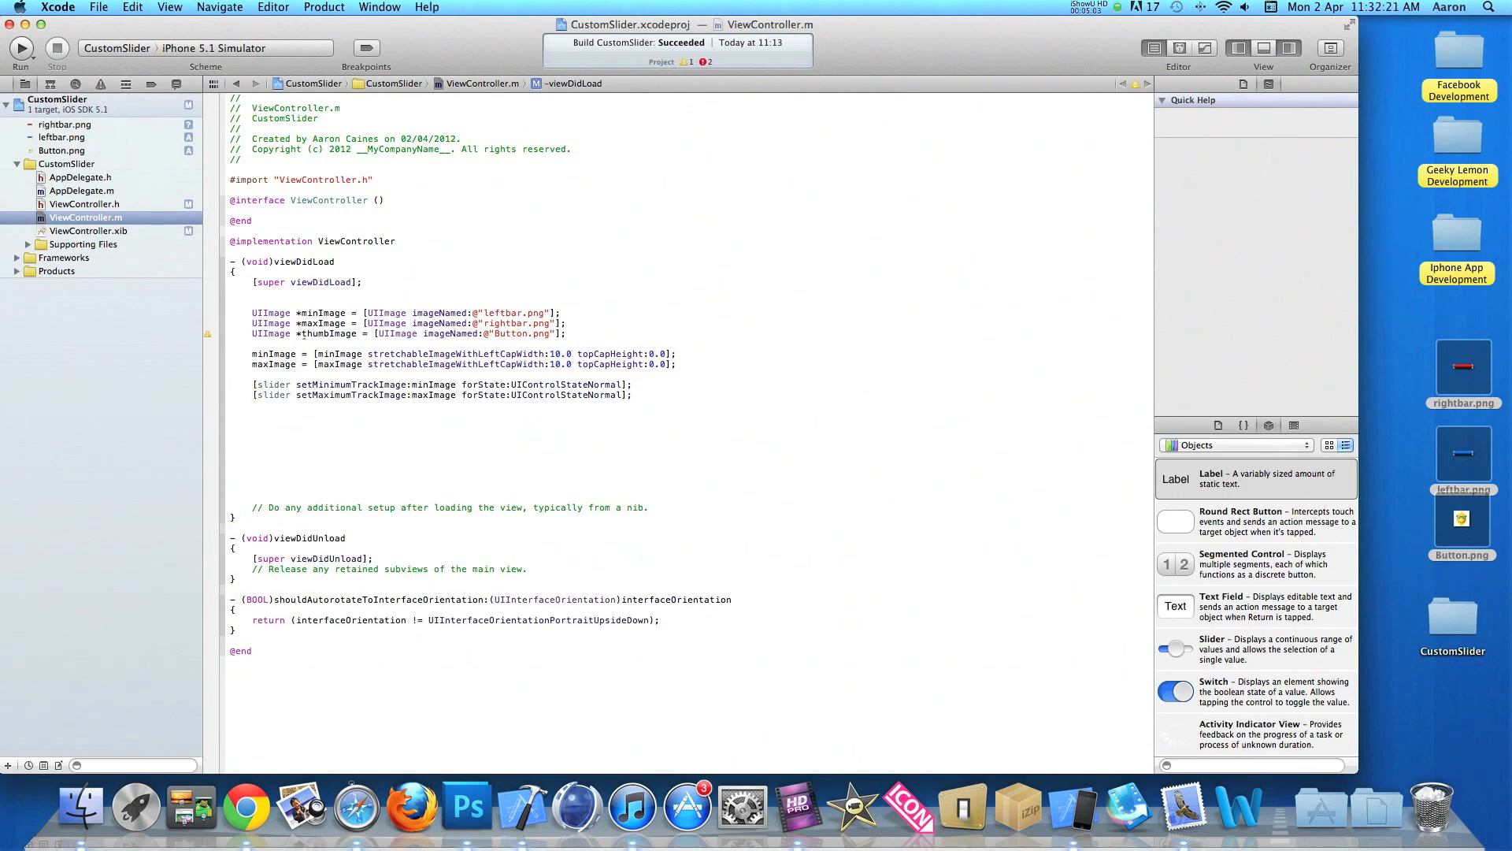
text([sl)
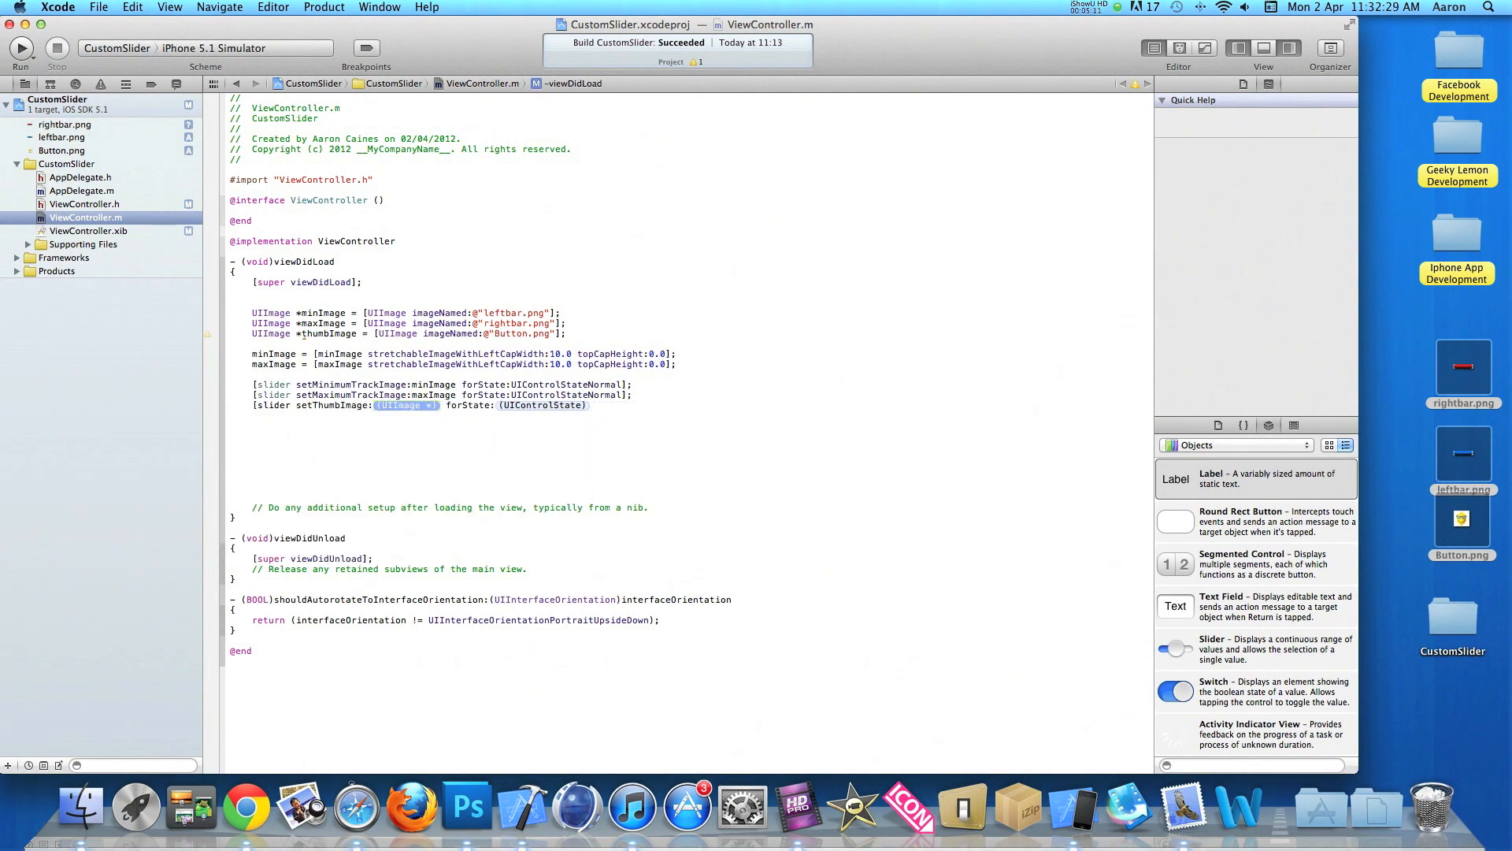
text(brk)
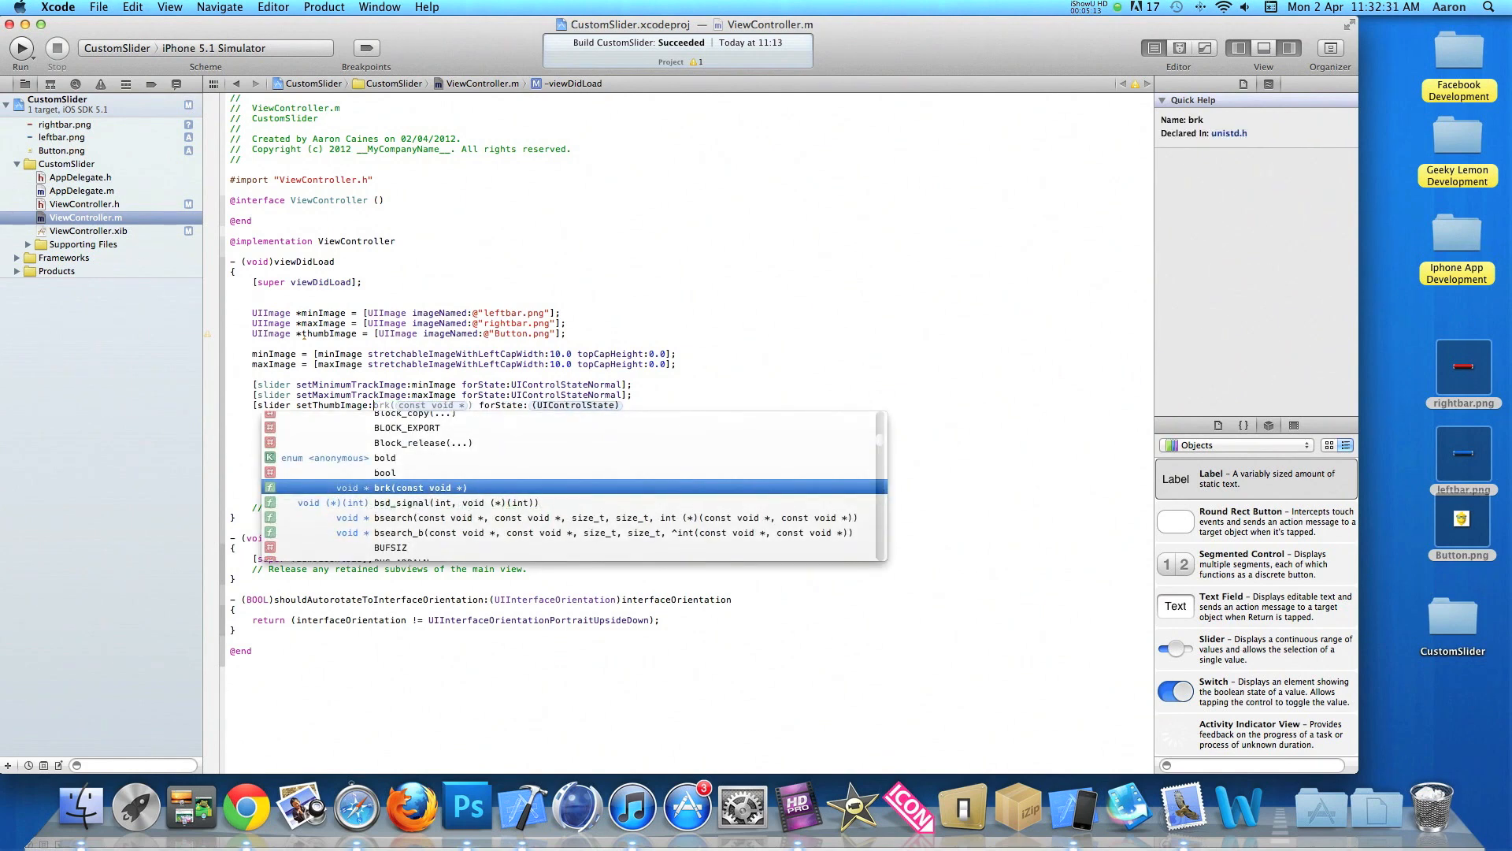
key(Escape)
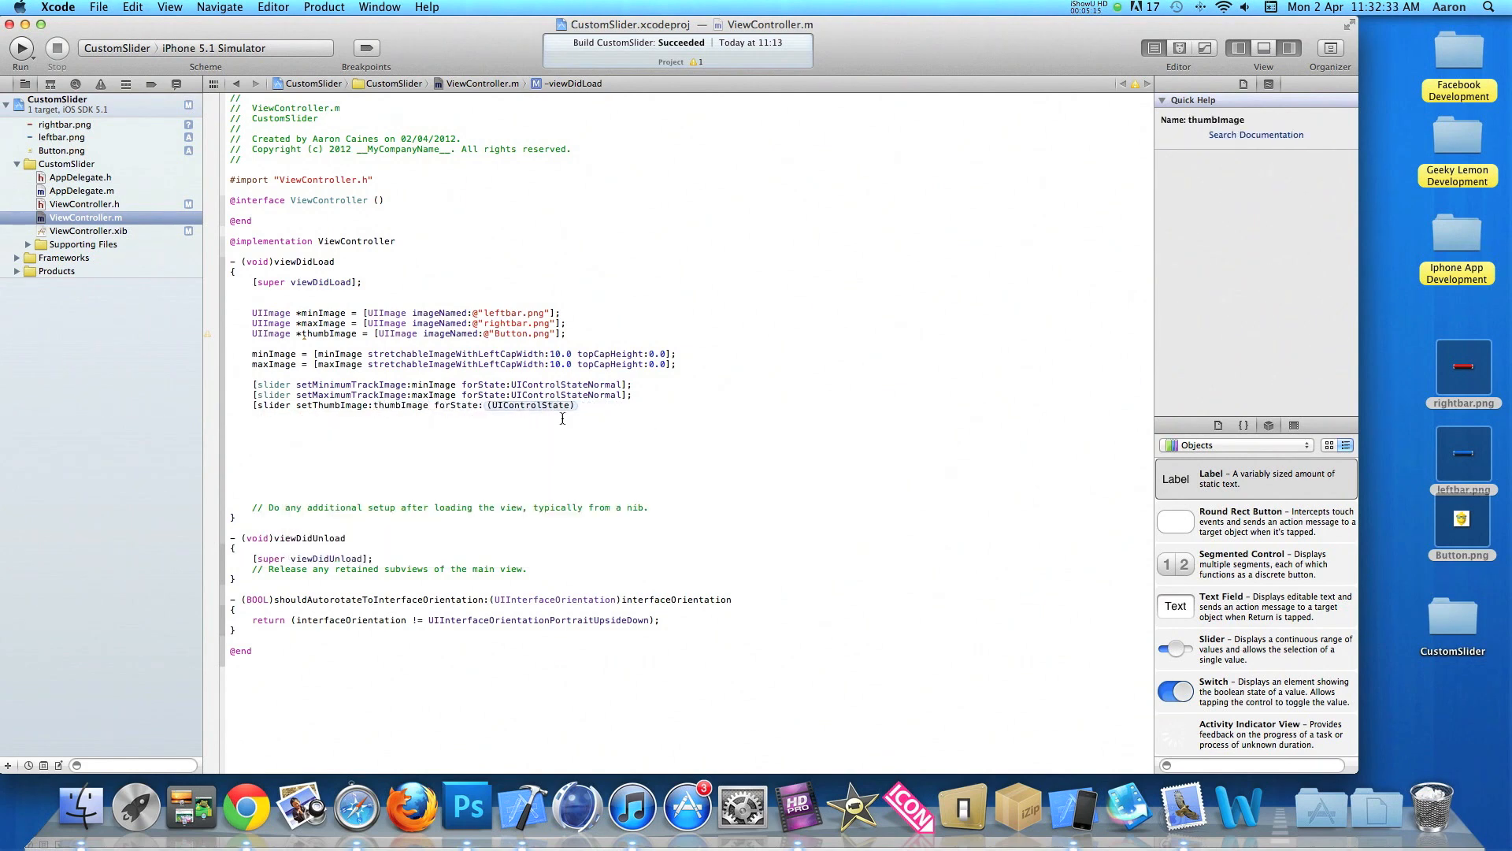
double_click(531, 405)
text(UIControlStateNormal)
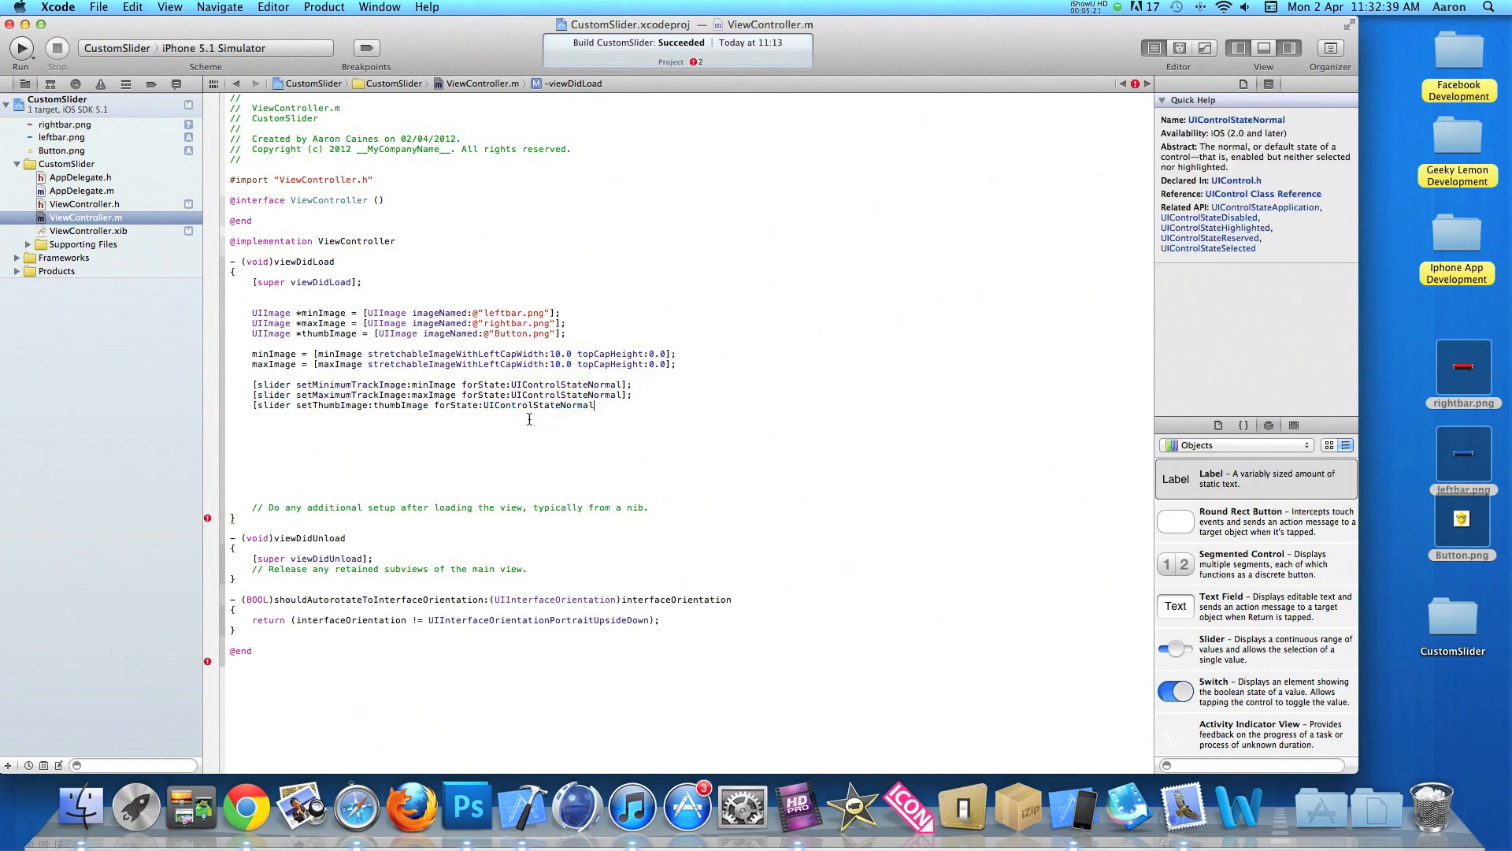
text(];)
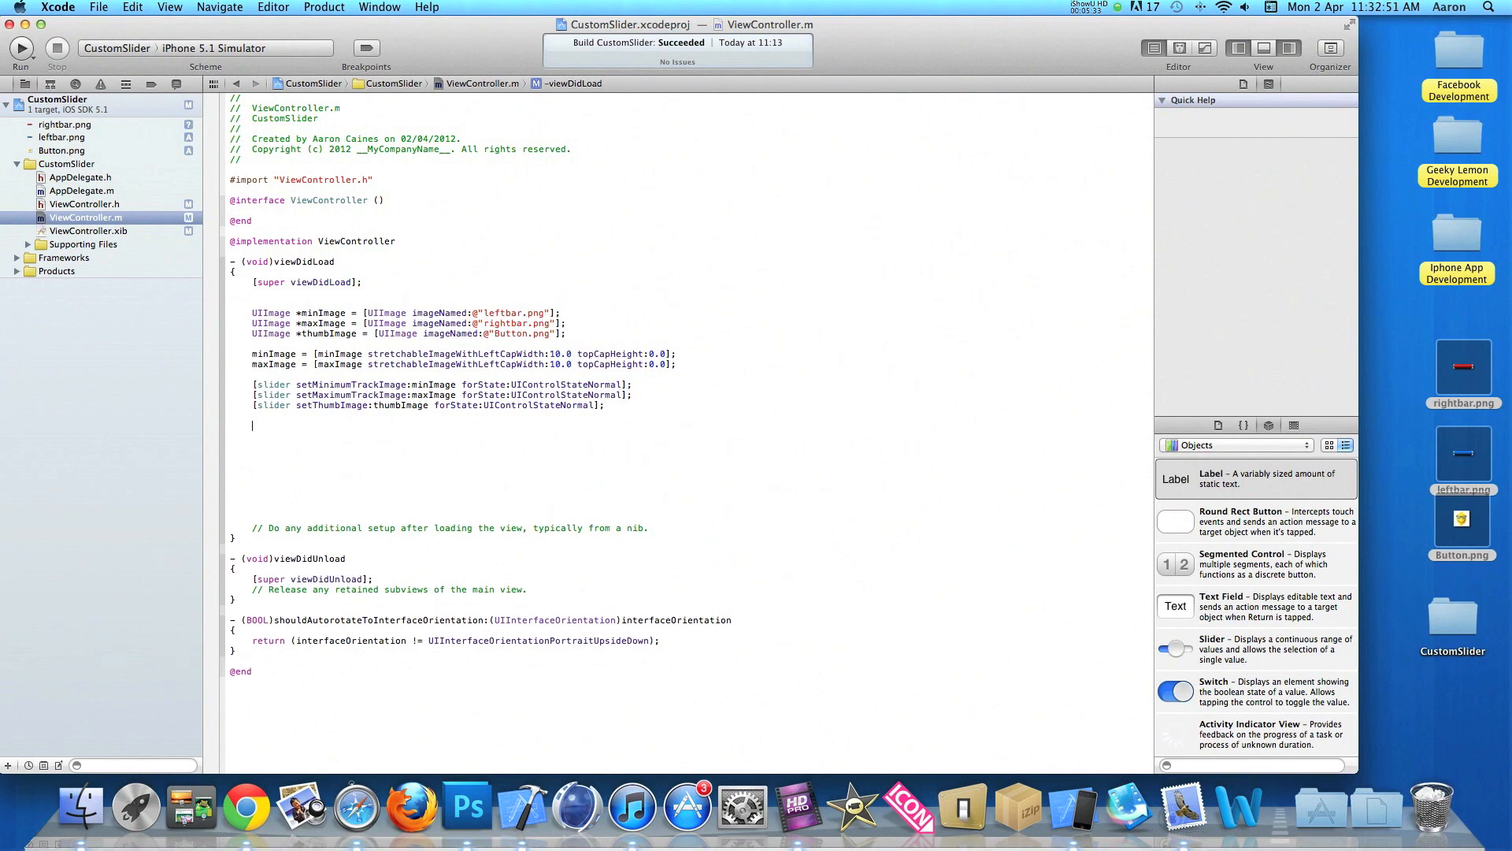
- Add minImage = nil; maxImage = nil; thumbImage = nil; after the slider setters
text(minImage = ni)
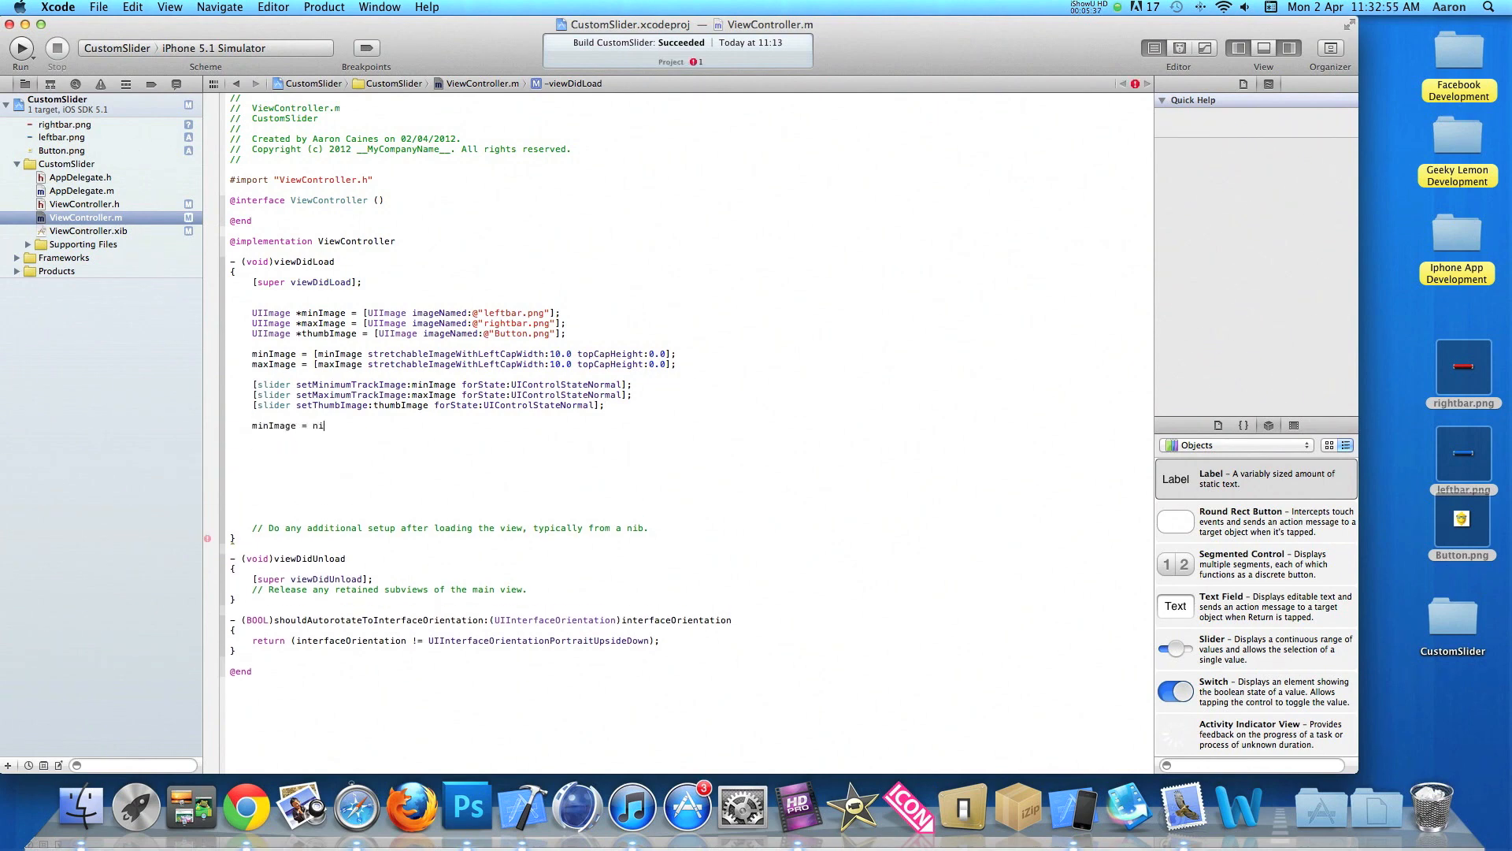
text([nil ])
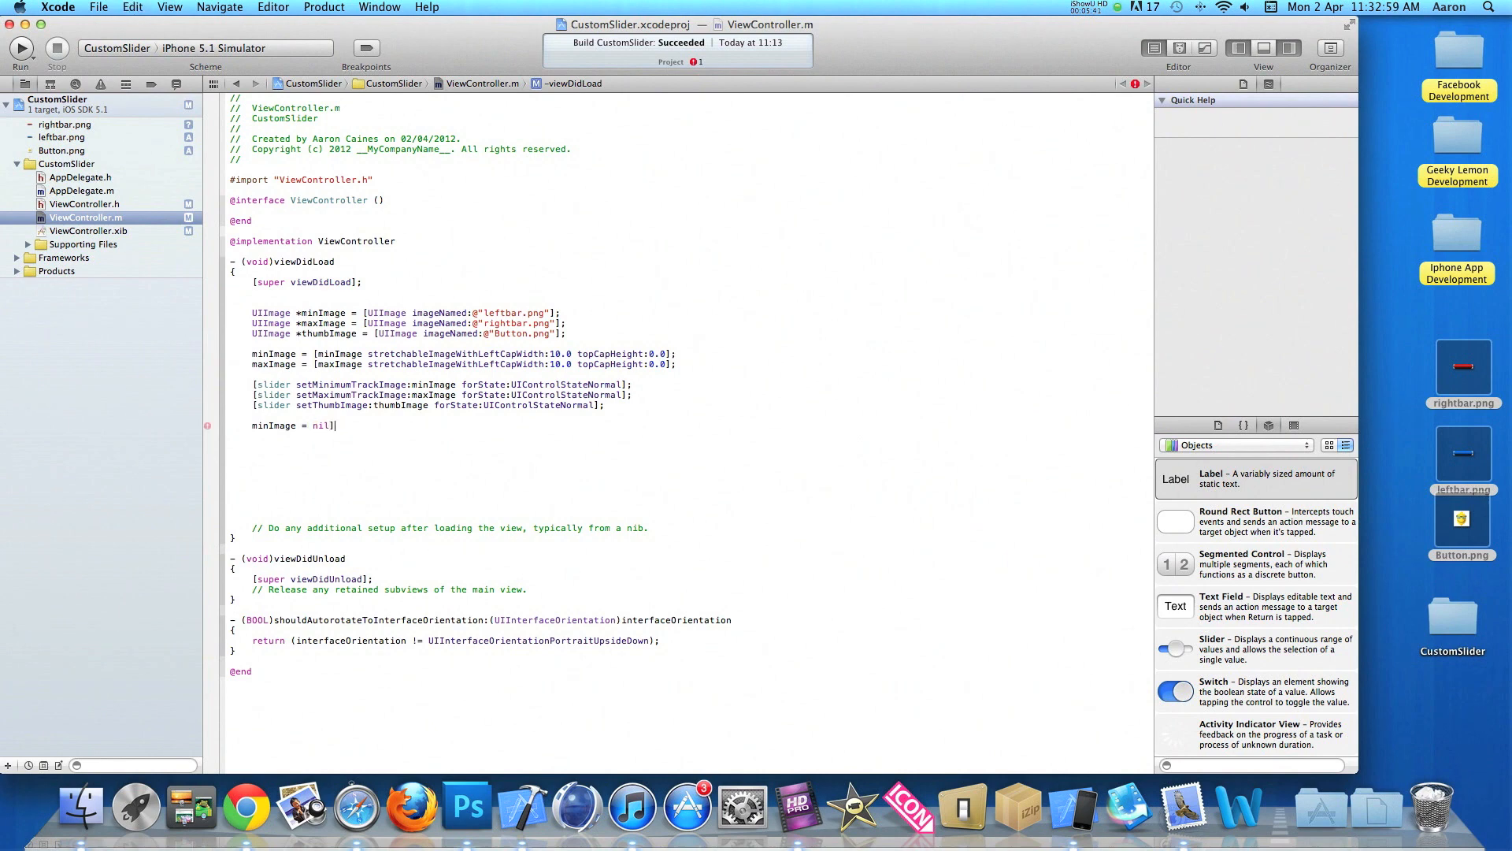
text(maxImage = [nil ])
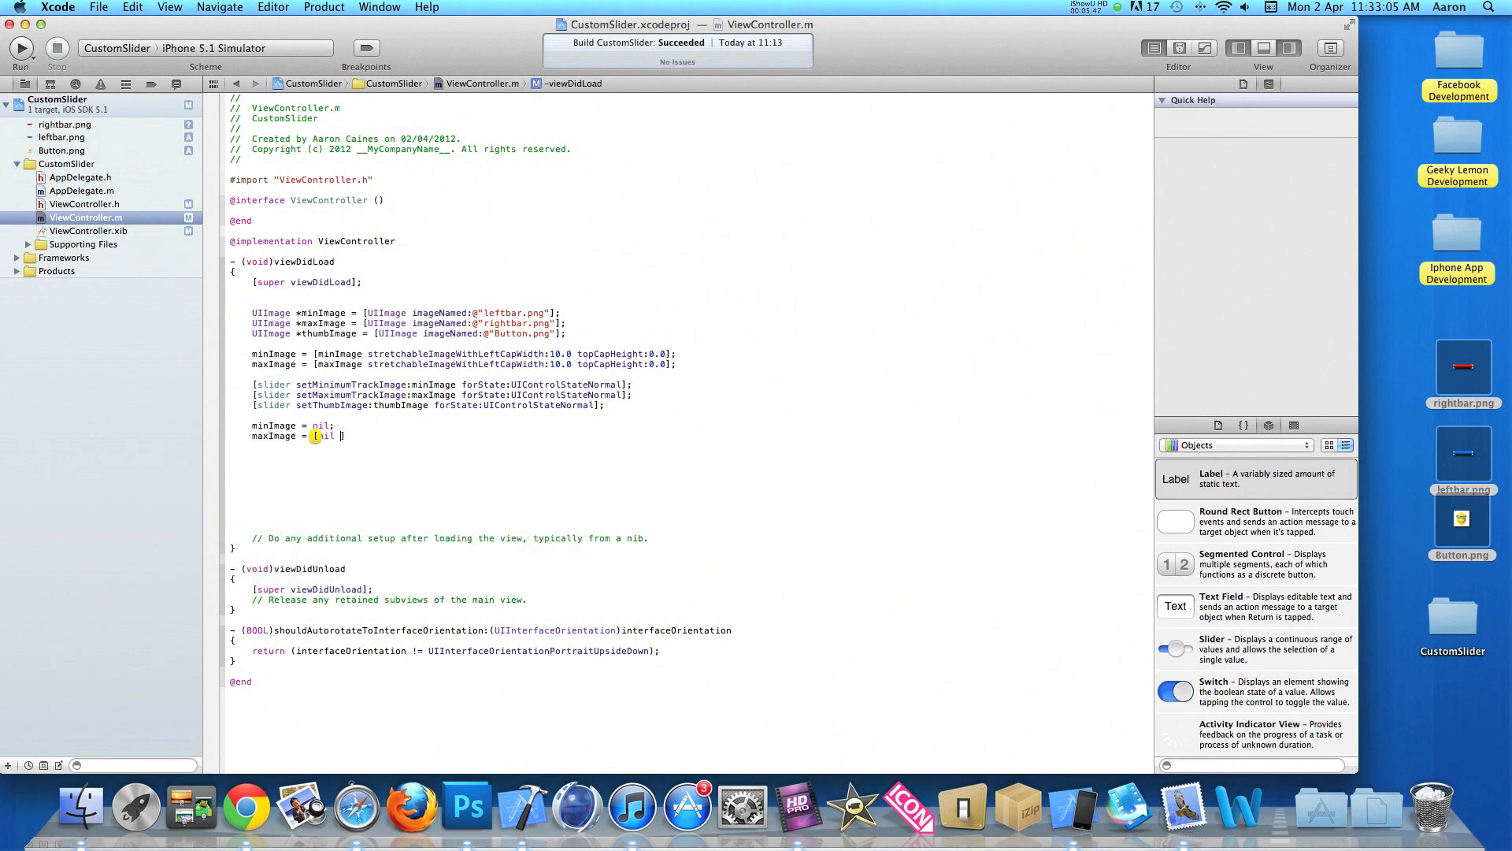
text(nil)
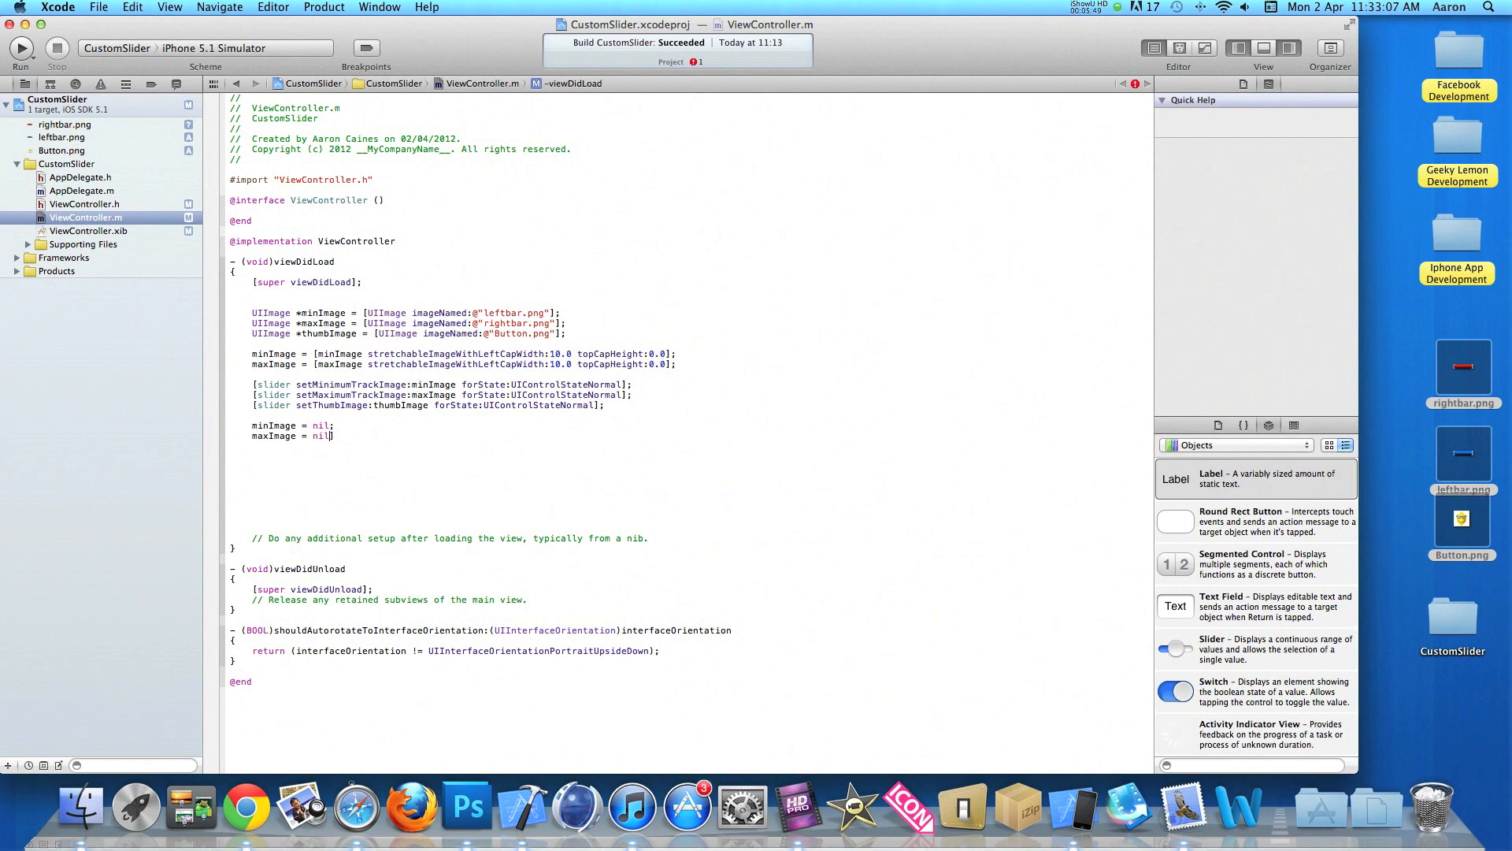
text(;)
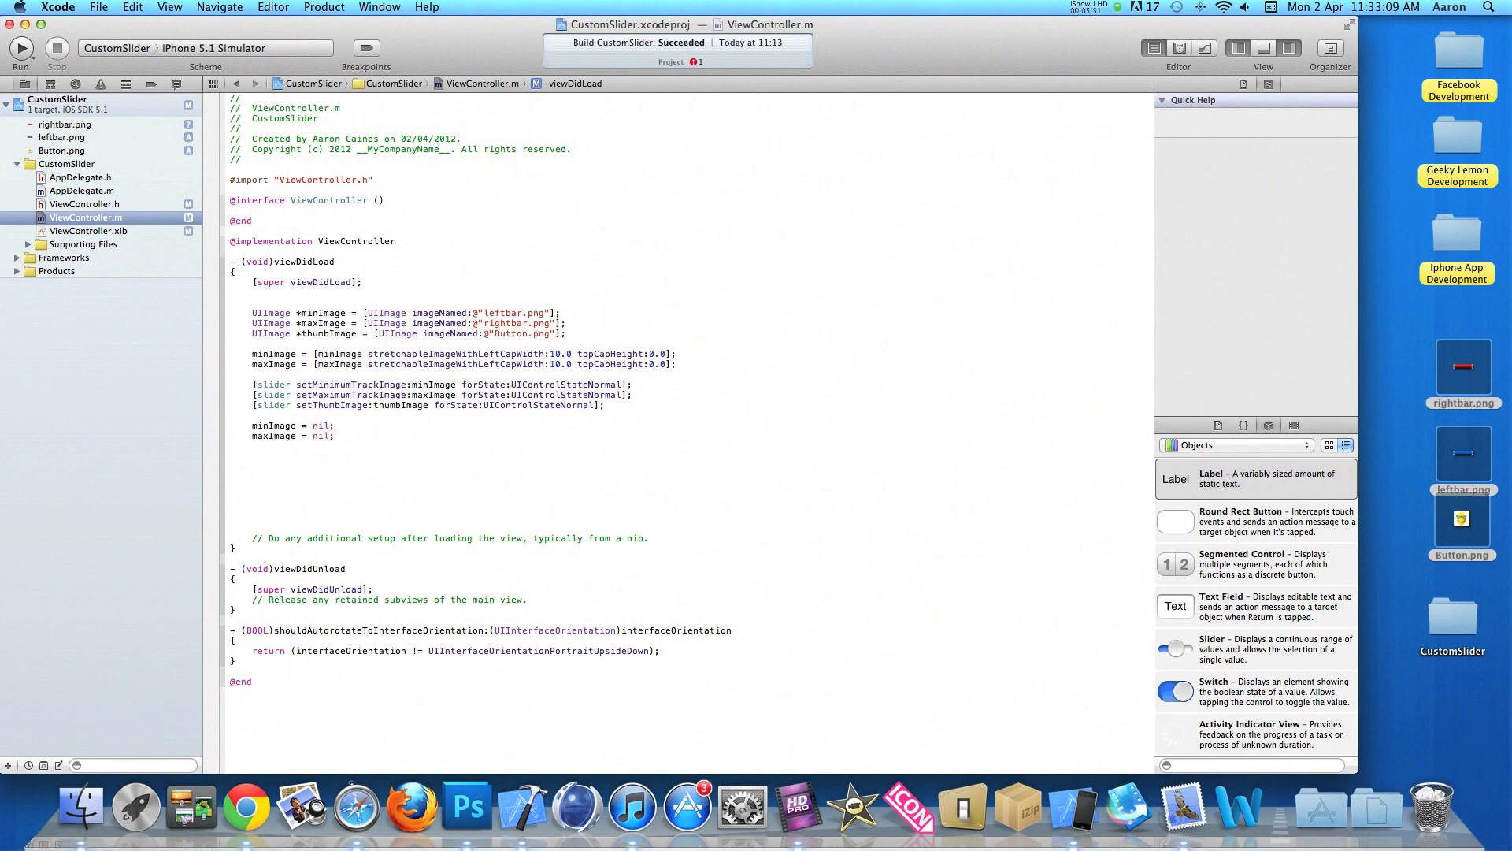
text(thumbImage =)
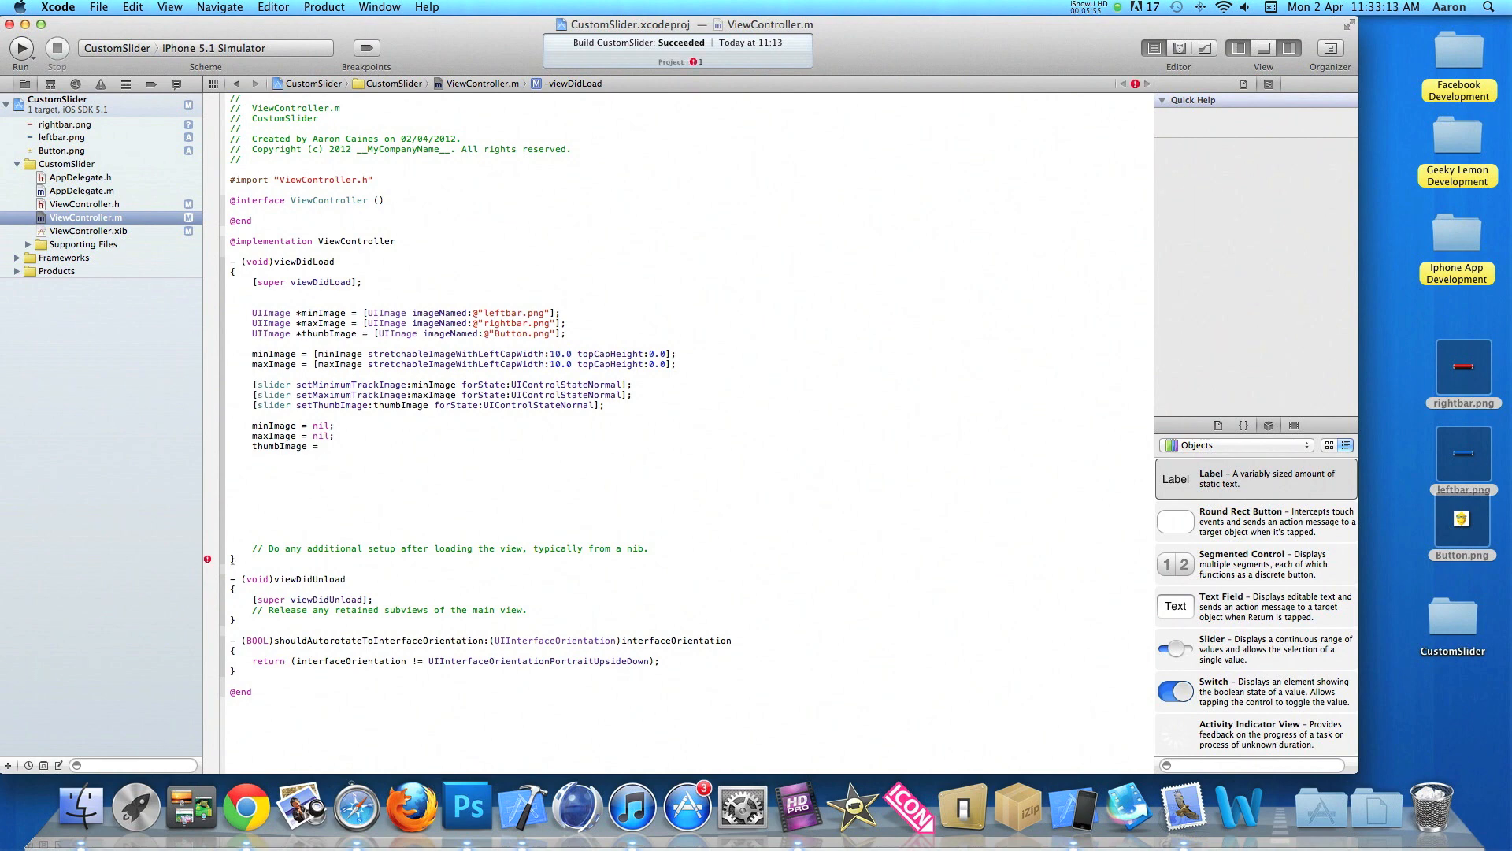
text(nil;)
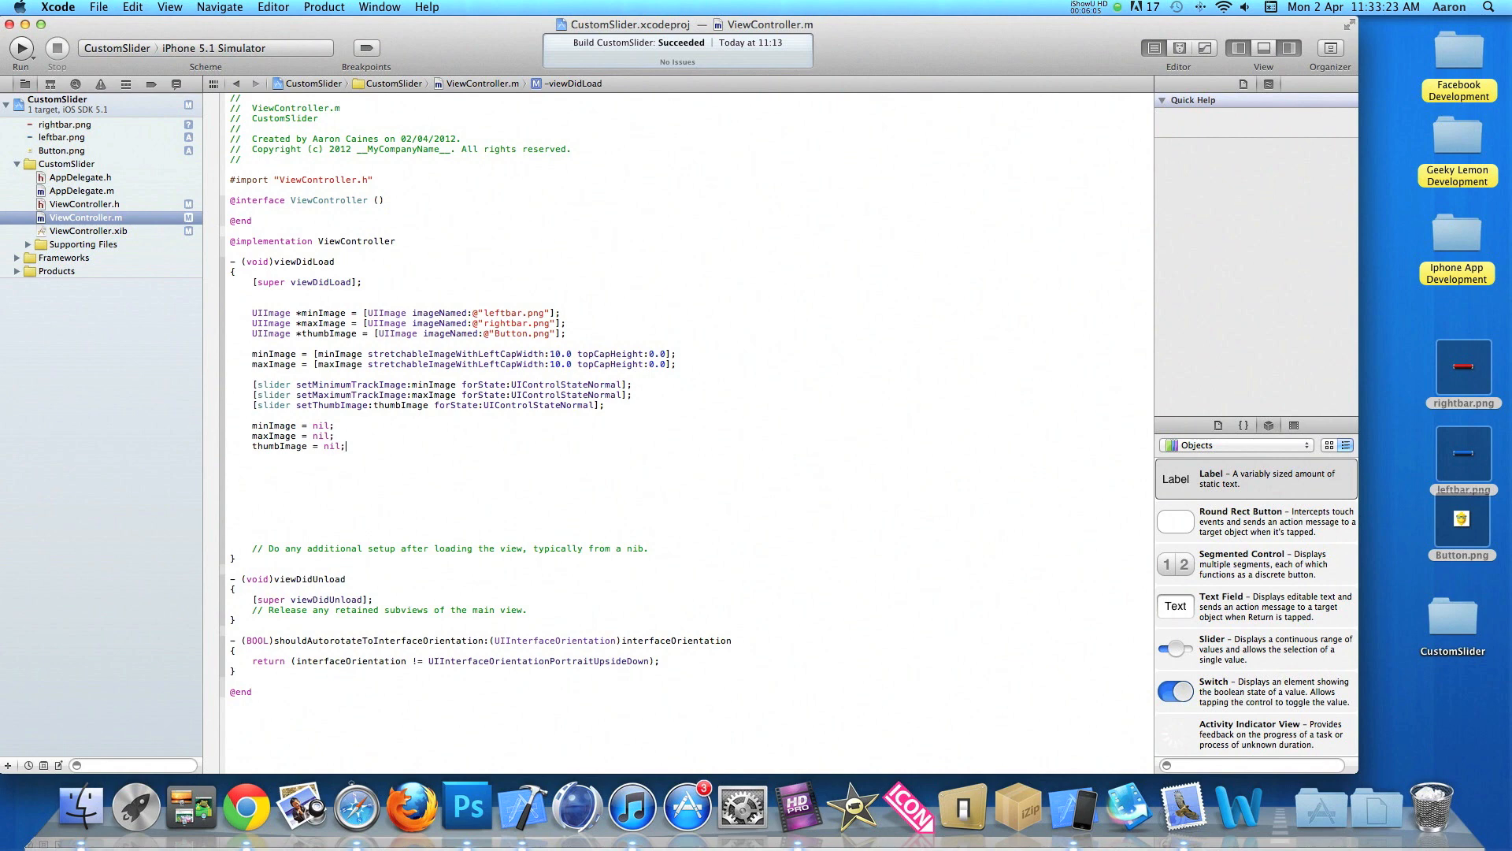
- In ViewController.xib, confirm File's Owner's slider outlet links to the Horizontal Slider, then run
click(88, 230)
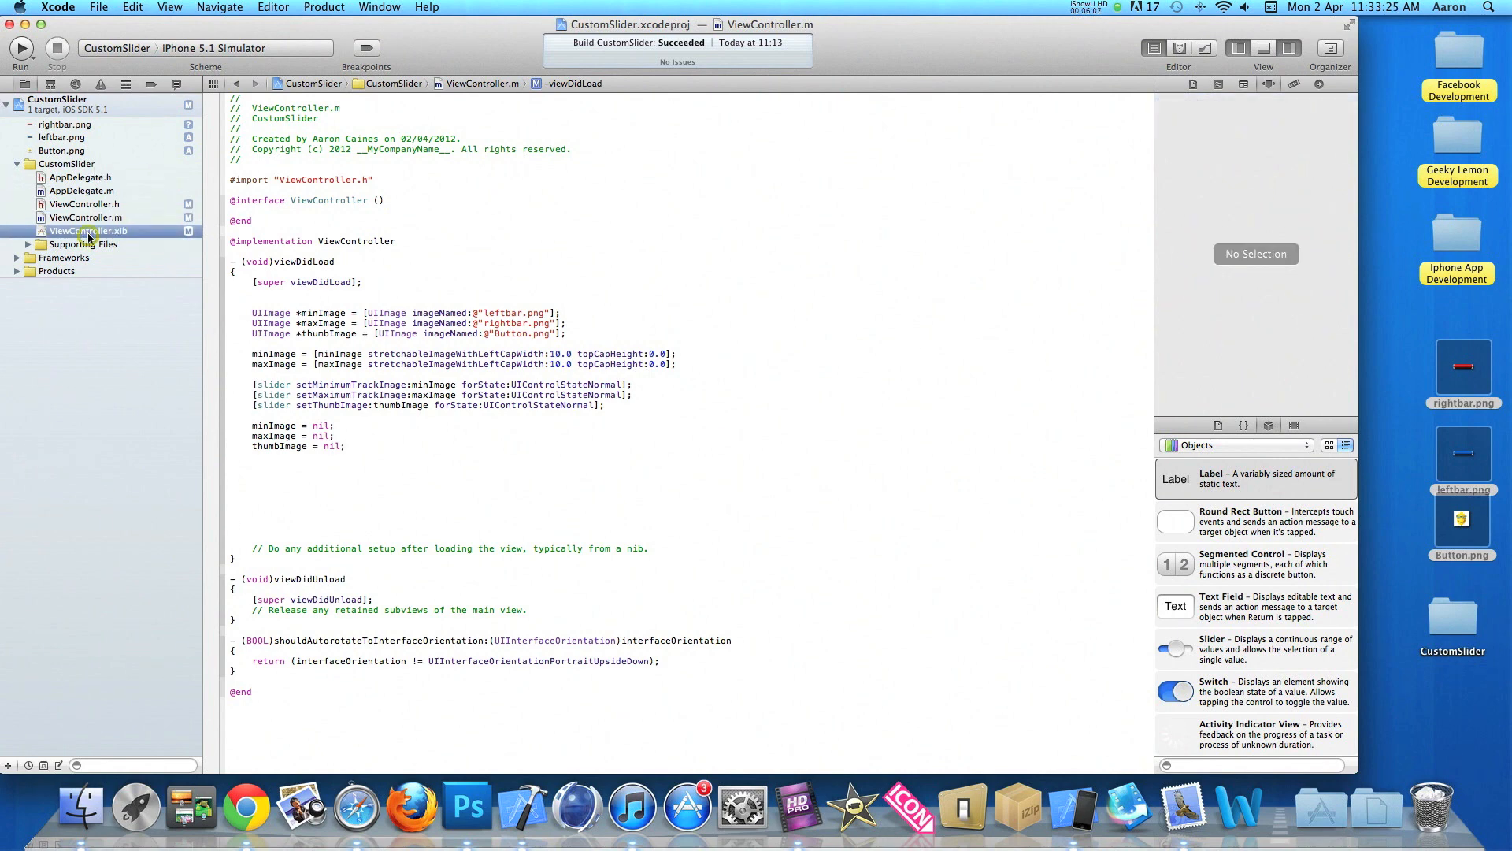
click(89, 230)
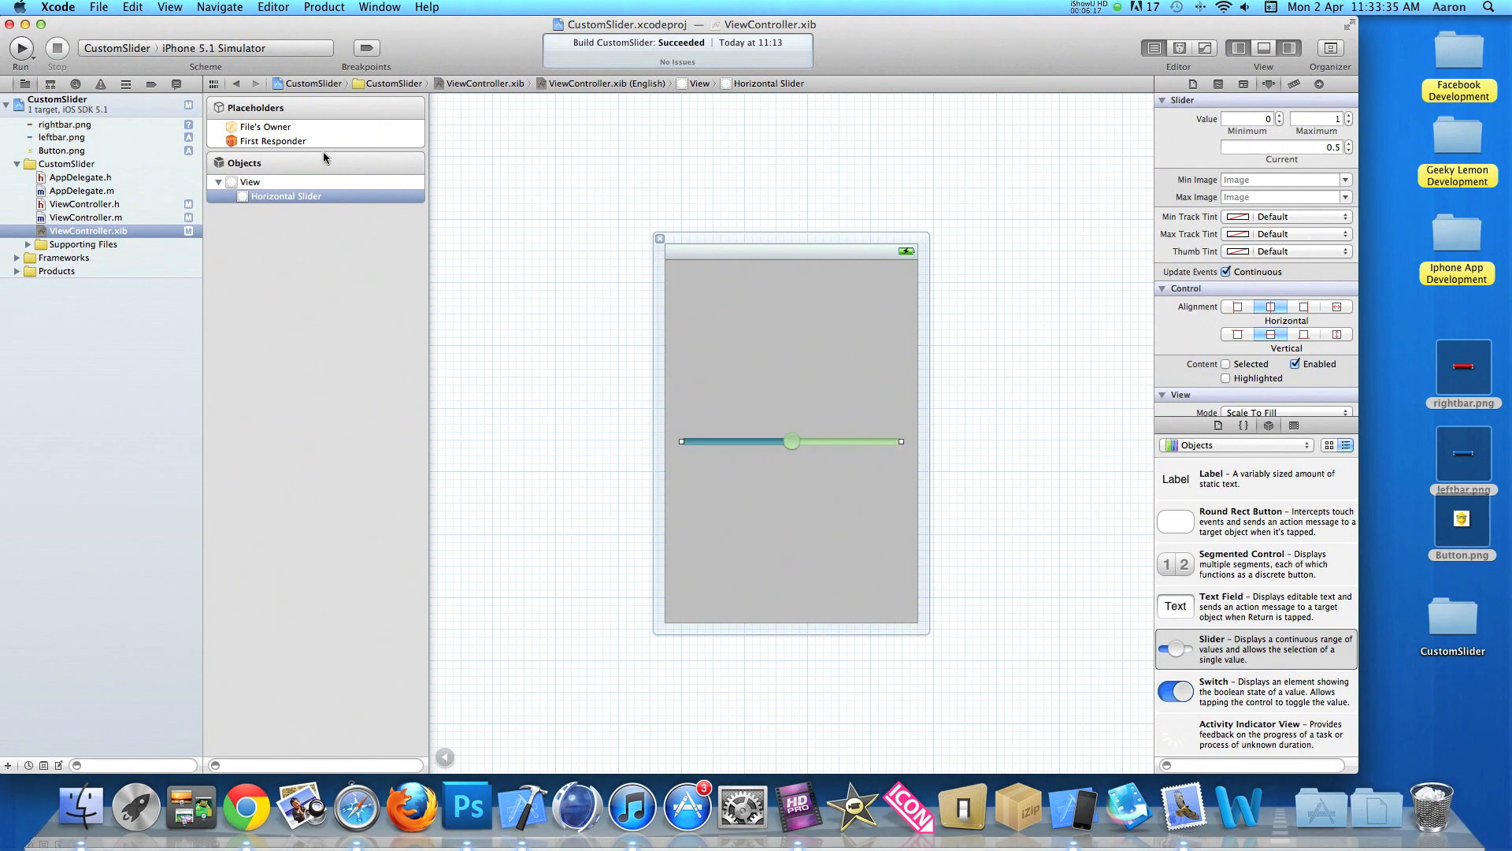
click(265, 126)
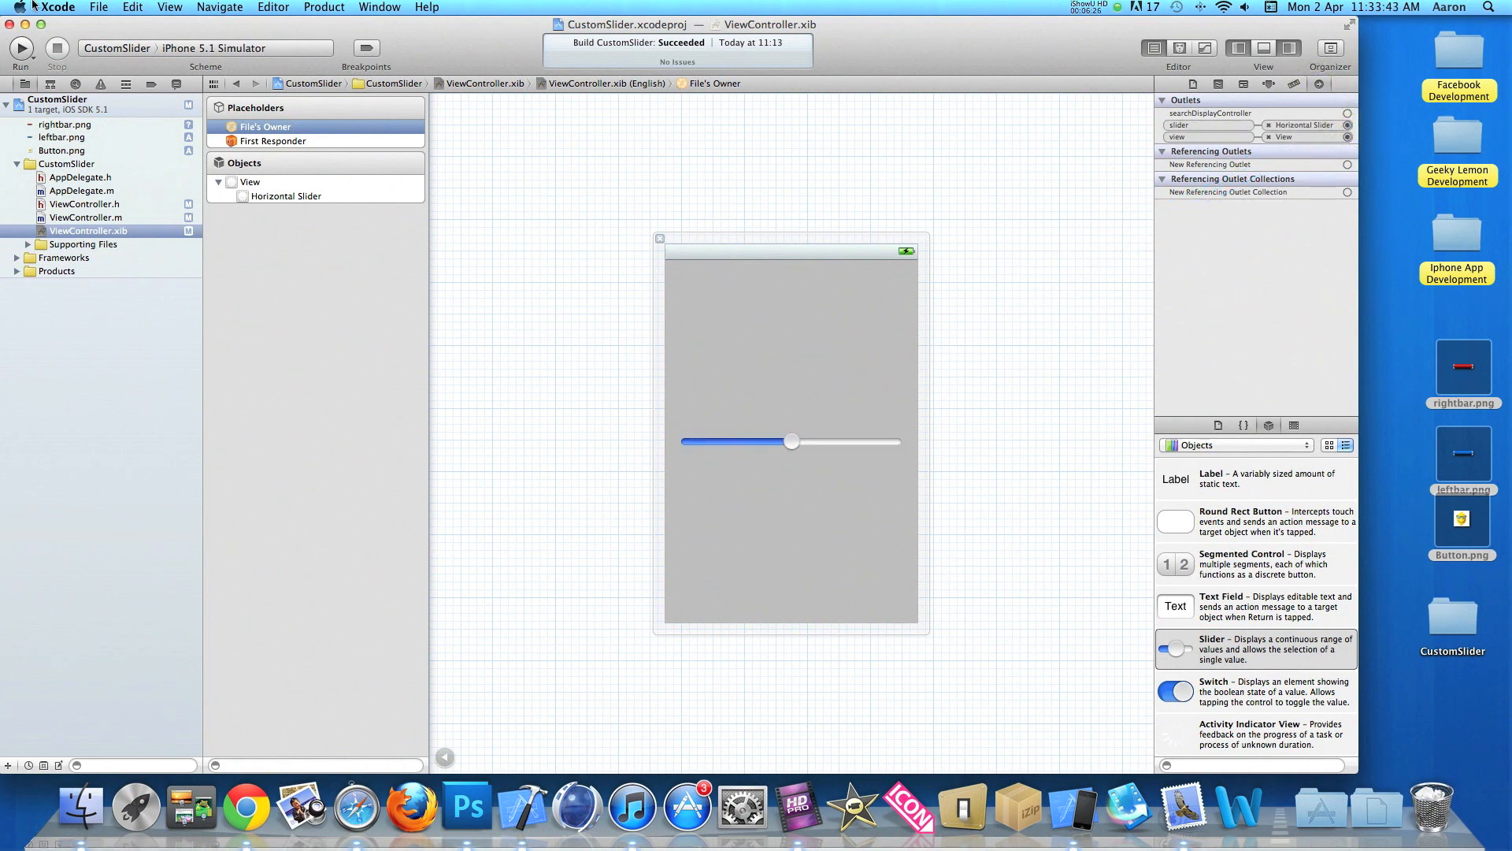
click(20, 47)
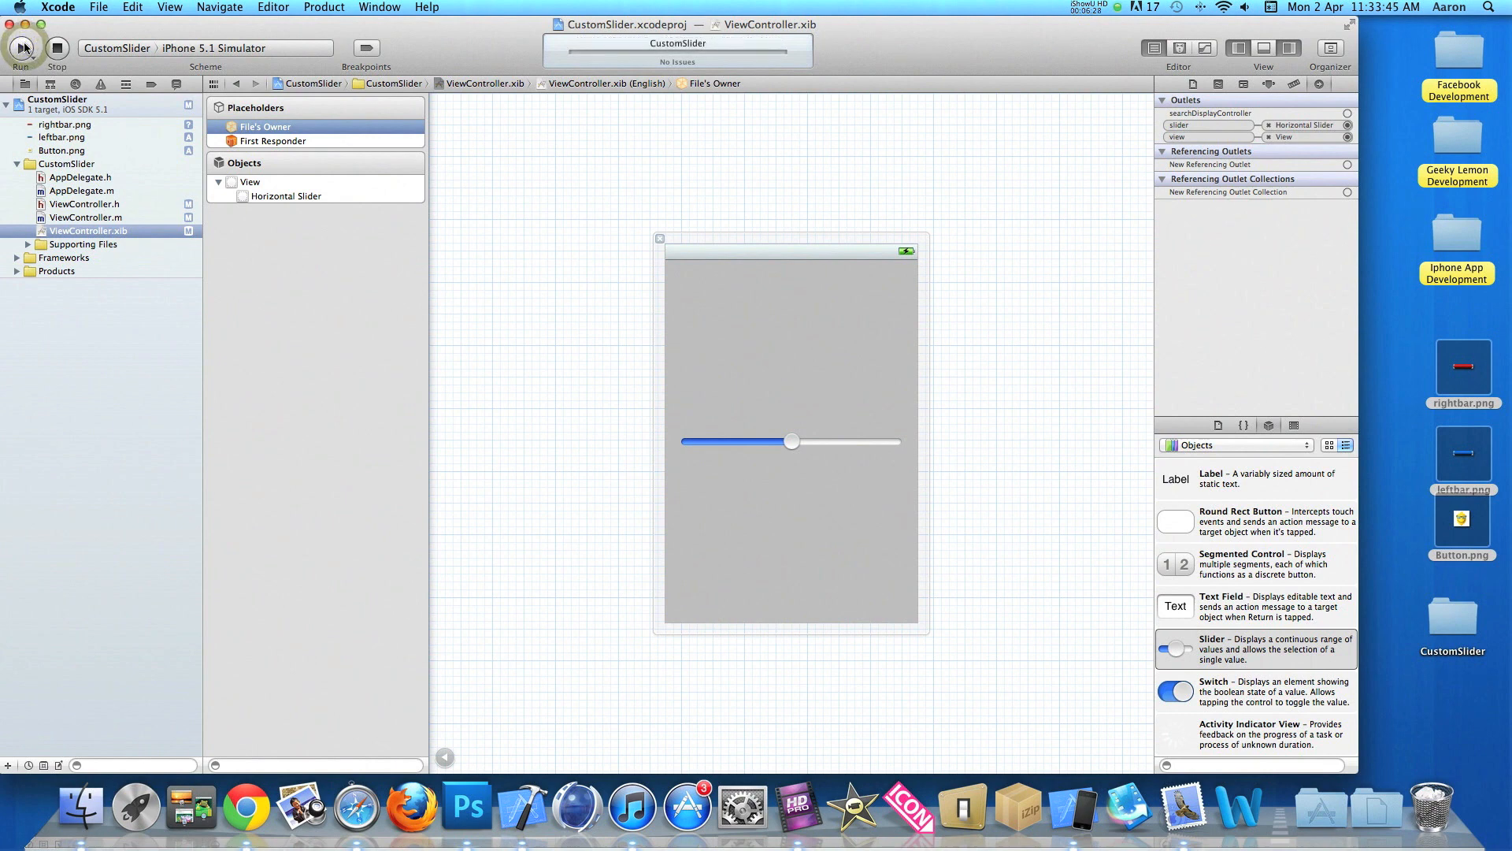
- Run the app, drag the thumb left then right in the Simulator, and cancel the Software Update check
click(21, 47)
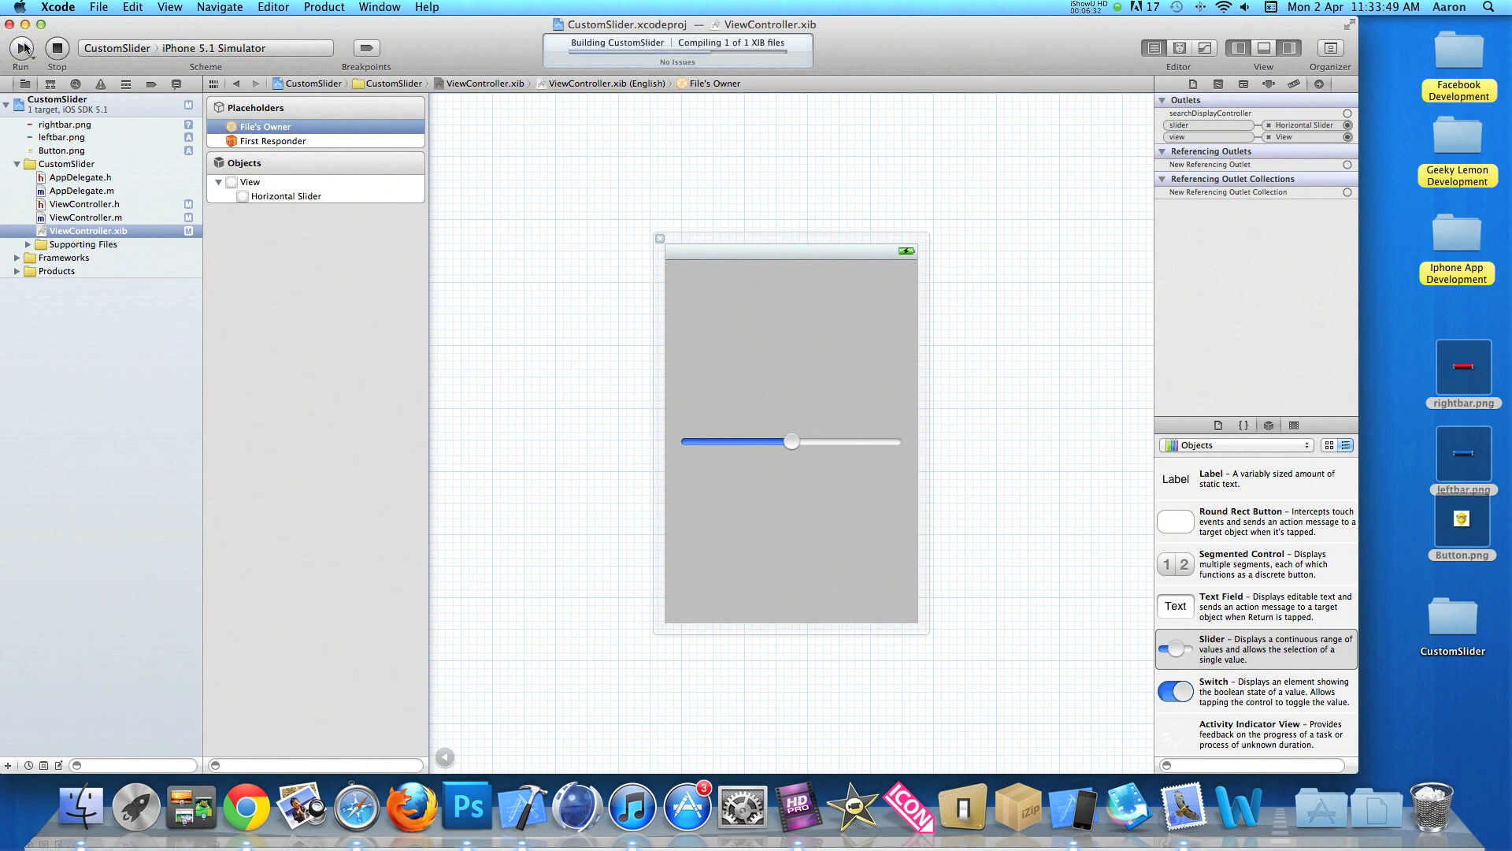
click(21, 49)
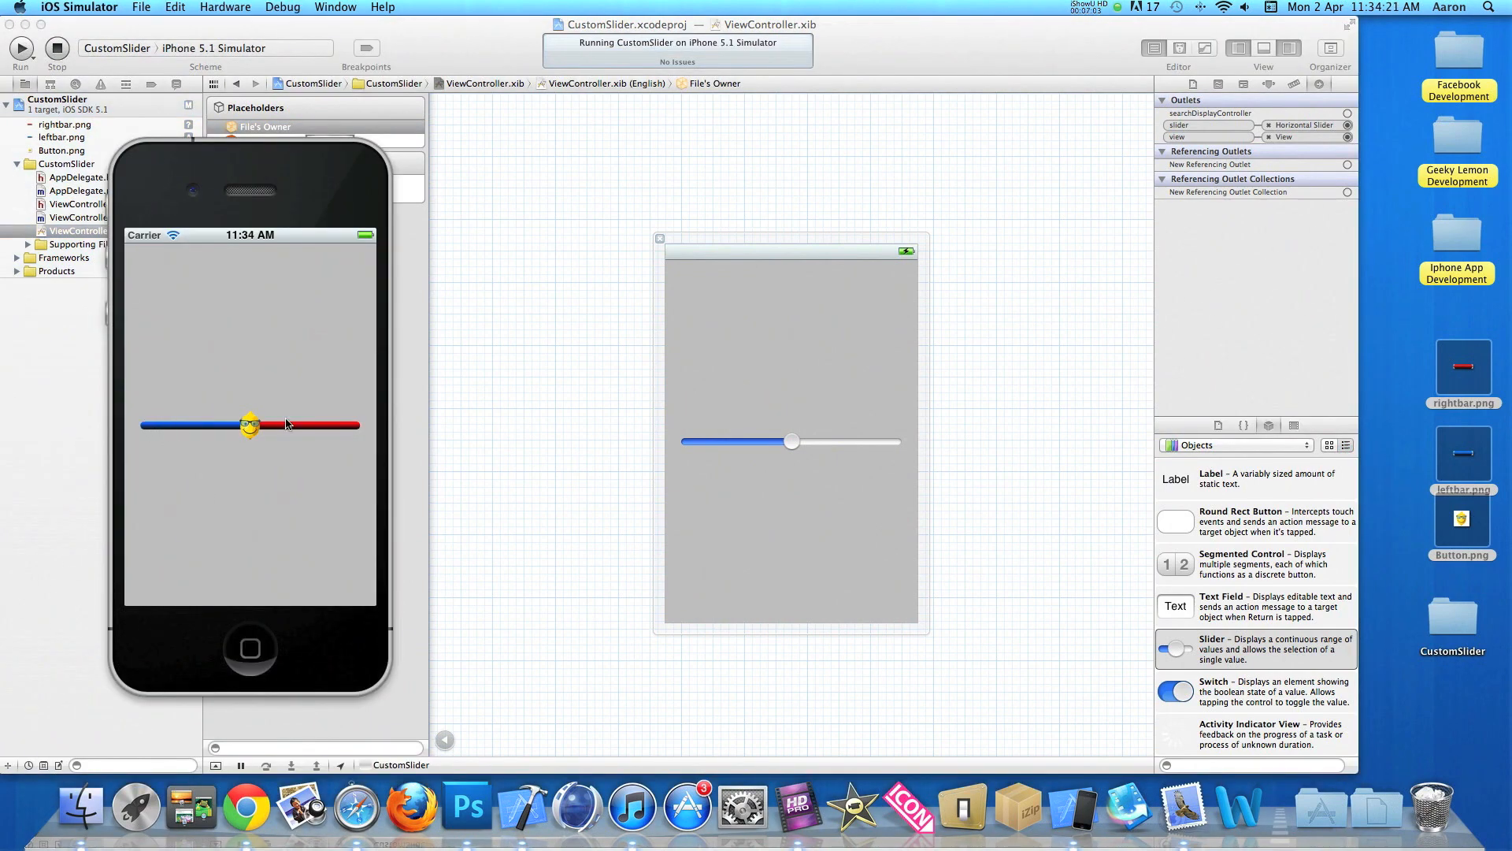
mouse_move(318, 454)
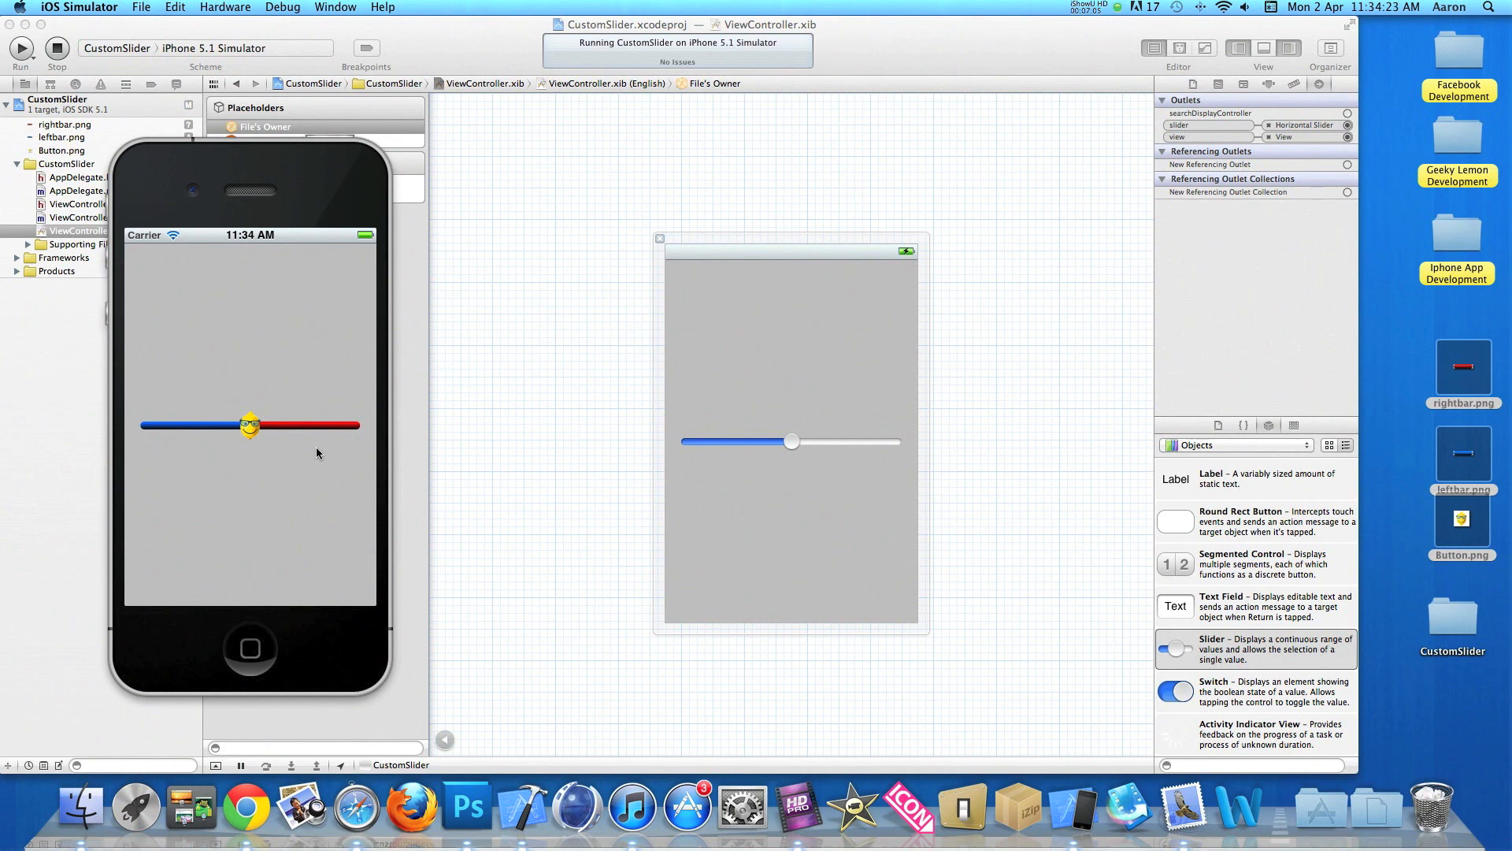
mouse_move(252, 435)
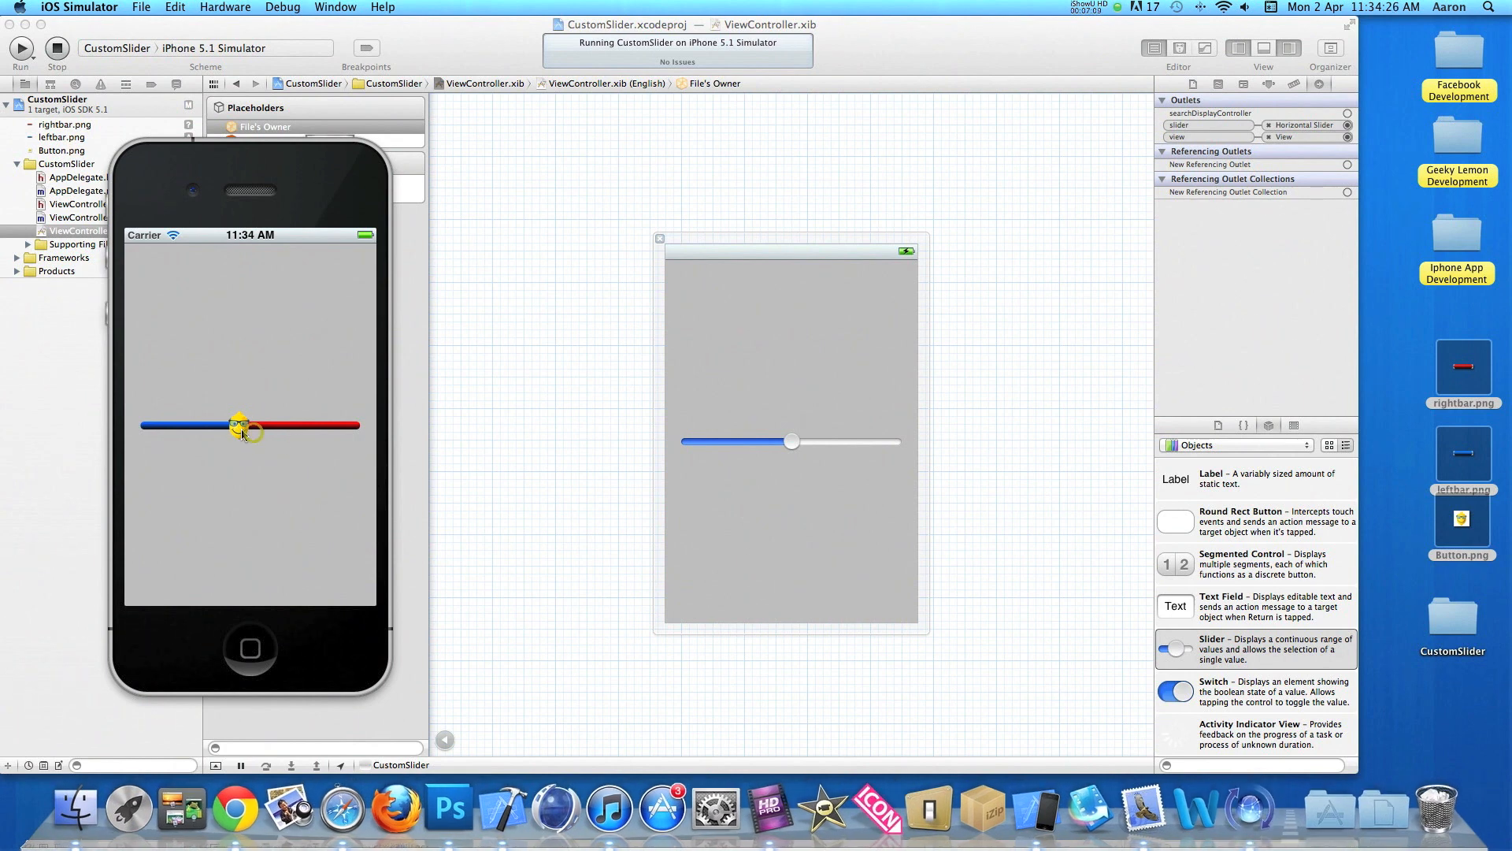
drag(241, 427, 178, 427)
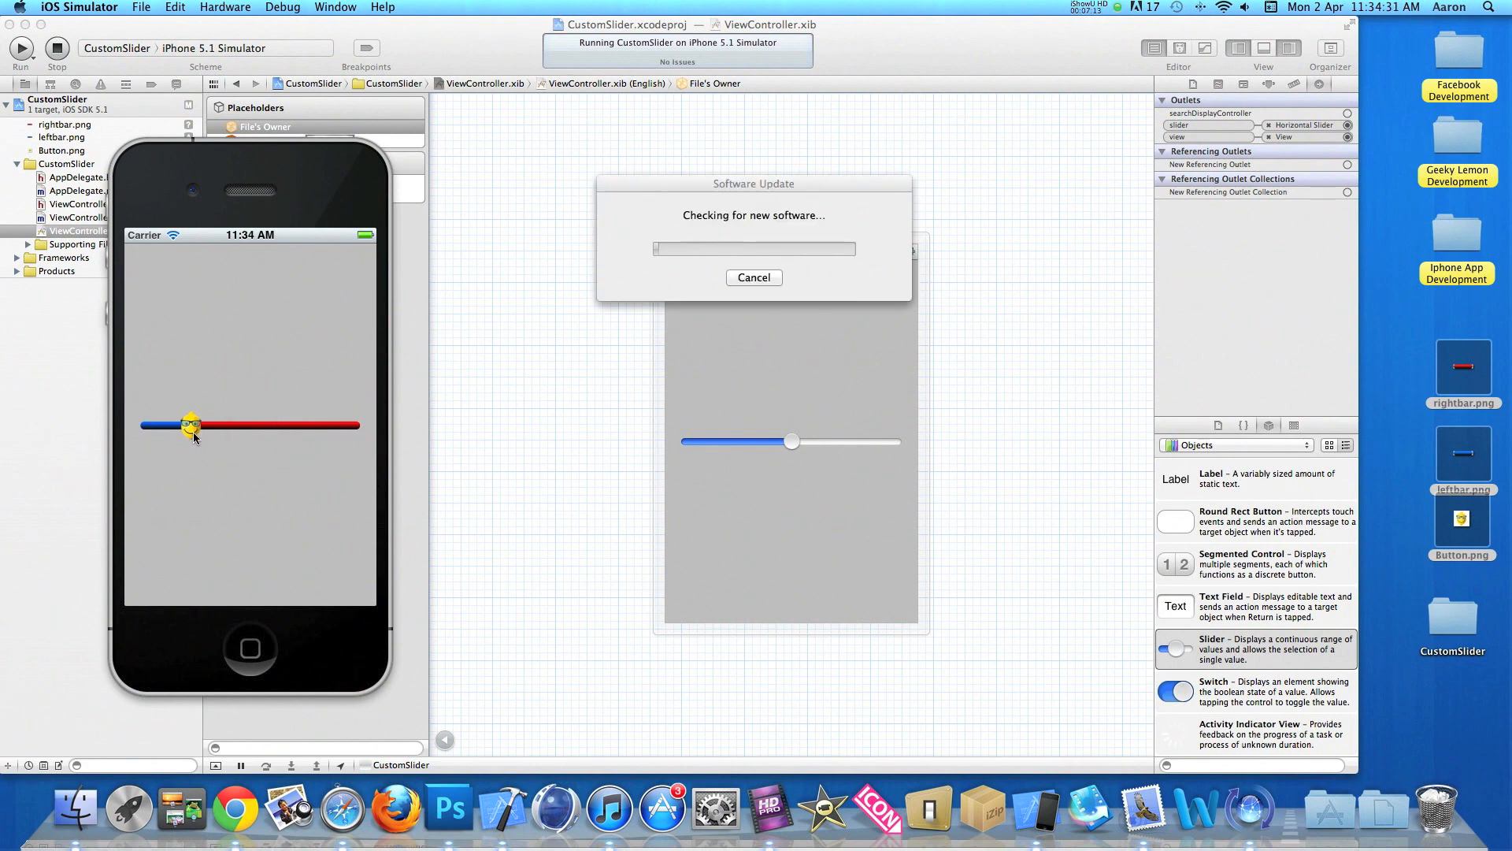
drag(192, 425, 316, 425)
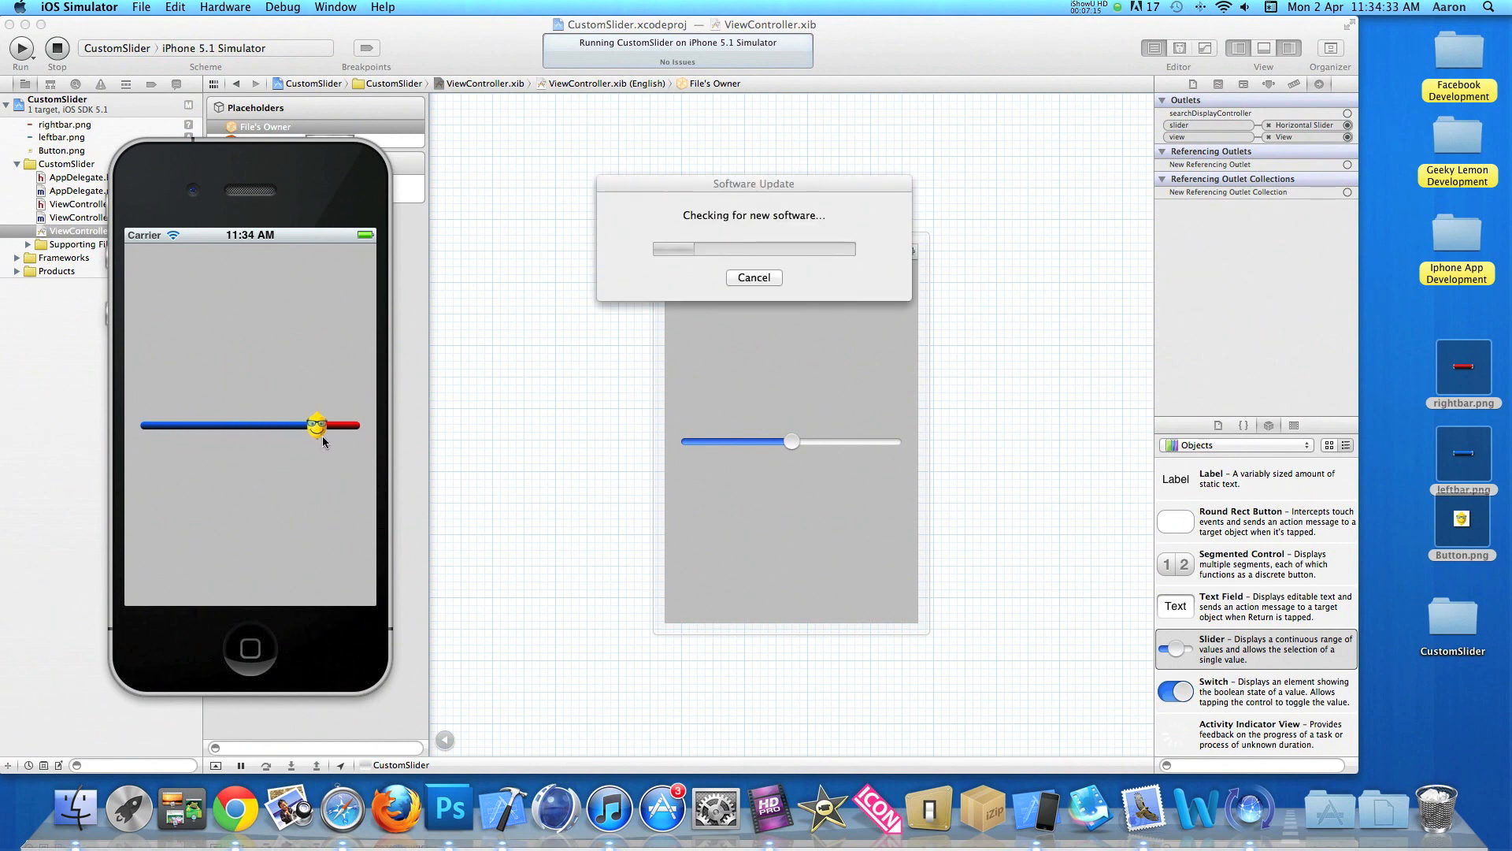
click(753, 277)
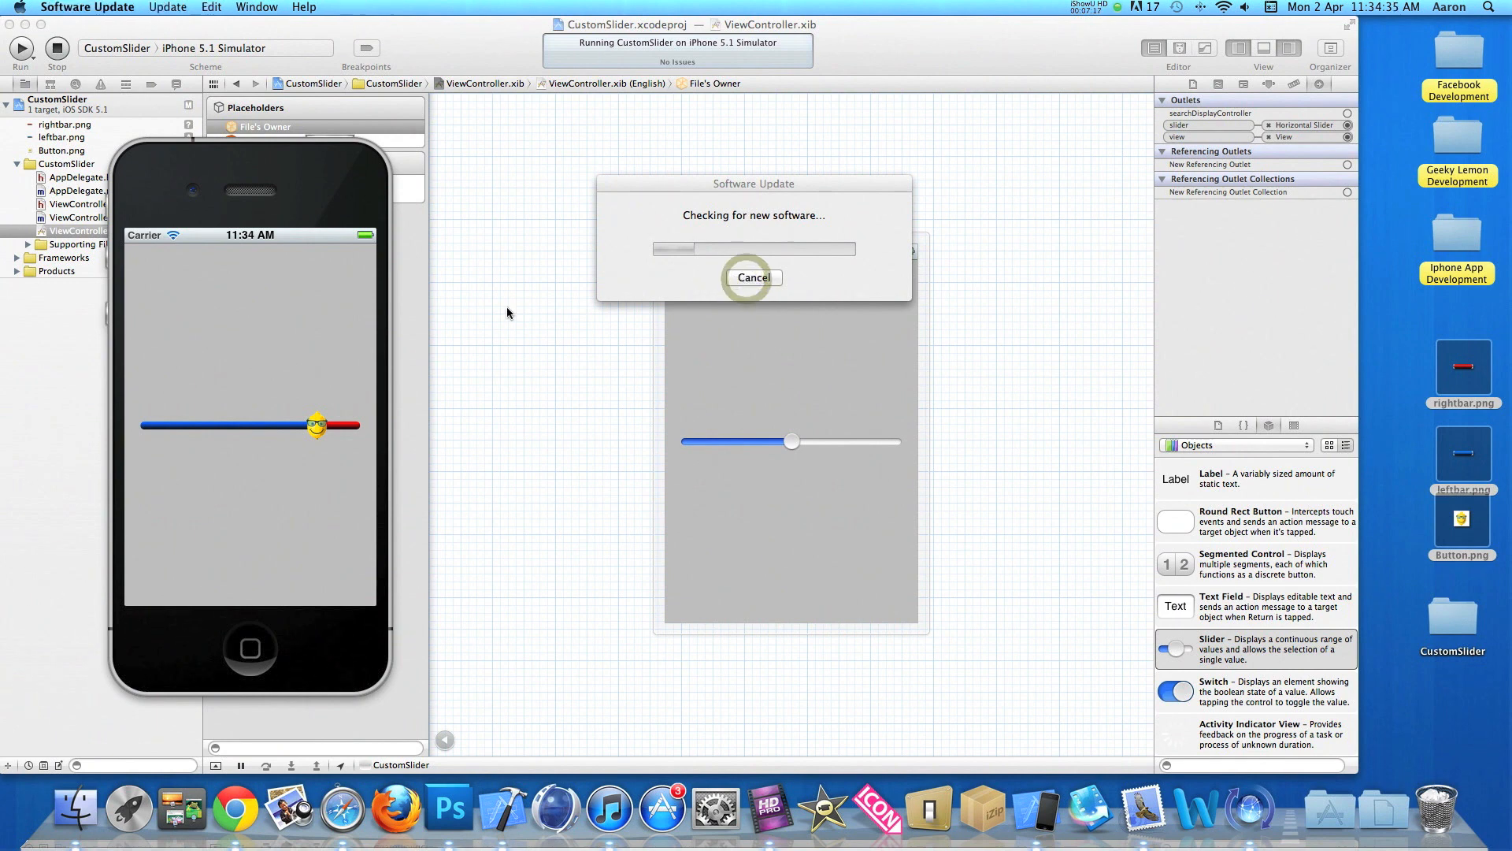
click(753, 278)
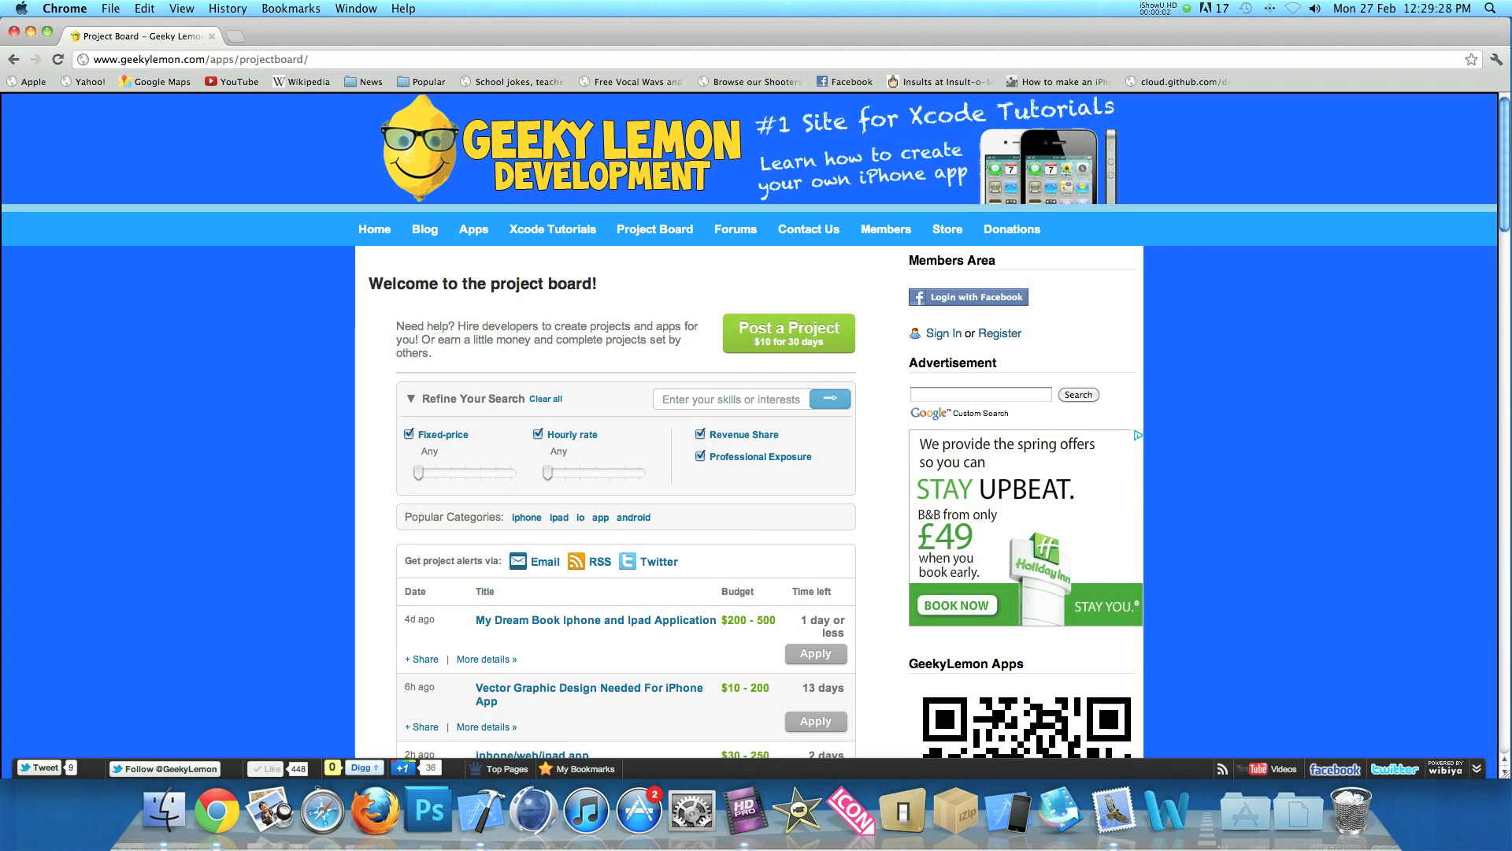
- Scroll down the Geeky Lemon project board past the app listings to the forum posts
scroll(down, 3)
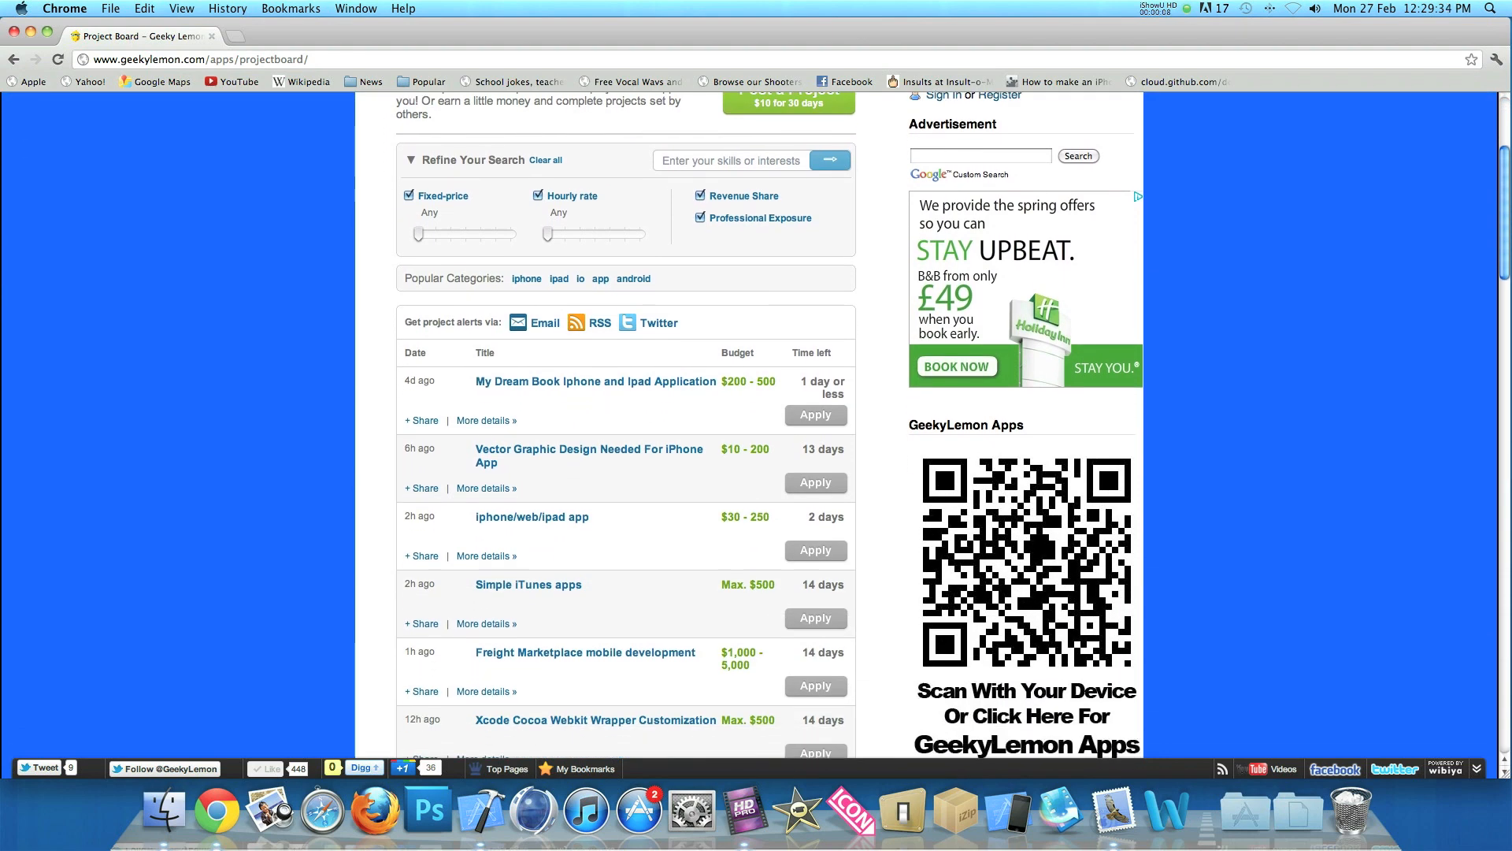
scroll(down, 3)
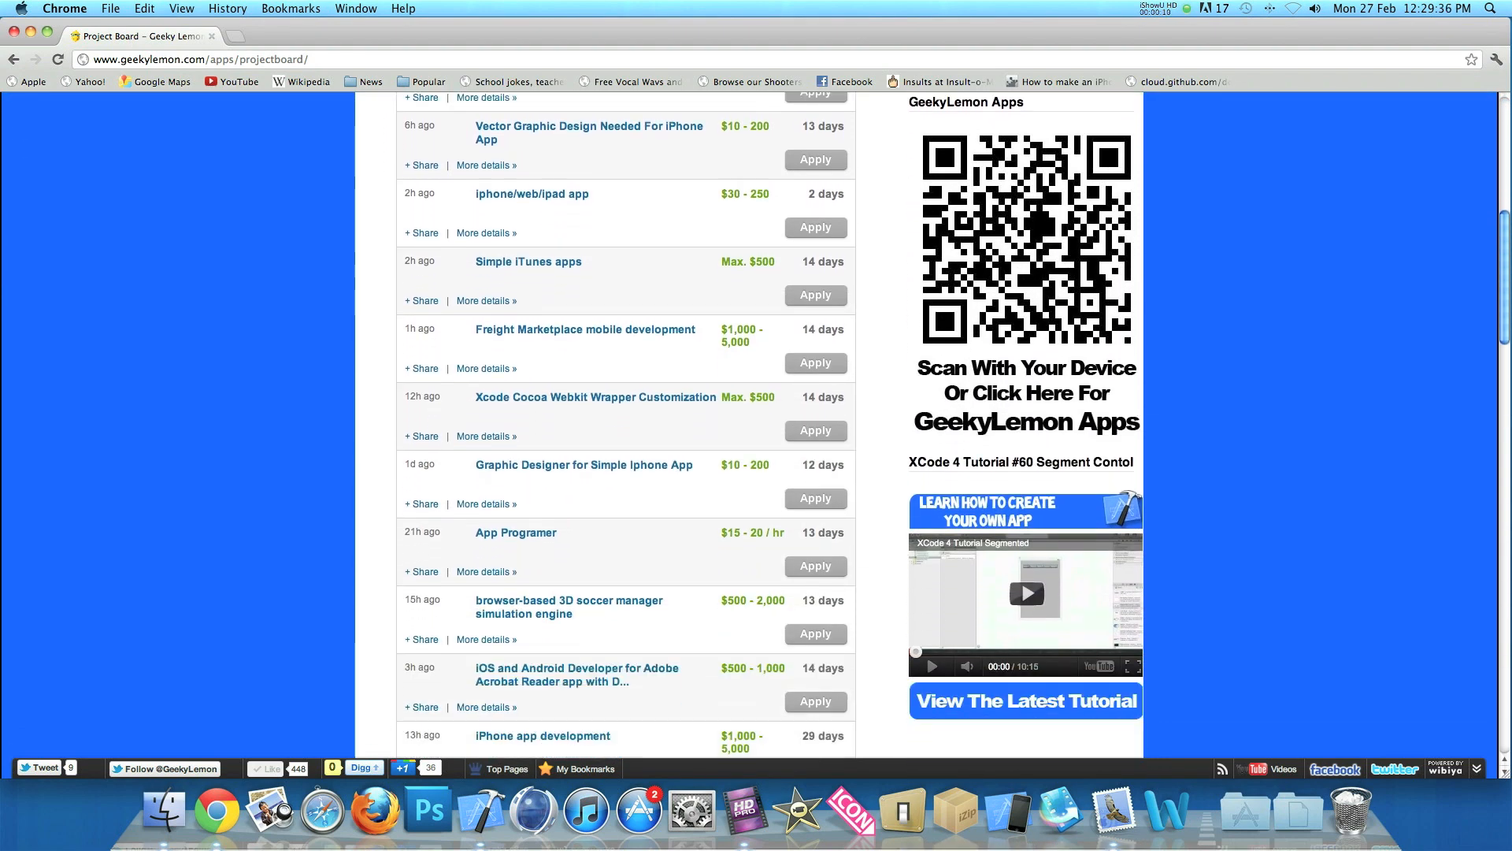
scroll(down, 3)
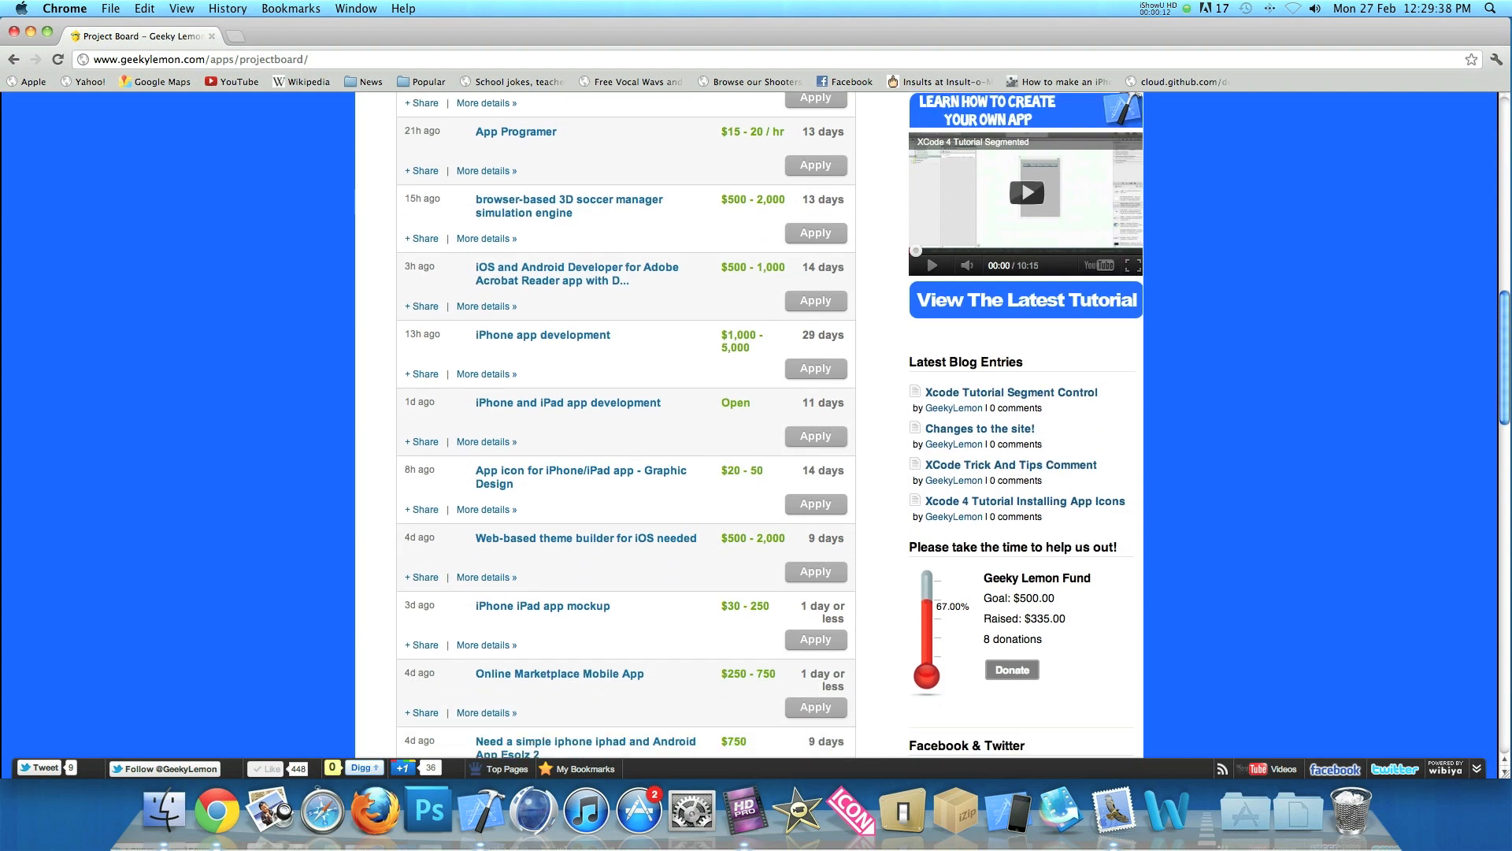
scroll(down, 3)
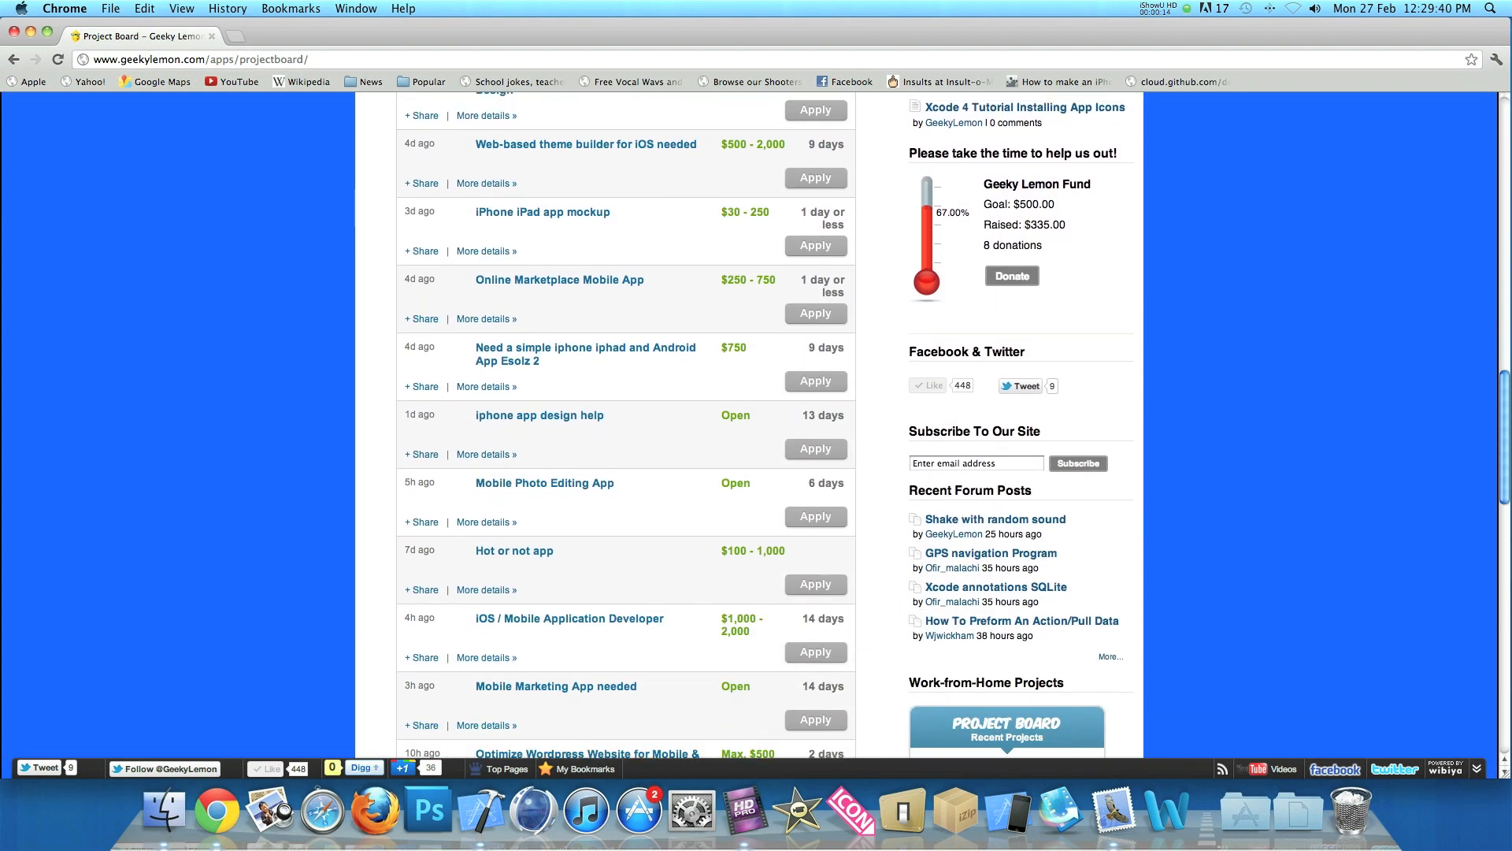